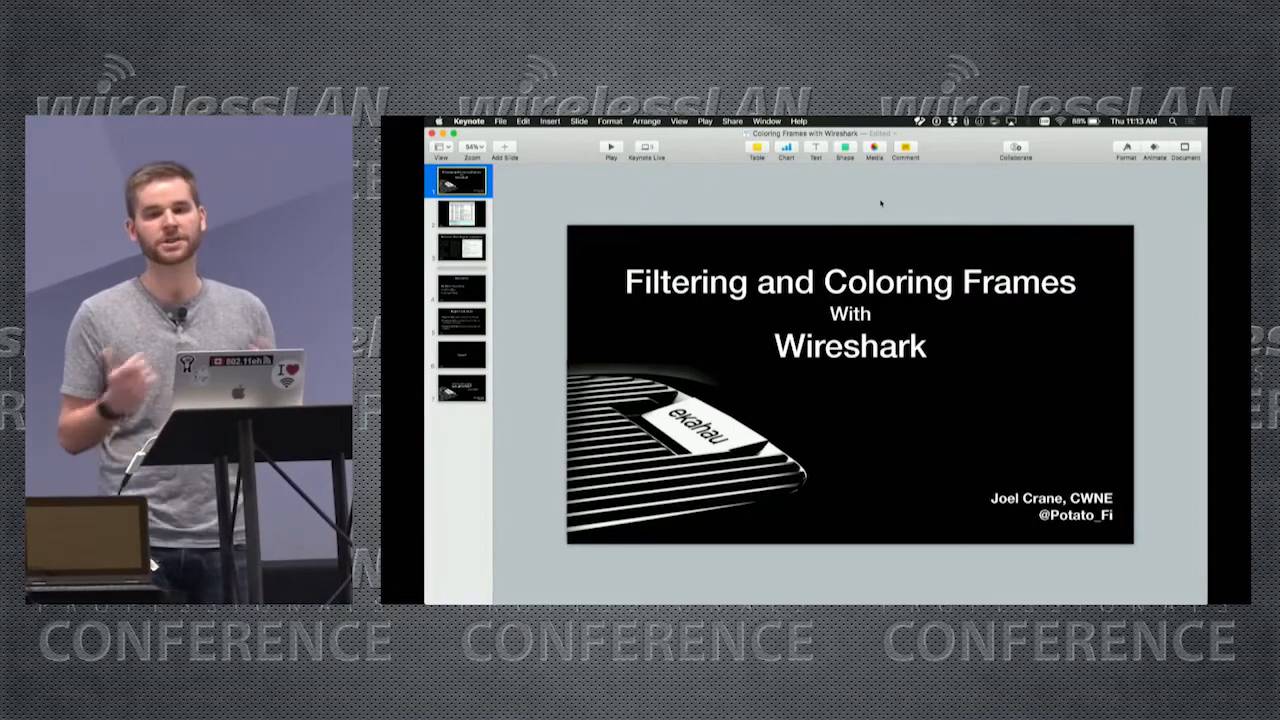
Step: Advance from the Filtering and Coloring Frames title slide to the mirrored iPad display
click(468, 122)
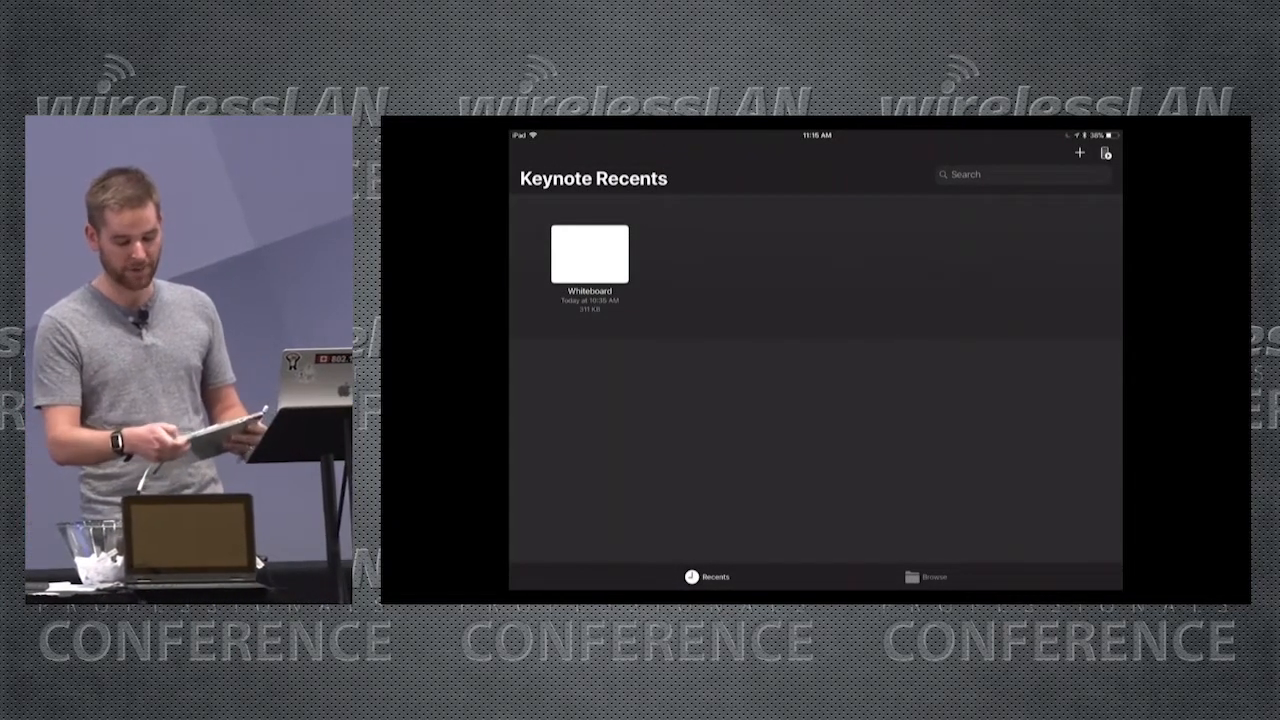
Step: Start Keynote Remote on the iPad to control the MacBook Pro slideshow
click(1104, 152)
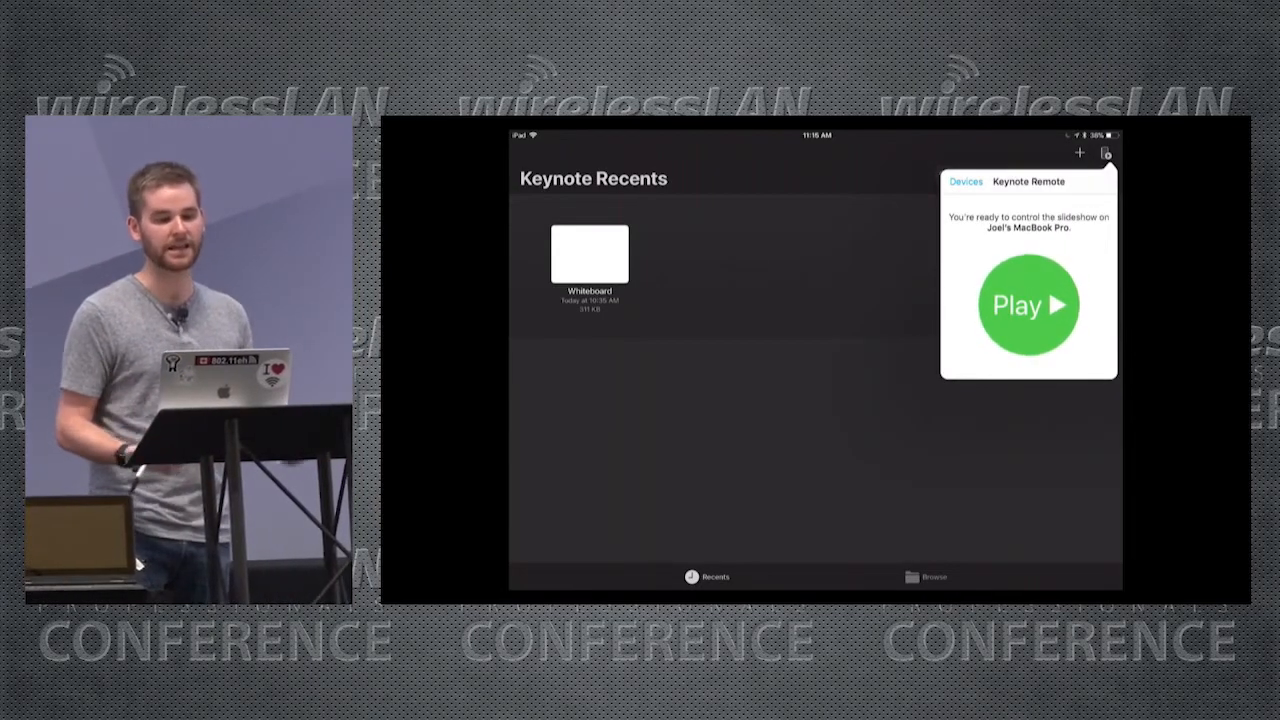
click(1028, 304)
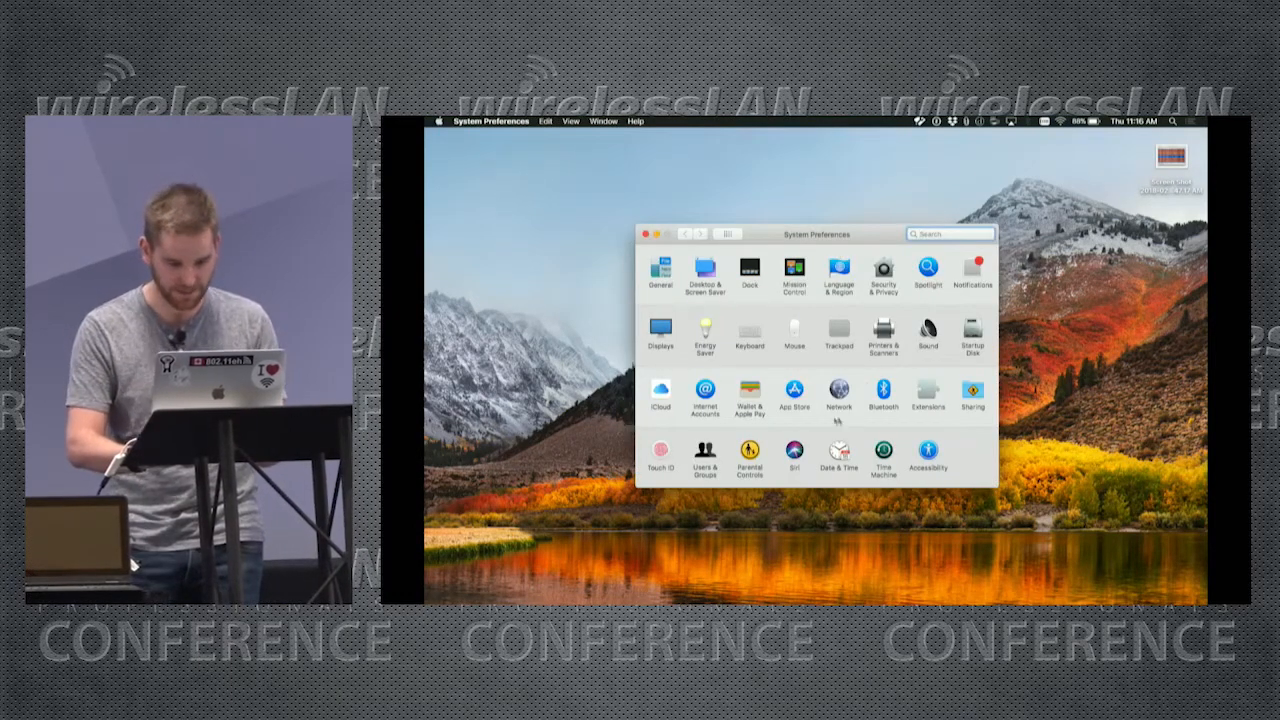
Step: Search 'acces' in System Preferences, reach Accessibility, then close the preferences
text(acces)
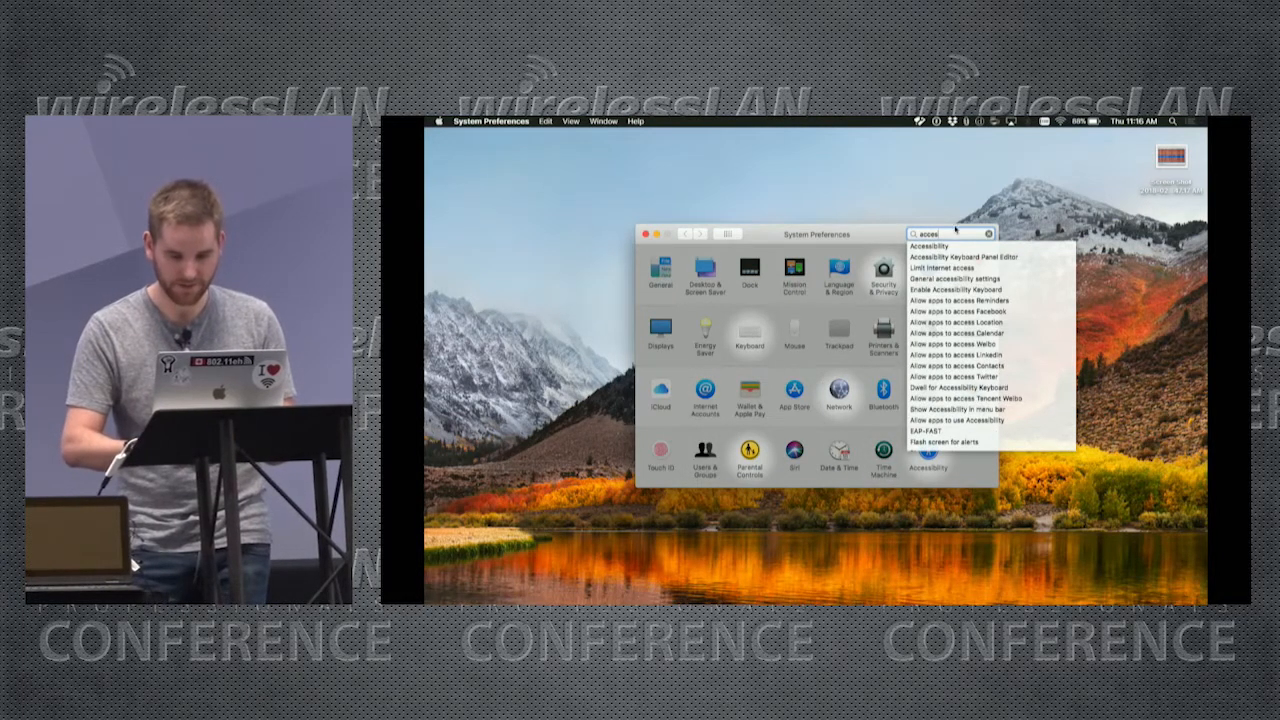
click(924, 244)
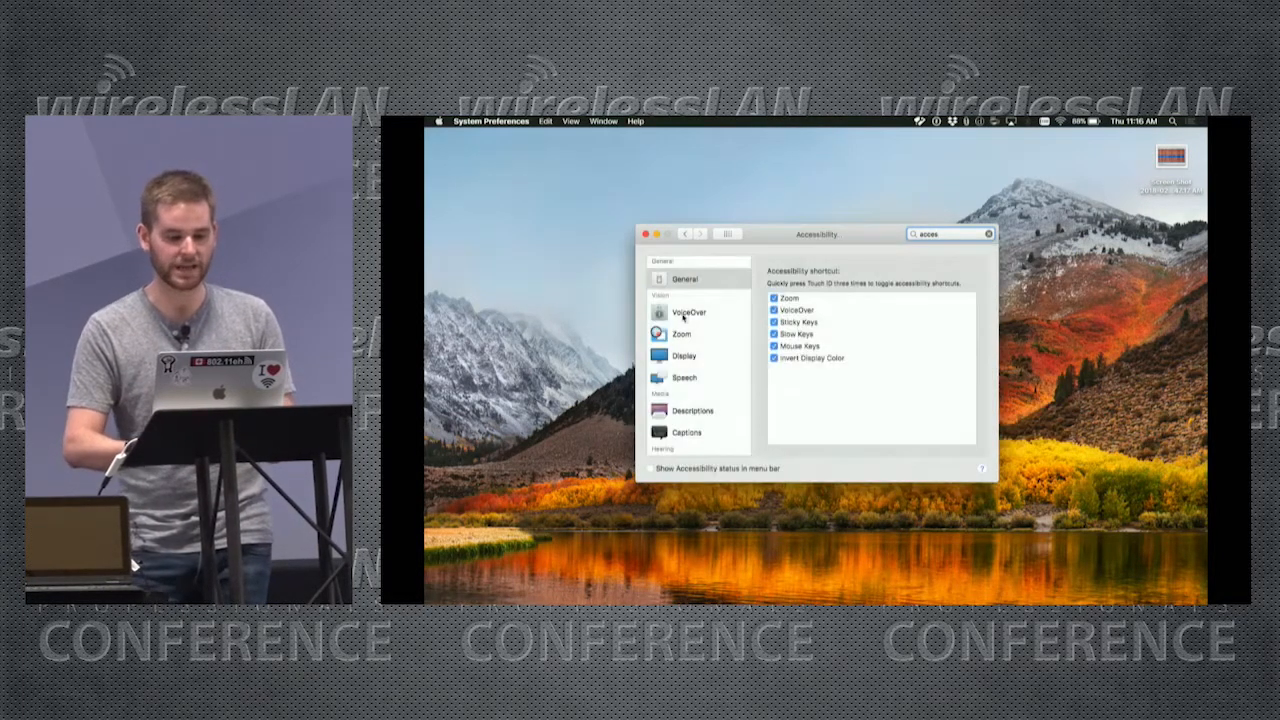
click(688, 334)
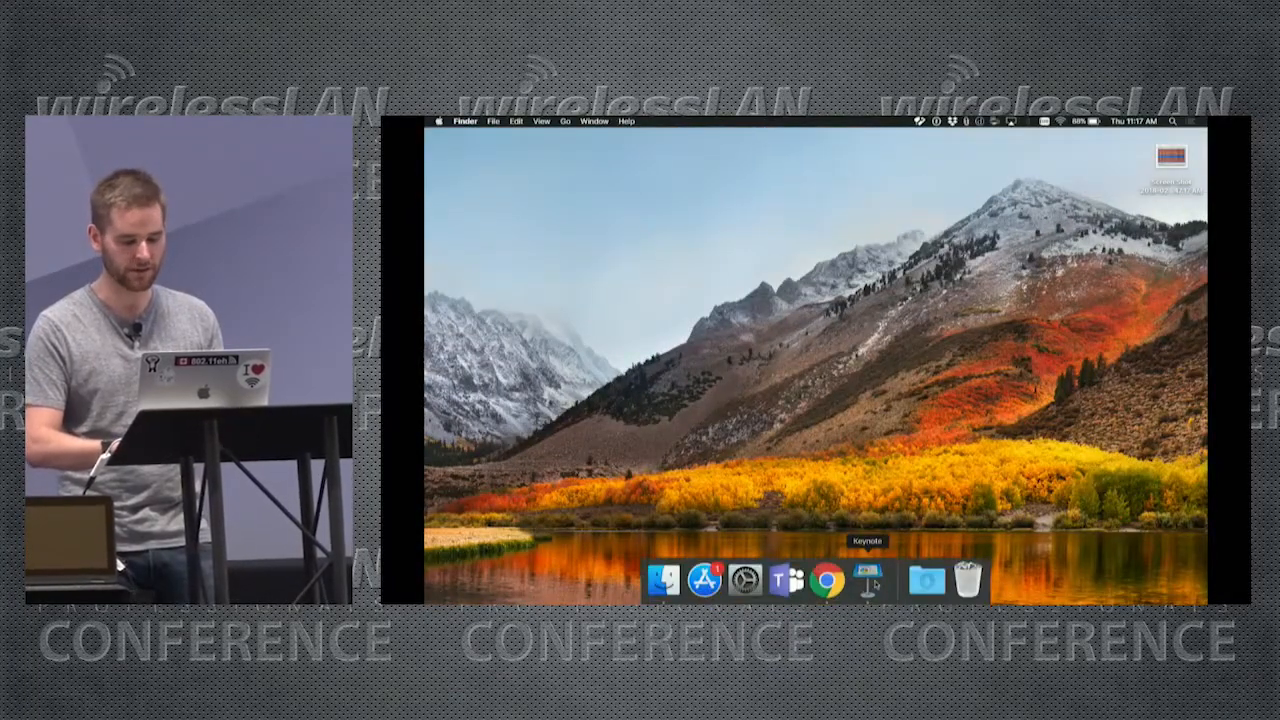
Step: Bring Keynote back up from the Dock showing the Wireshark capture slide
click(864, 580)
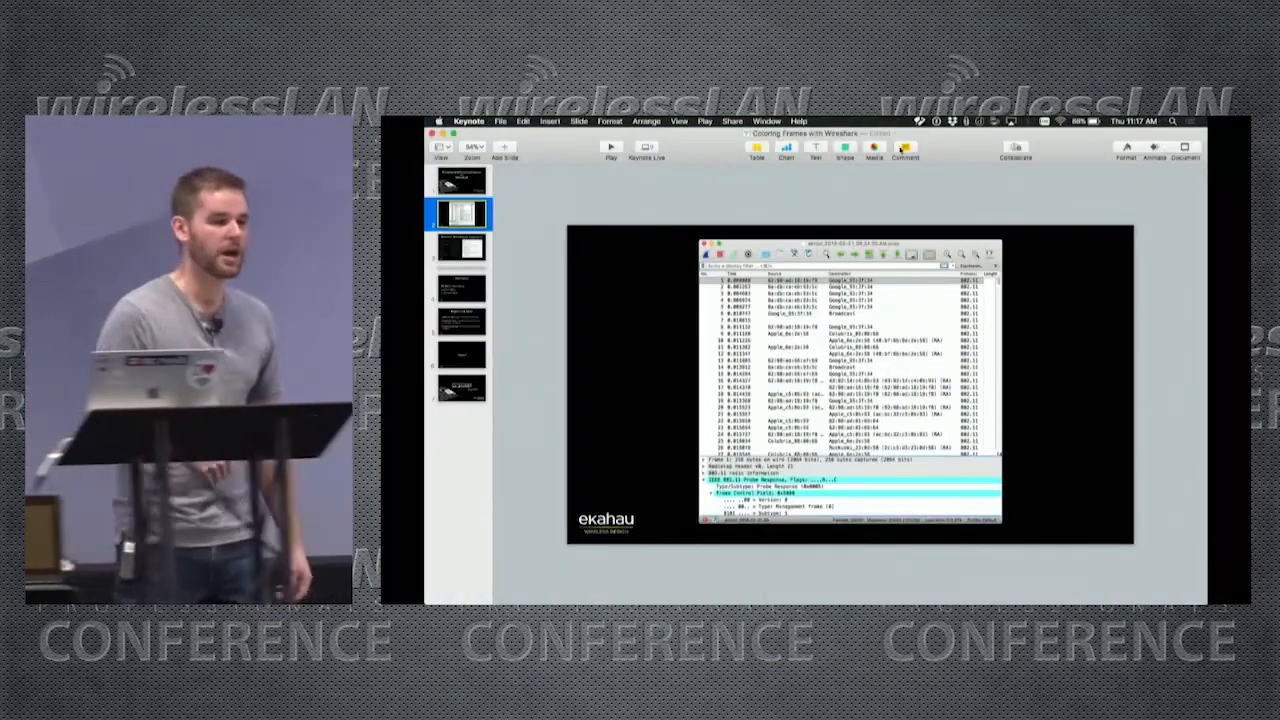
mouse_move(904, 150)
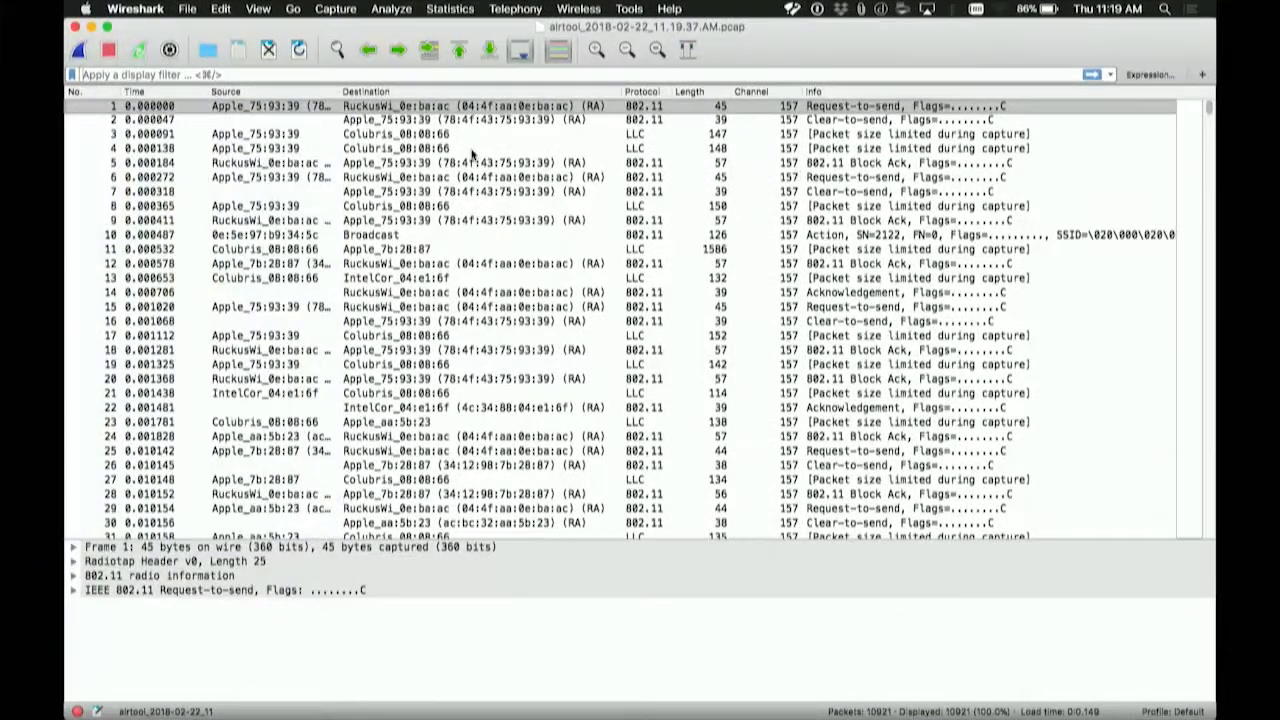
mouse_move(662, 270)
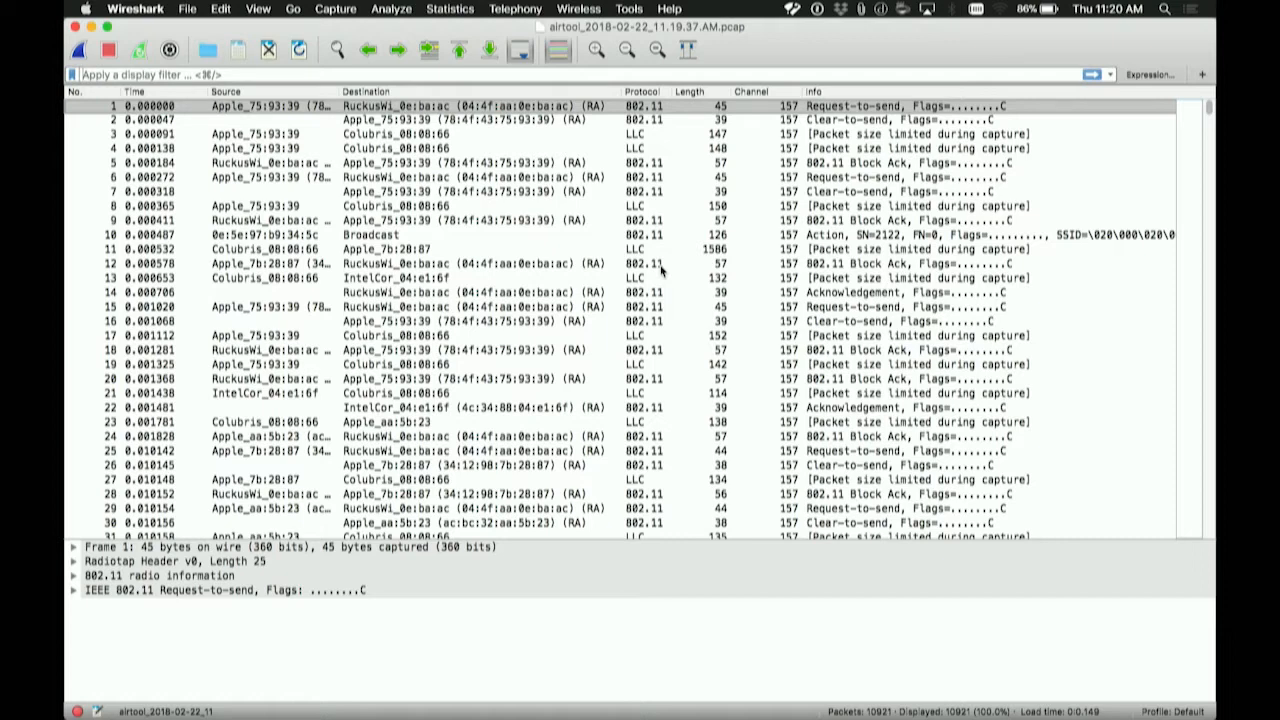
mouse_move(830, 120)
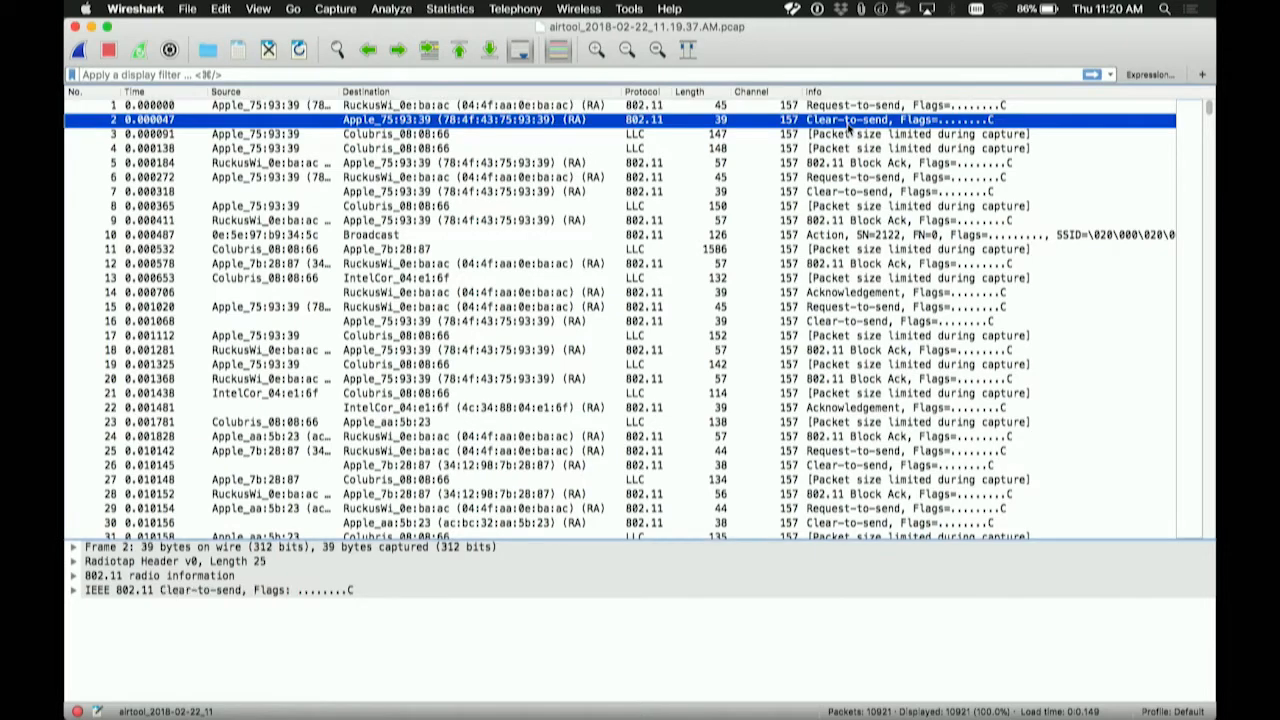
Step: Expand the Clear-to-send frame's Frame Control Field to show its Control frame type
right_click(844, 120)
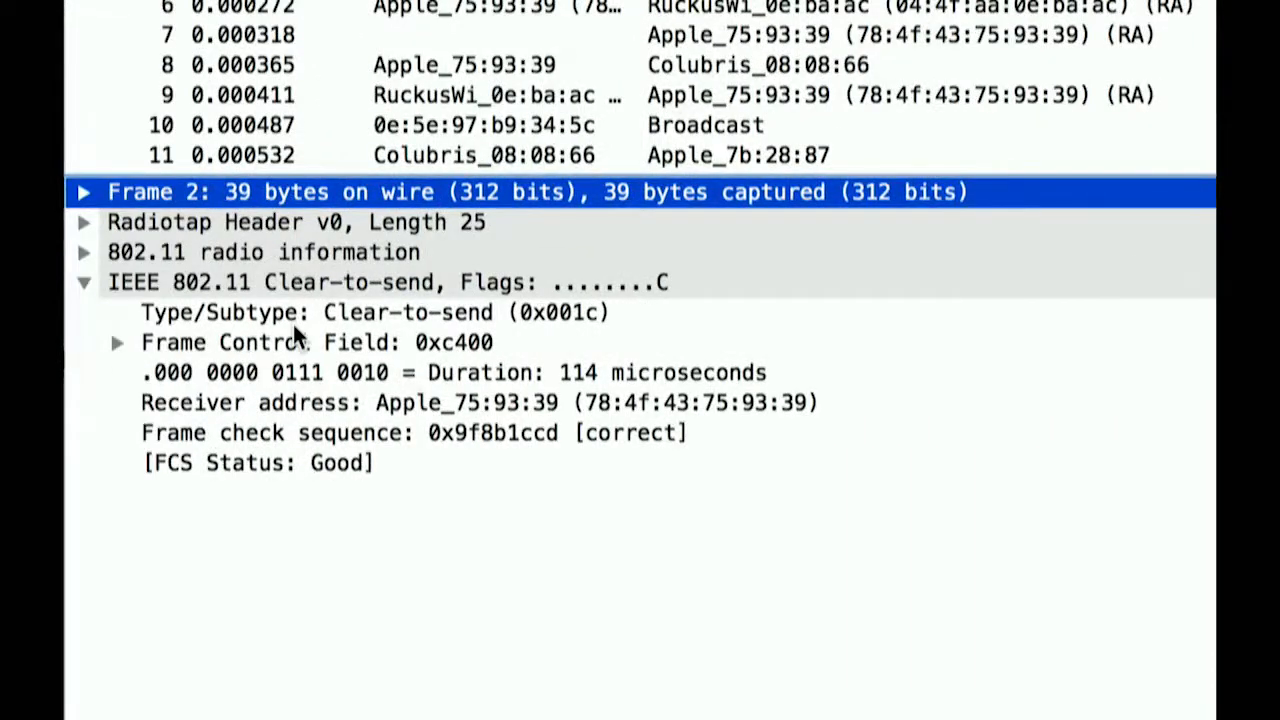
click(316, 312)
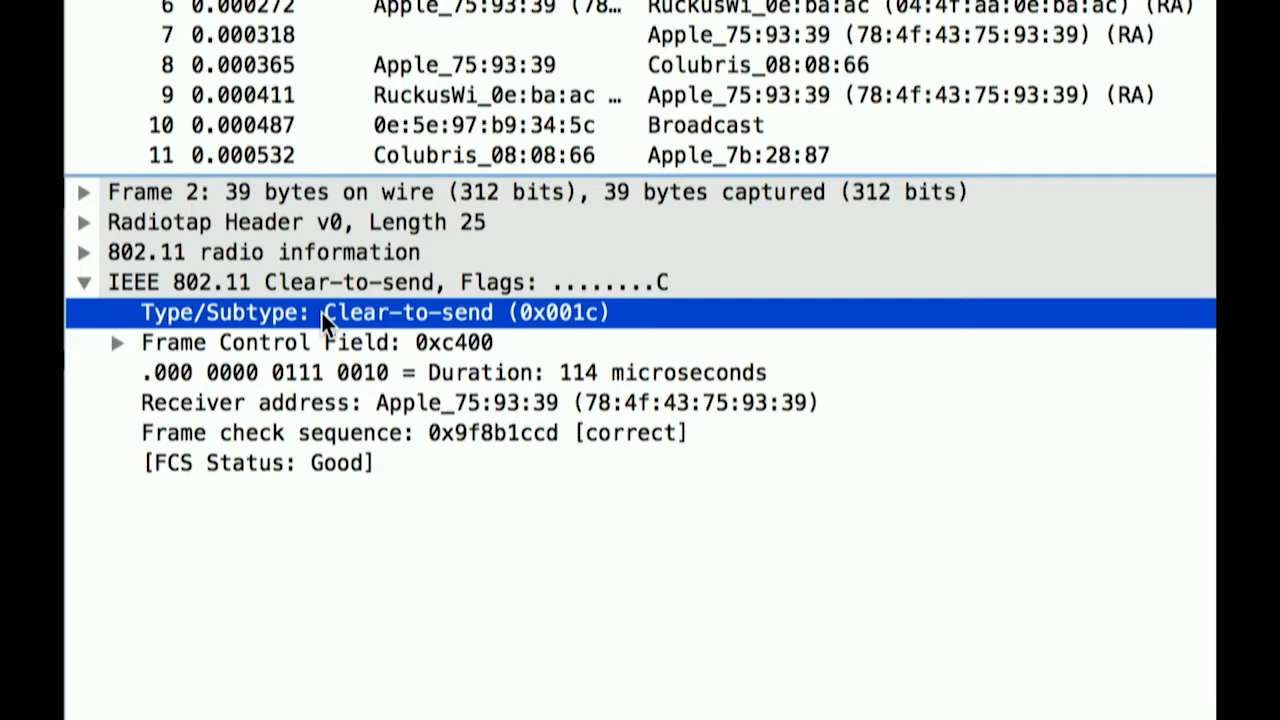
mouse_move(212, 342)
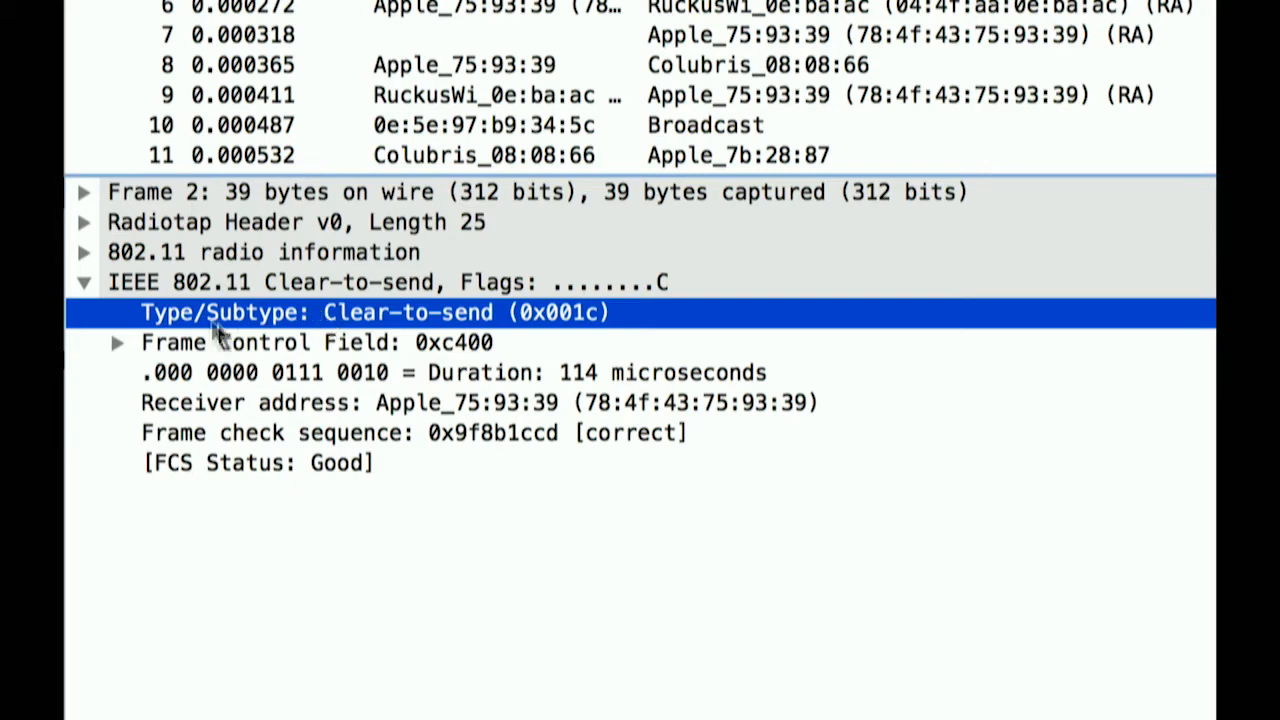
click(118, 342)
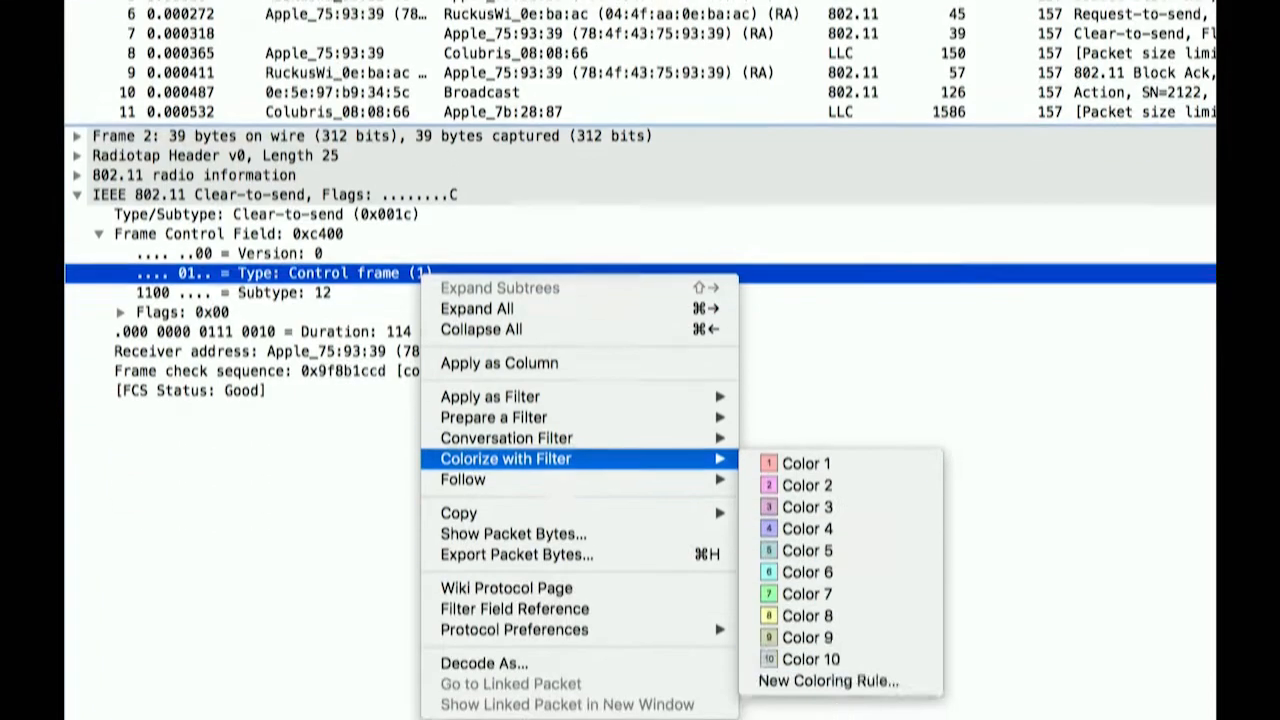
Step: Create coloring rule 'Control Frame' for wlan.fc.type == 1 with an orange background and apply it
click(828, 680)
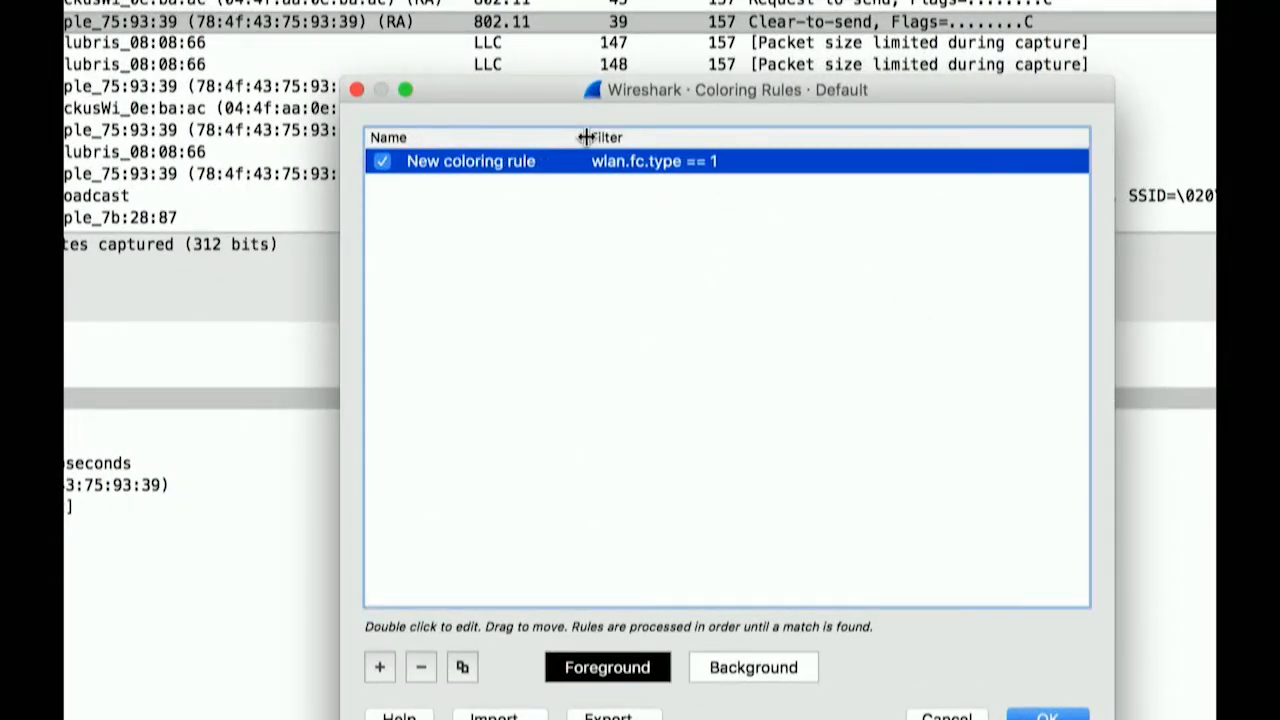
double_click(470, 160)
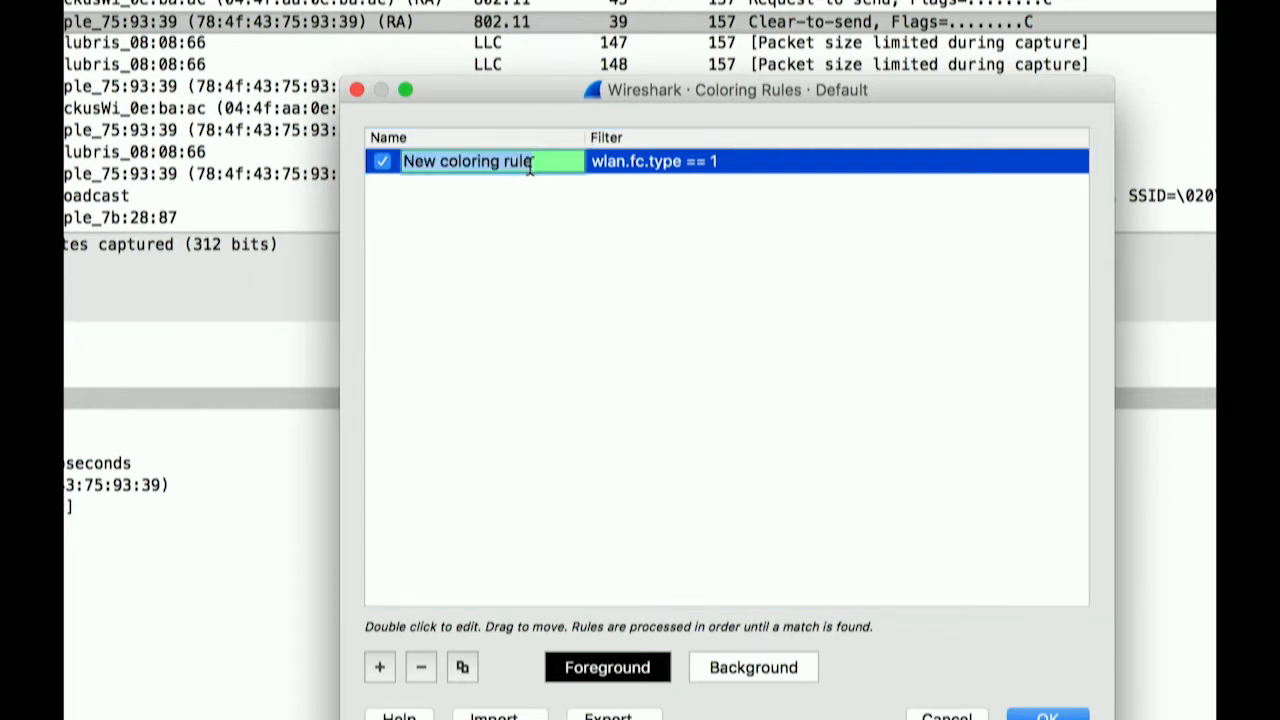
text(Control Frame)
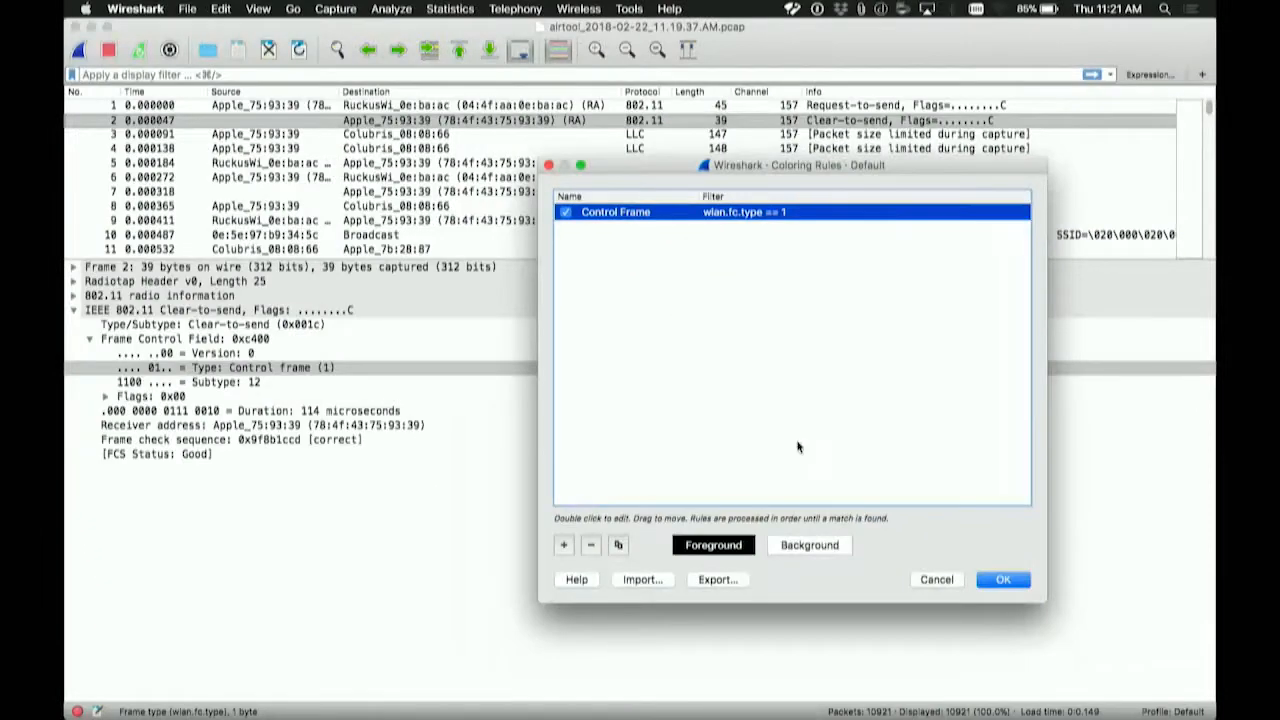
click(712, 544)
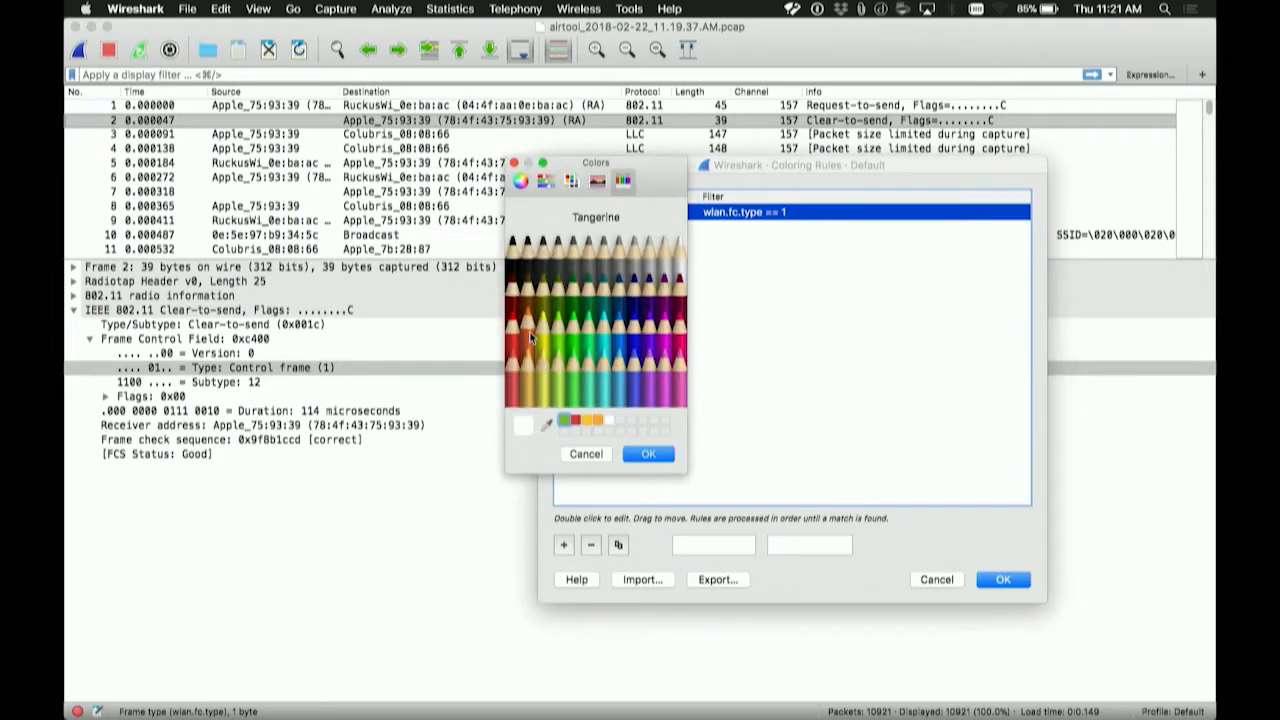
click(648, 454)
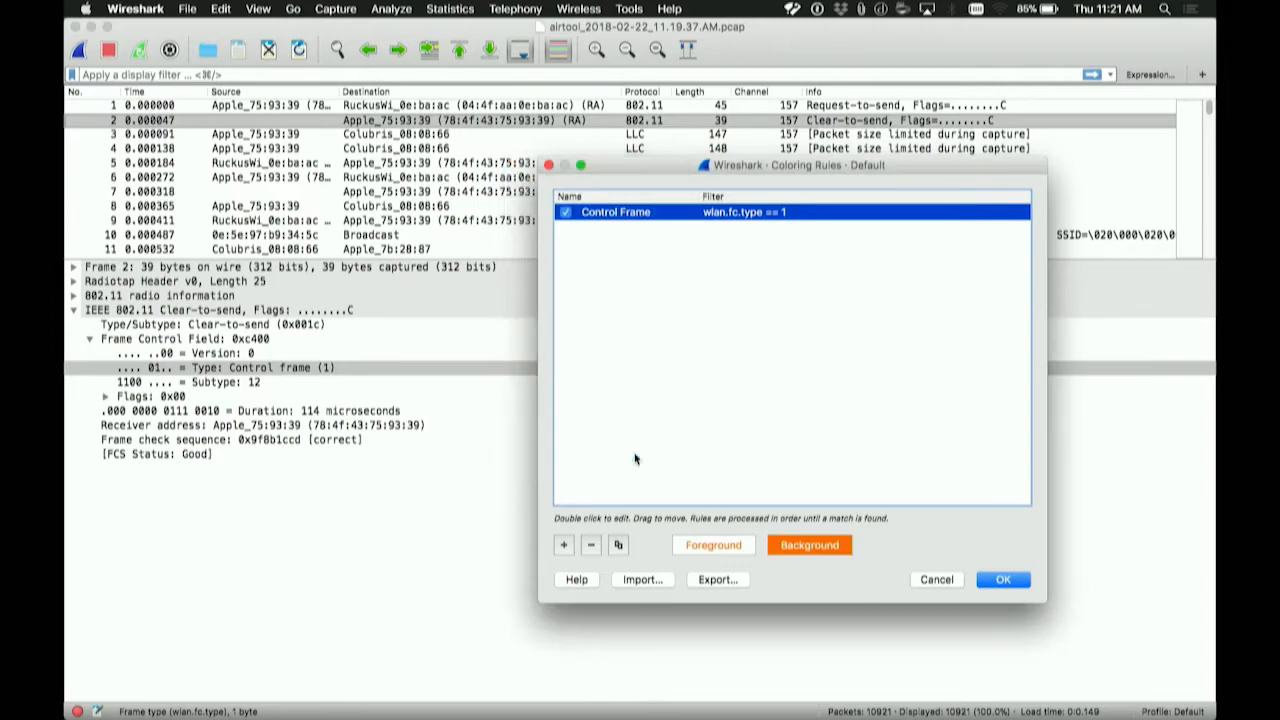
click(1004, 580)
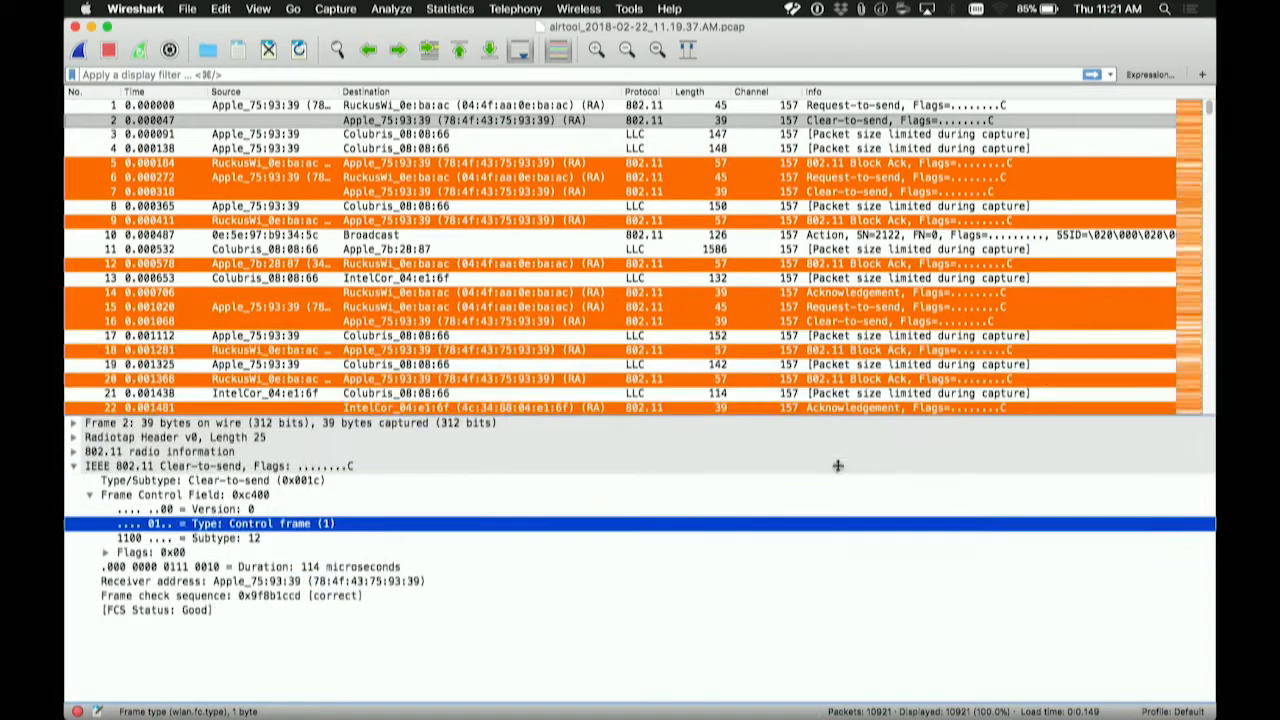
Step: Create coloring rule 'Data Frame' for wlan.fc.type == 2 with a blue background and apply it
scroll(down, 3)
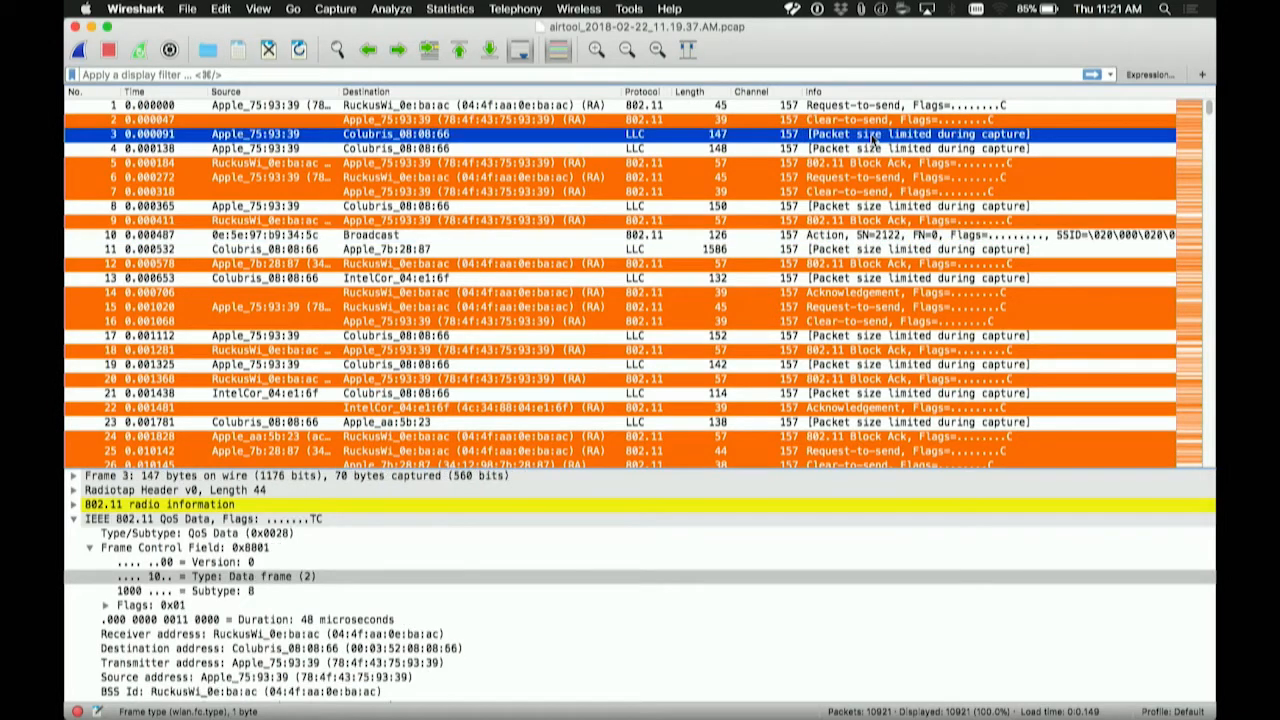
mouse_move(846, 146)
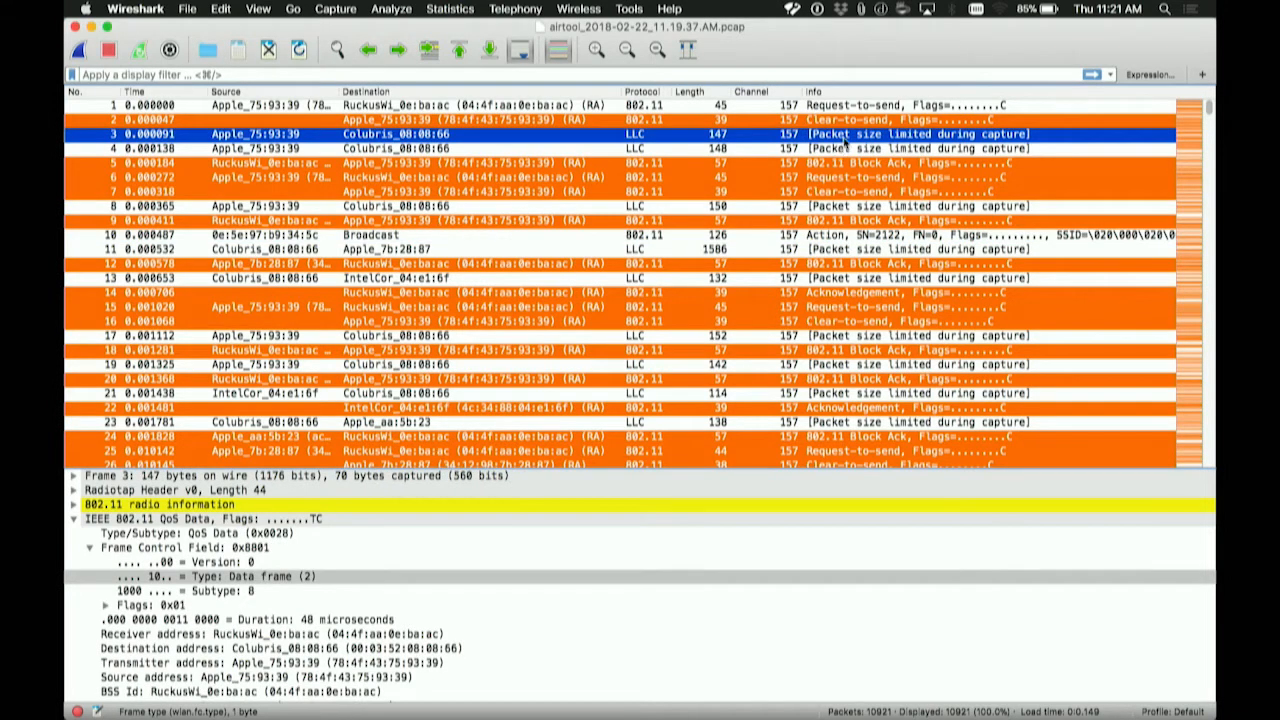
mouse_move(872, 136)
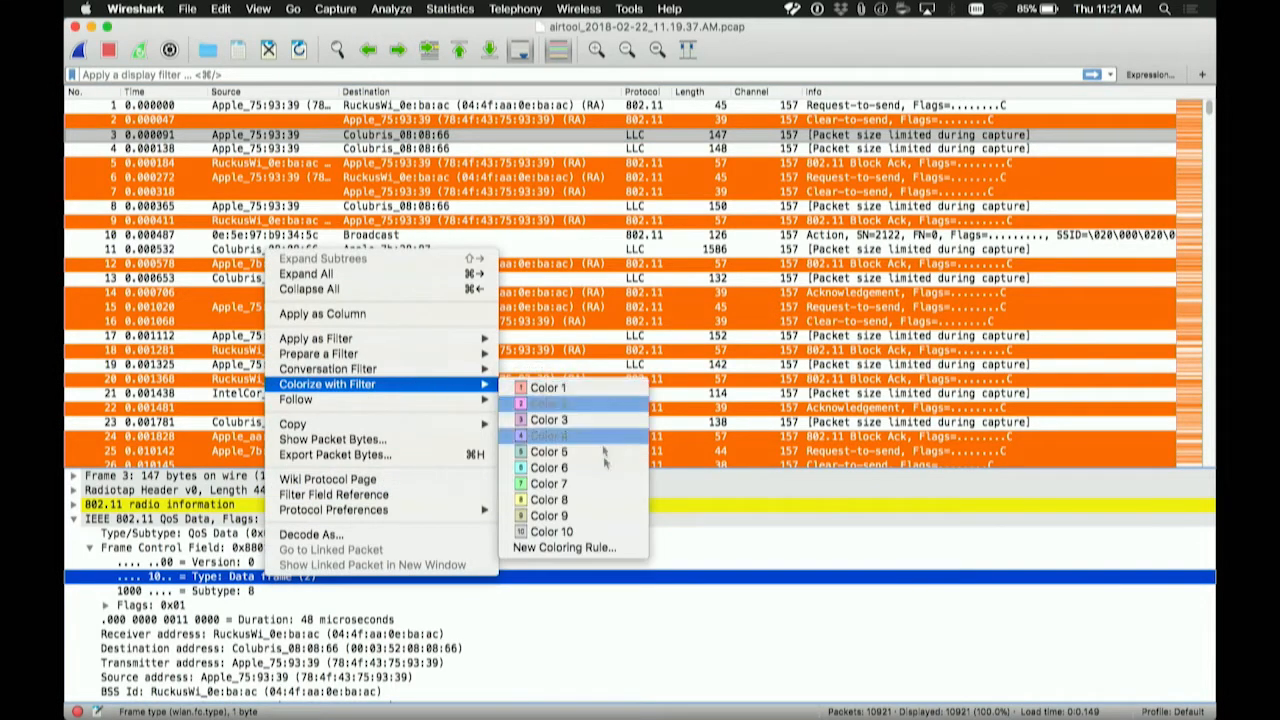
click(564, 548)
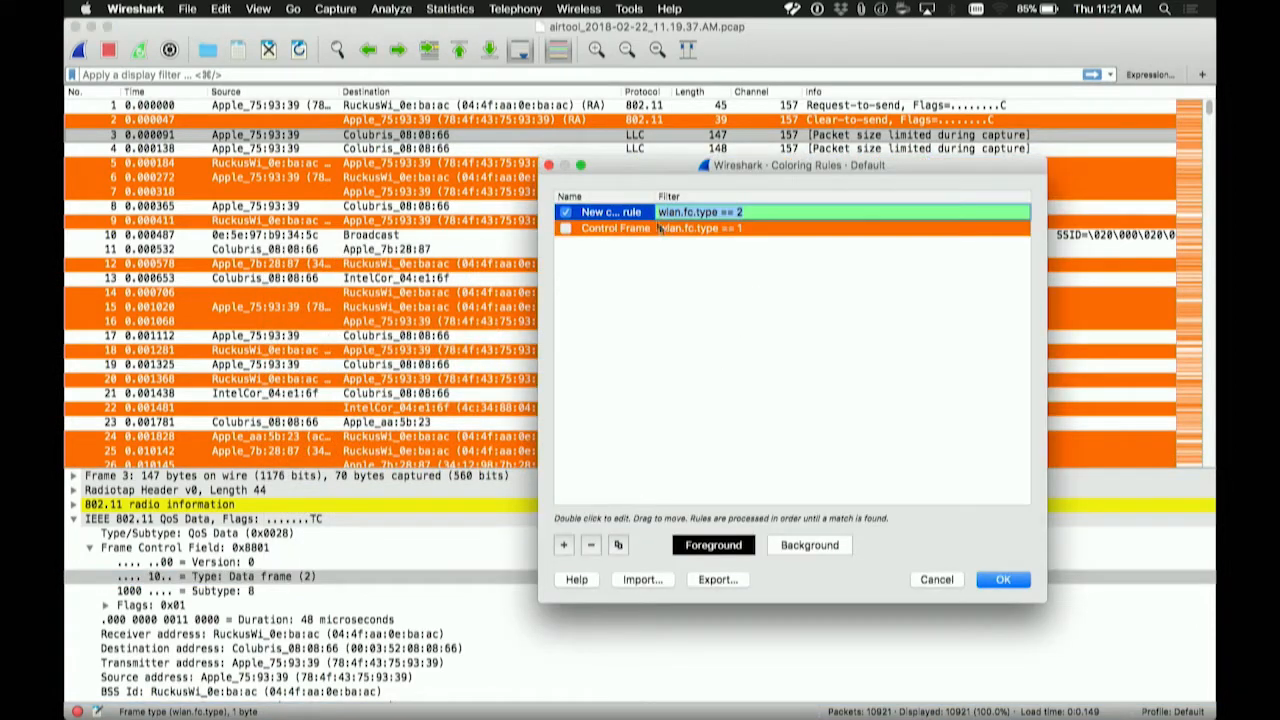
double_click(606, 212)
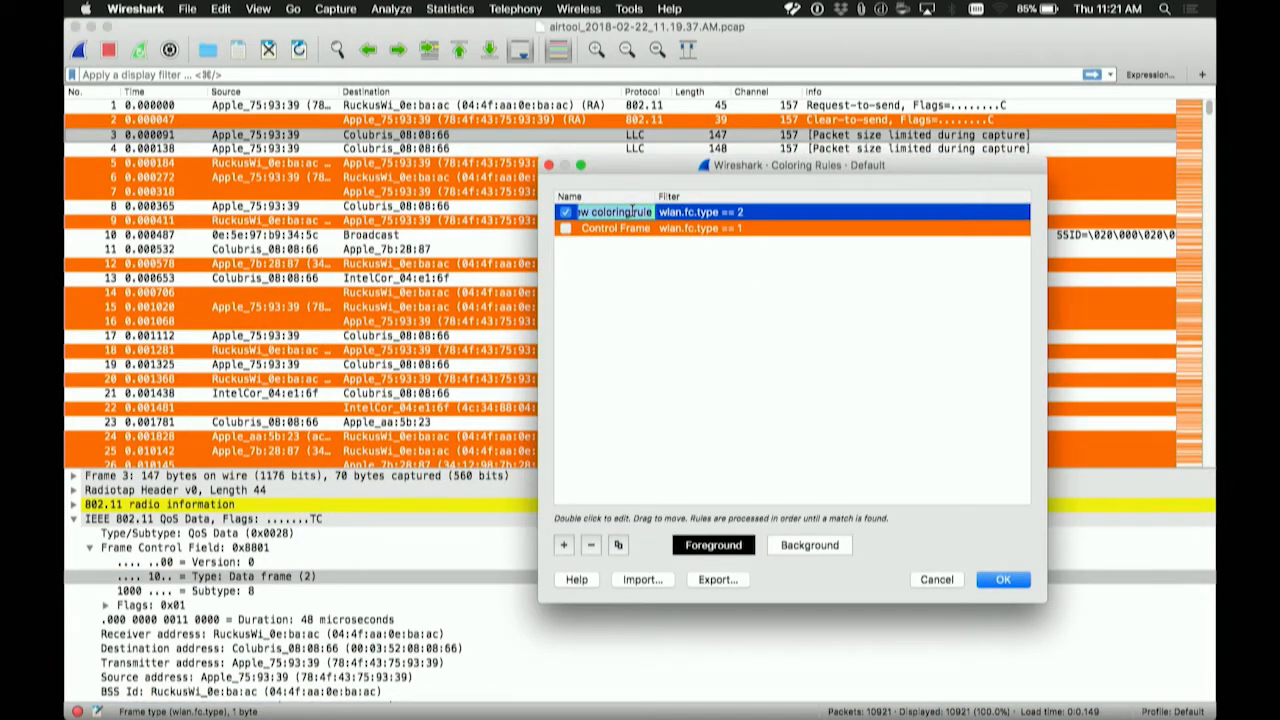
text(Data Frame)
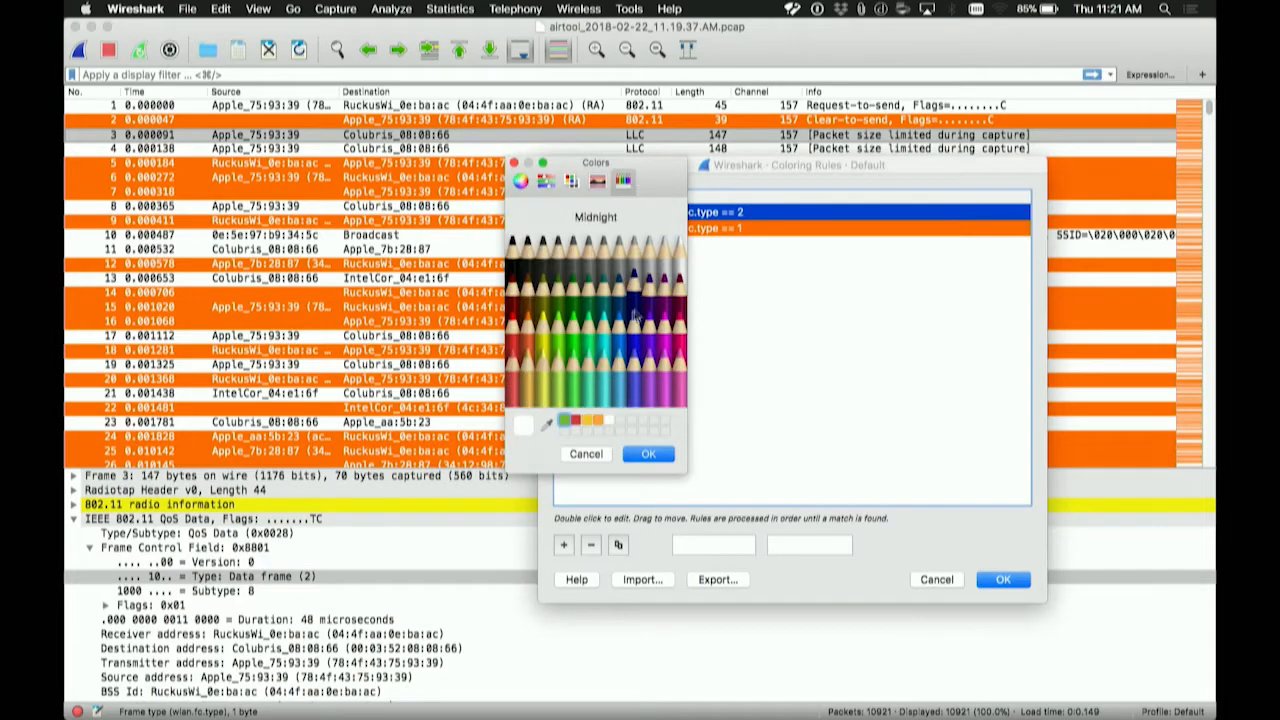
click(648, 452)
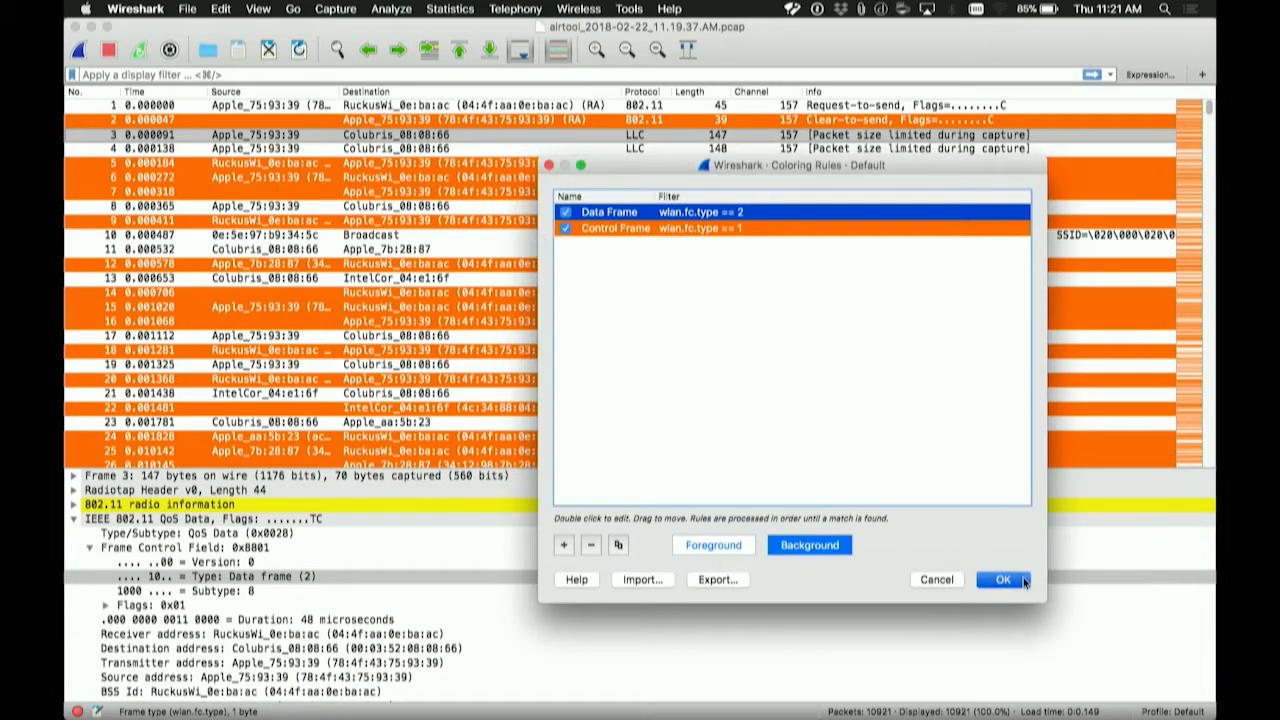
click(1000, 580)
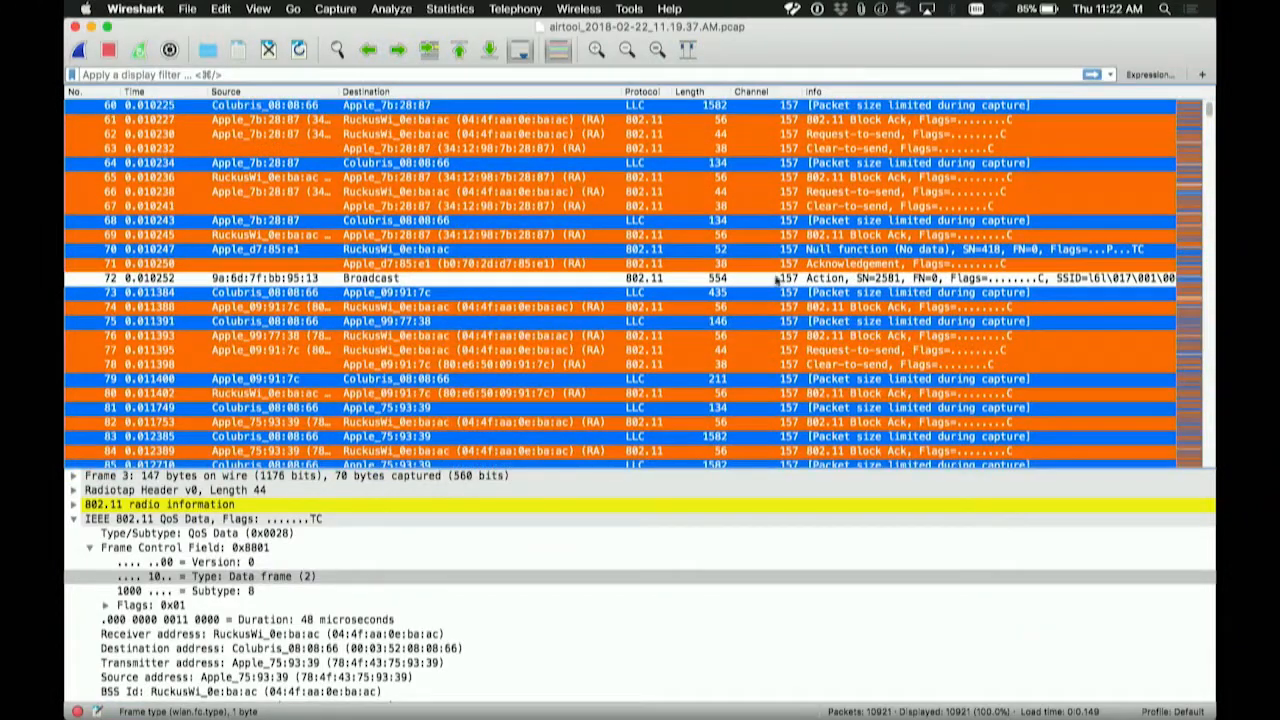
Step: Select a broadcast Action frame and bring up options for its Management frame type field
click(370, 278)
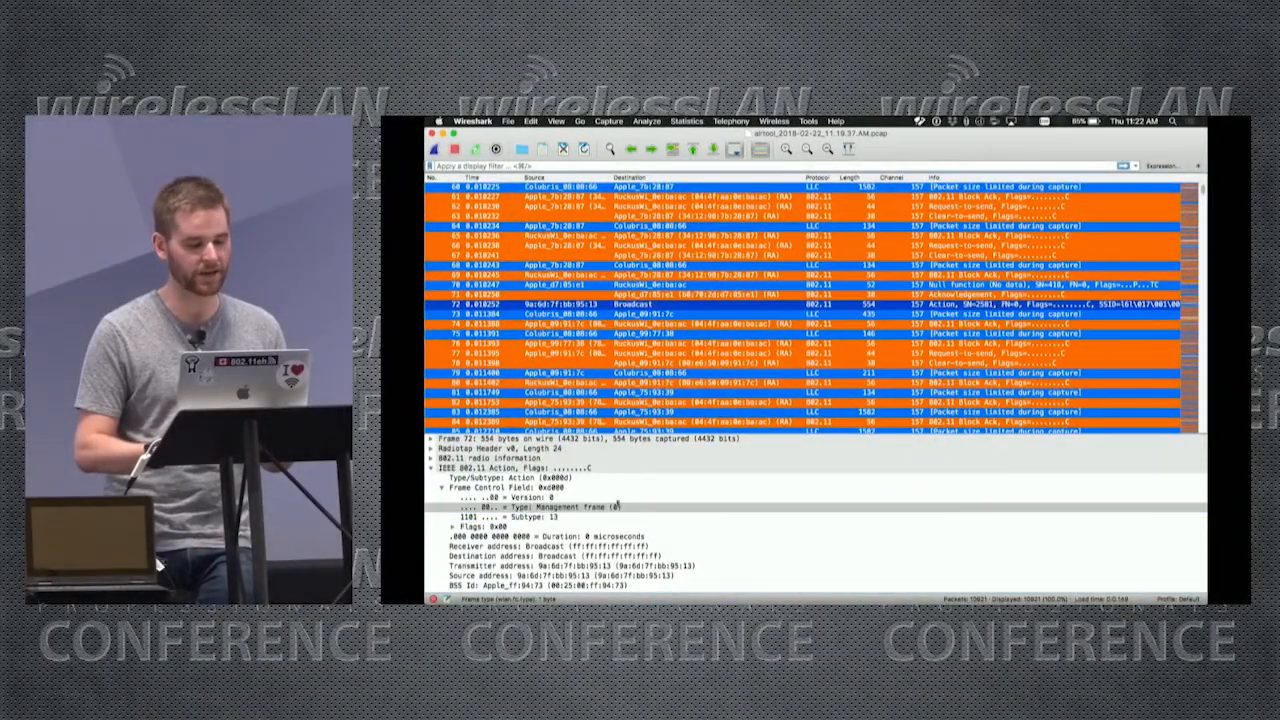
right_click(544, 506)
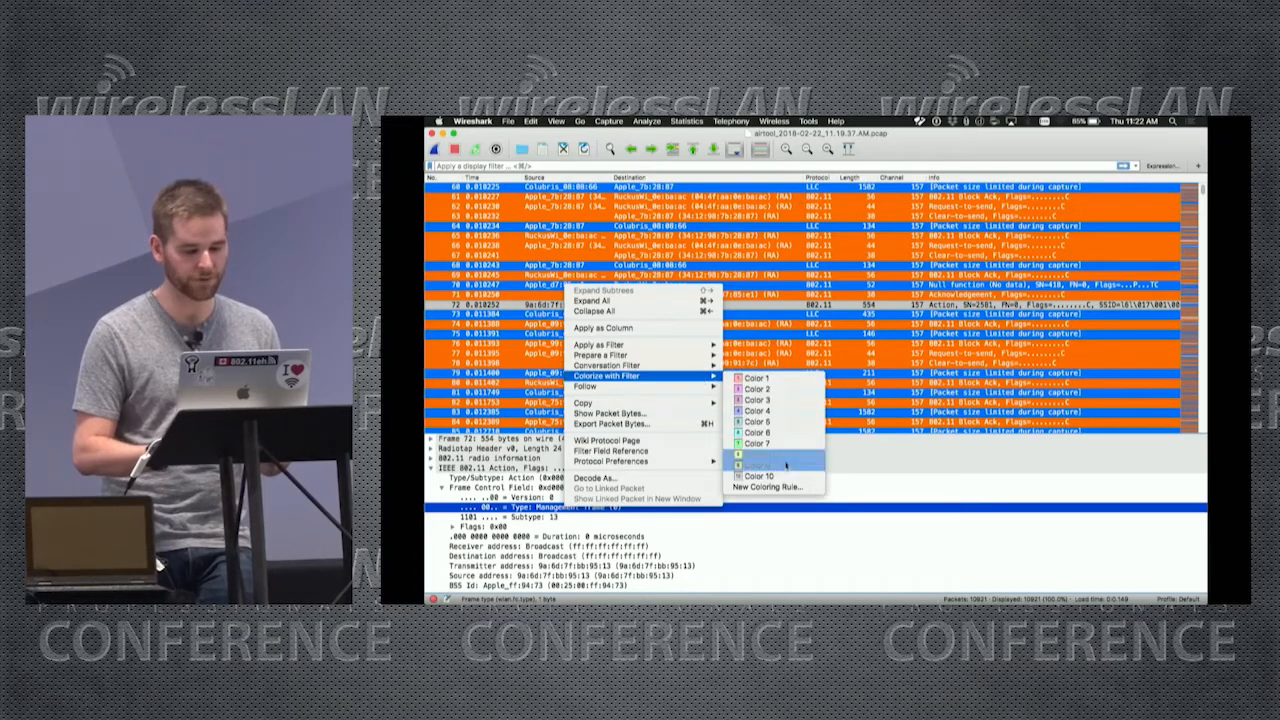
Step: Create a coloring rule for wlan.fc.type == 0 with a purple background and apply it
click(772, 486)
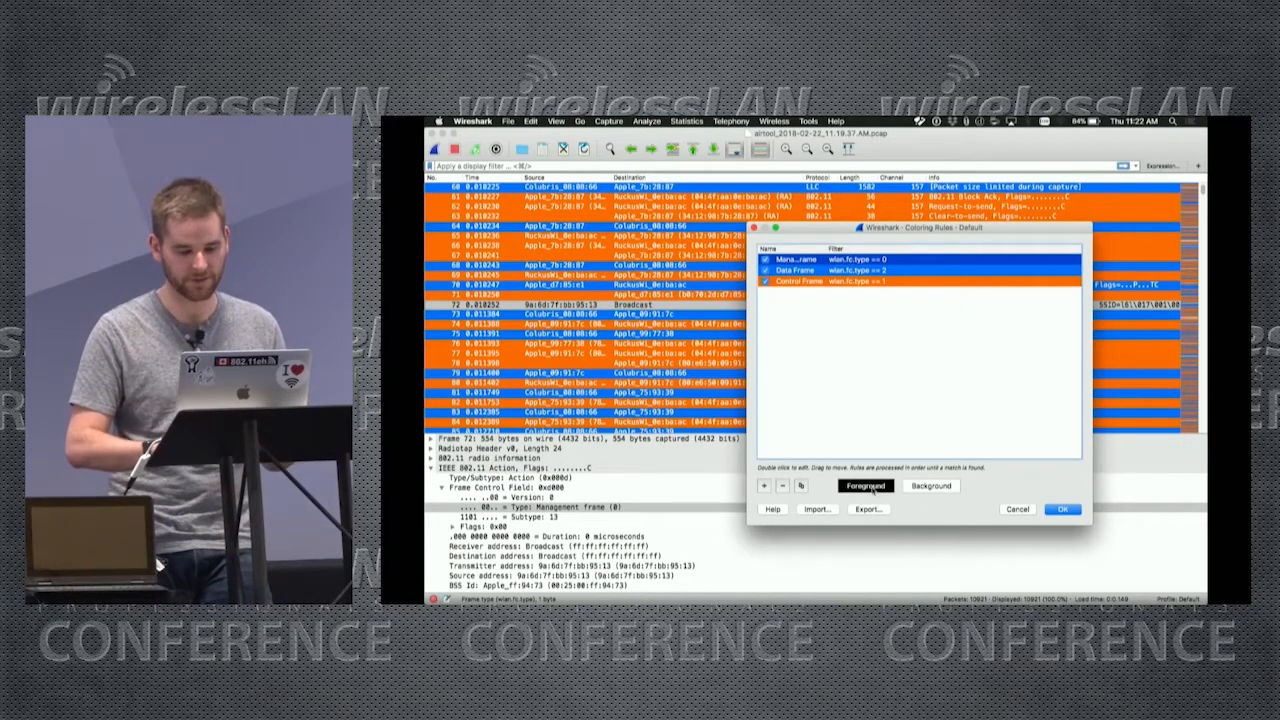
click(864, 486)
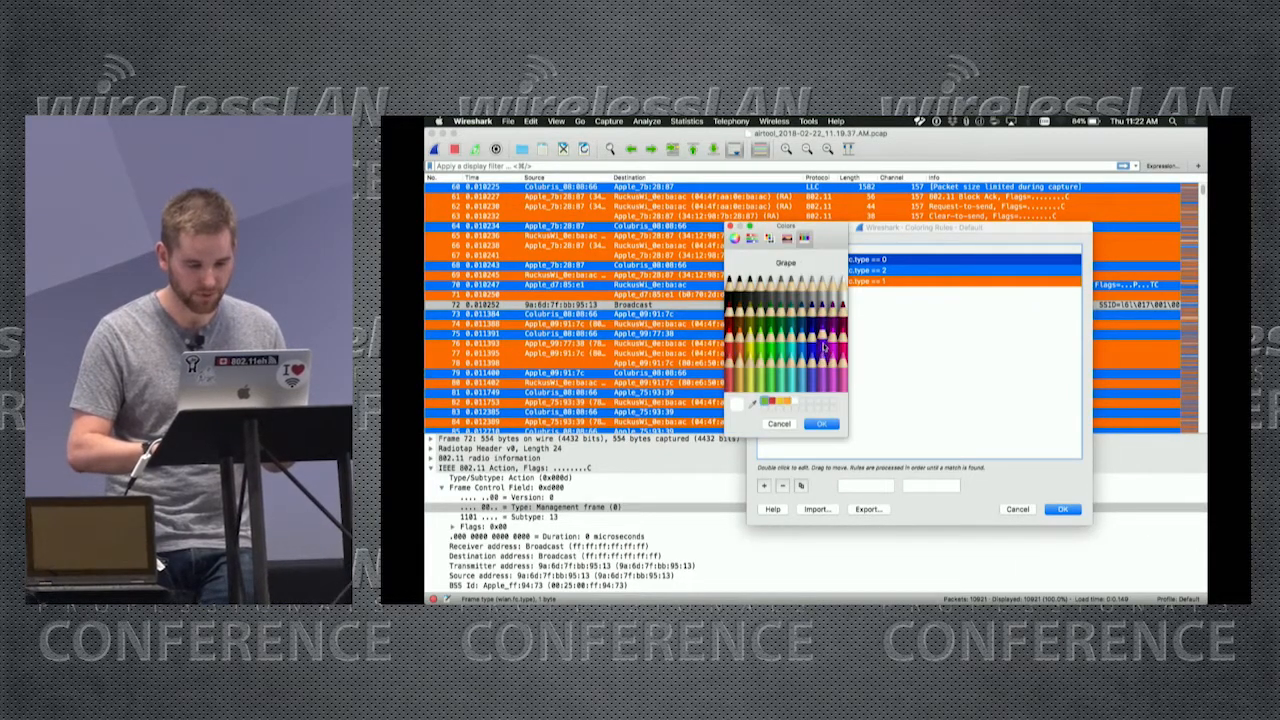
click(820, 424)
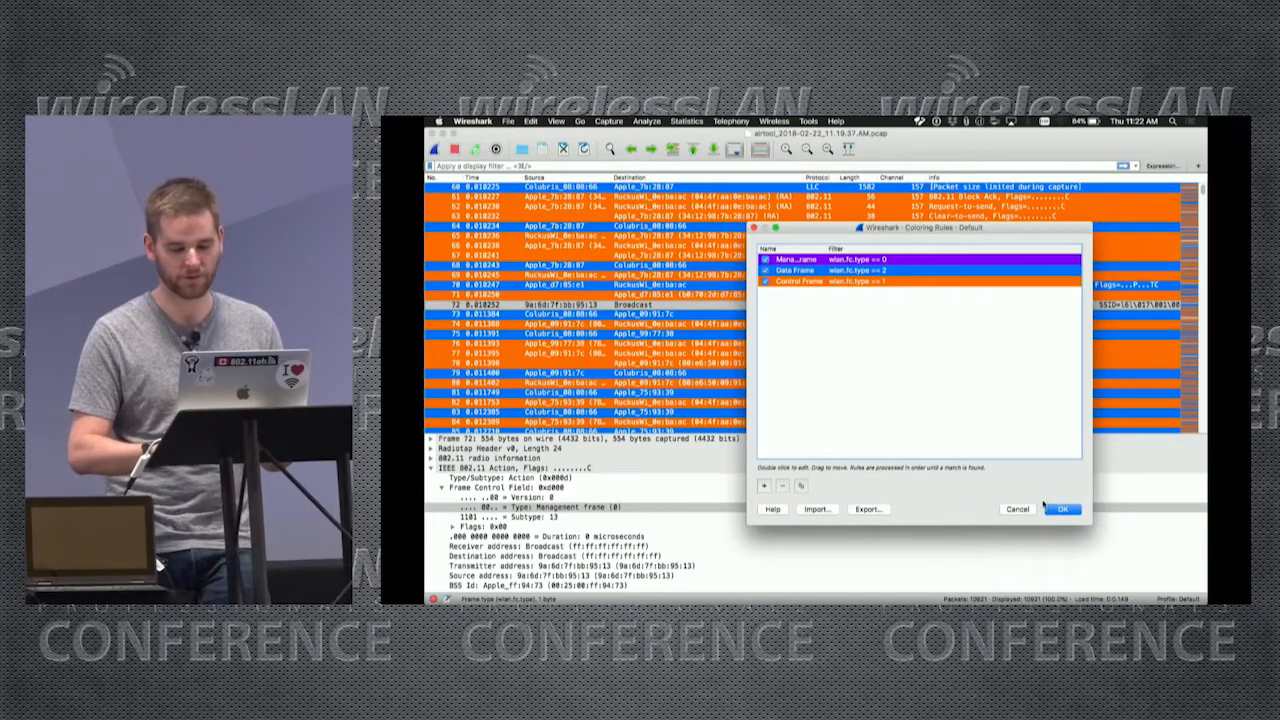
click(1068, 510)
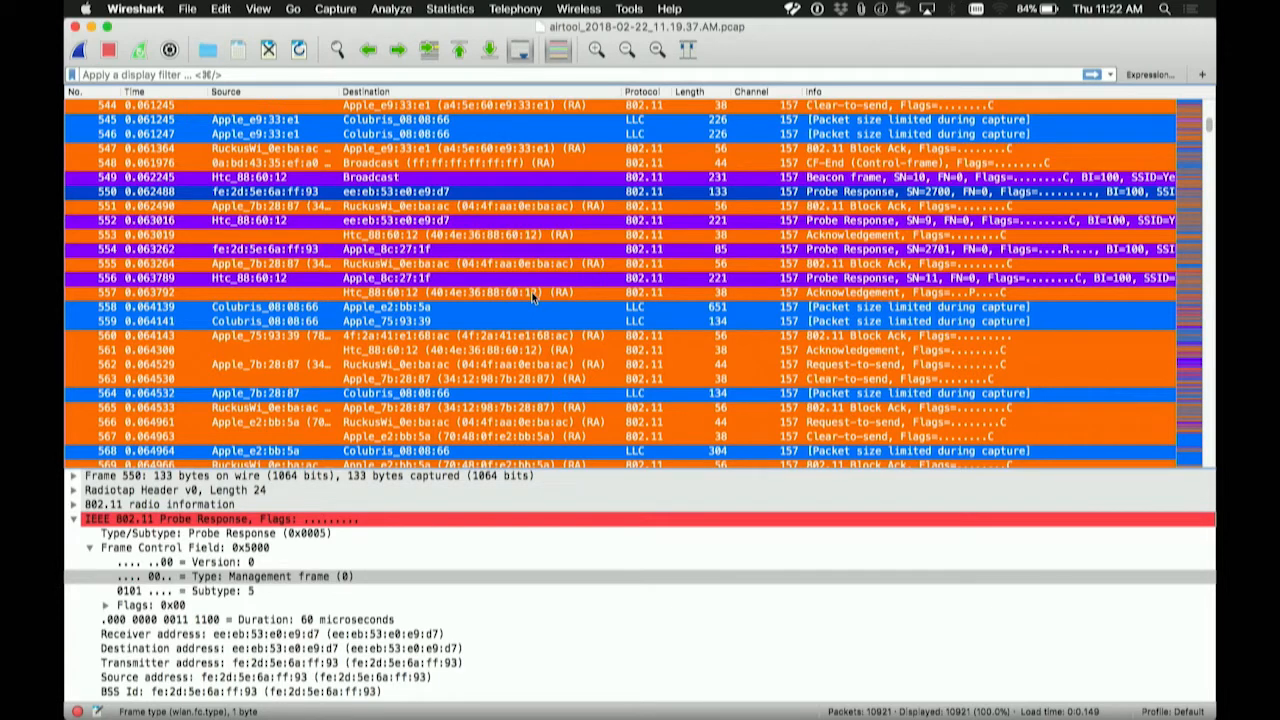
mouse_move(564, 414)
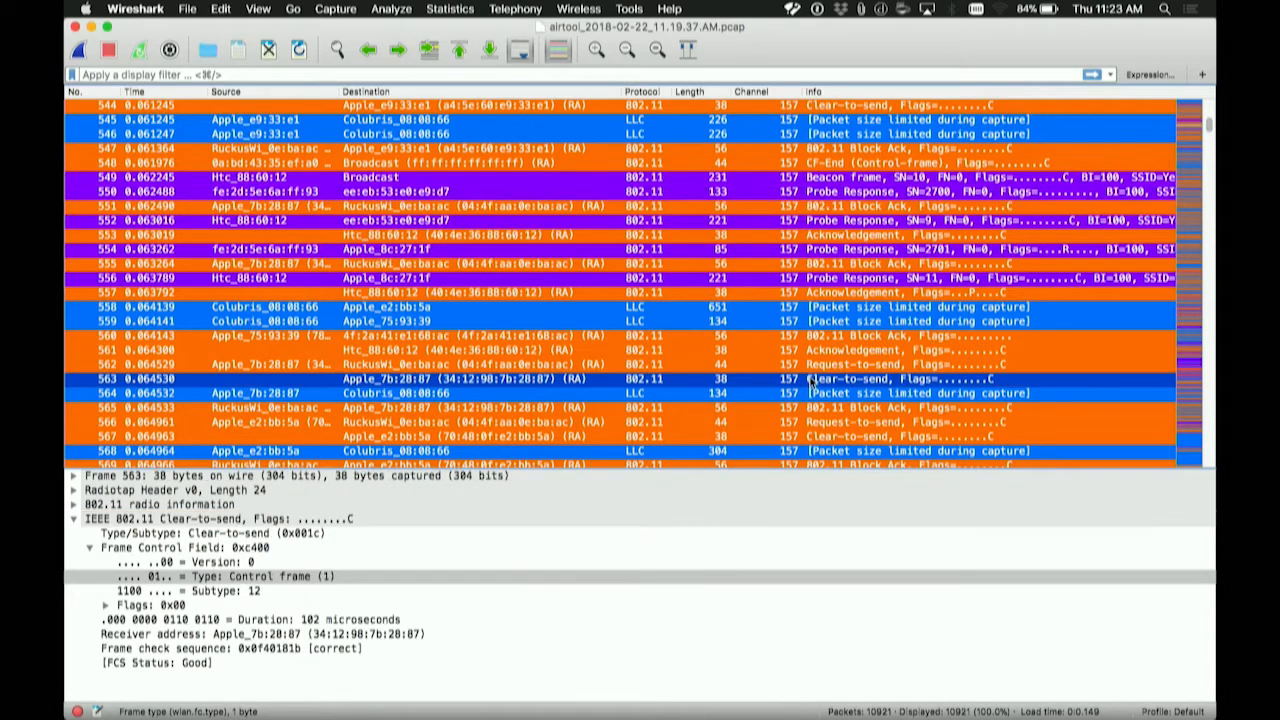
Step: Select the Clear-to-send frame's Type/Subtype field showing Control frame, subtype 12
click(210, 596)
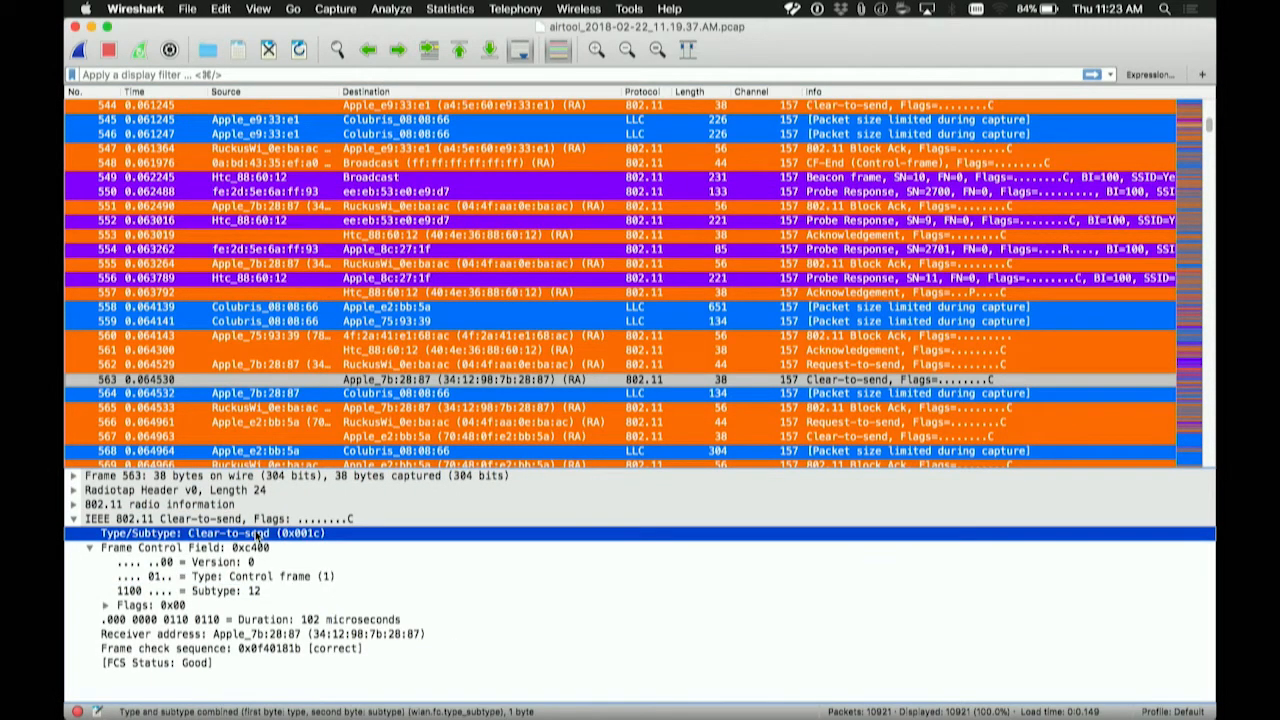
Step: Create a coloring rule from the Type/Subtype field for Clear-to-send frames (0x001c) and rename it
right_click(256, 534)
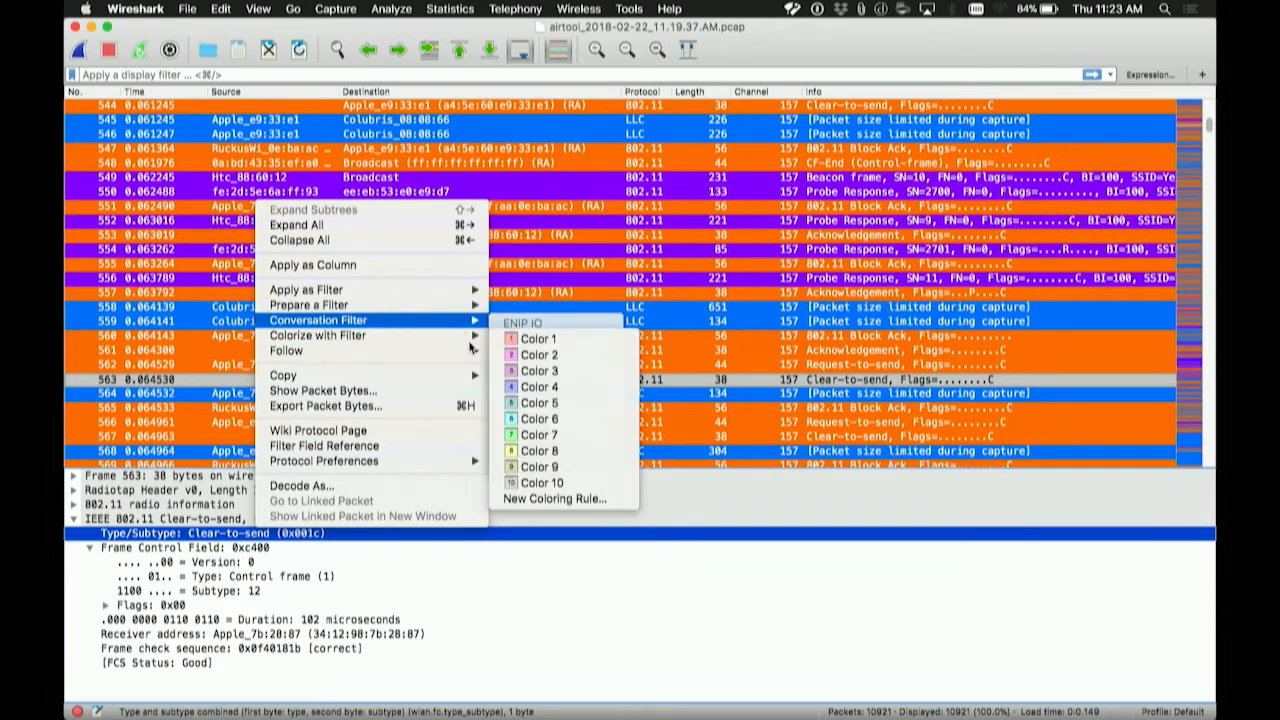
click(556, 500)
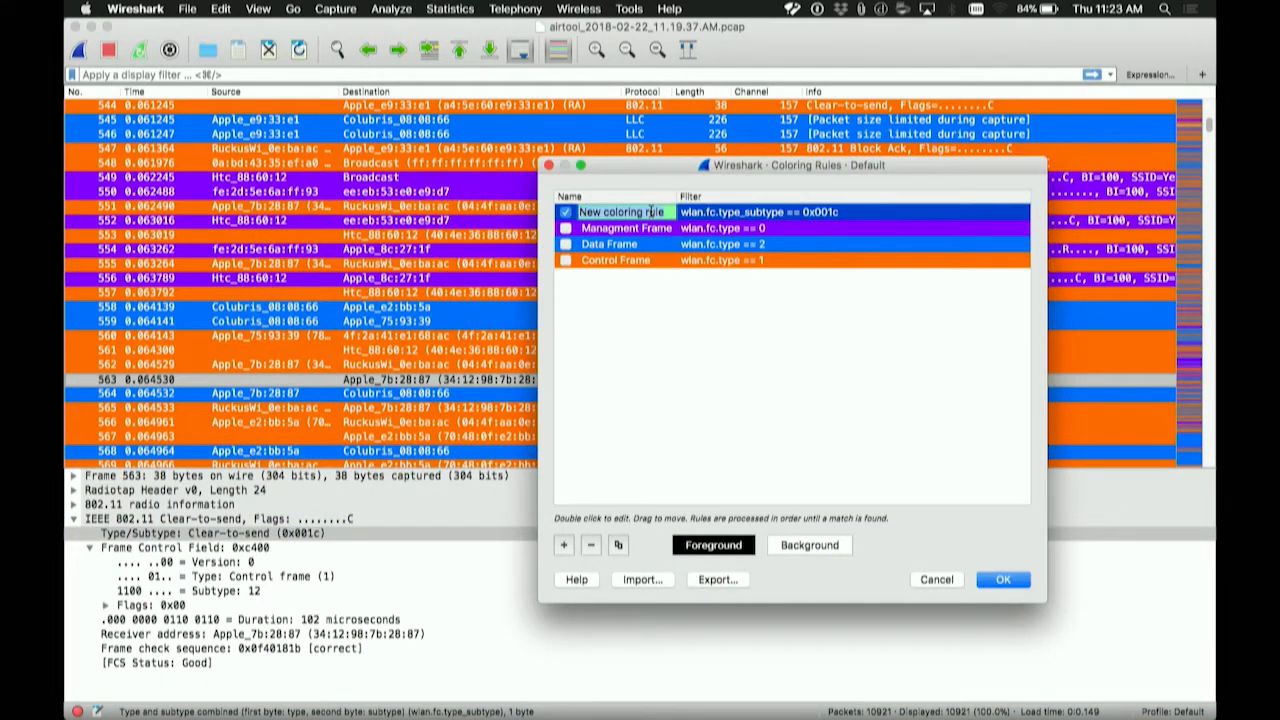
text(Rowell and Fr)
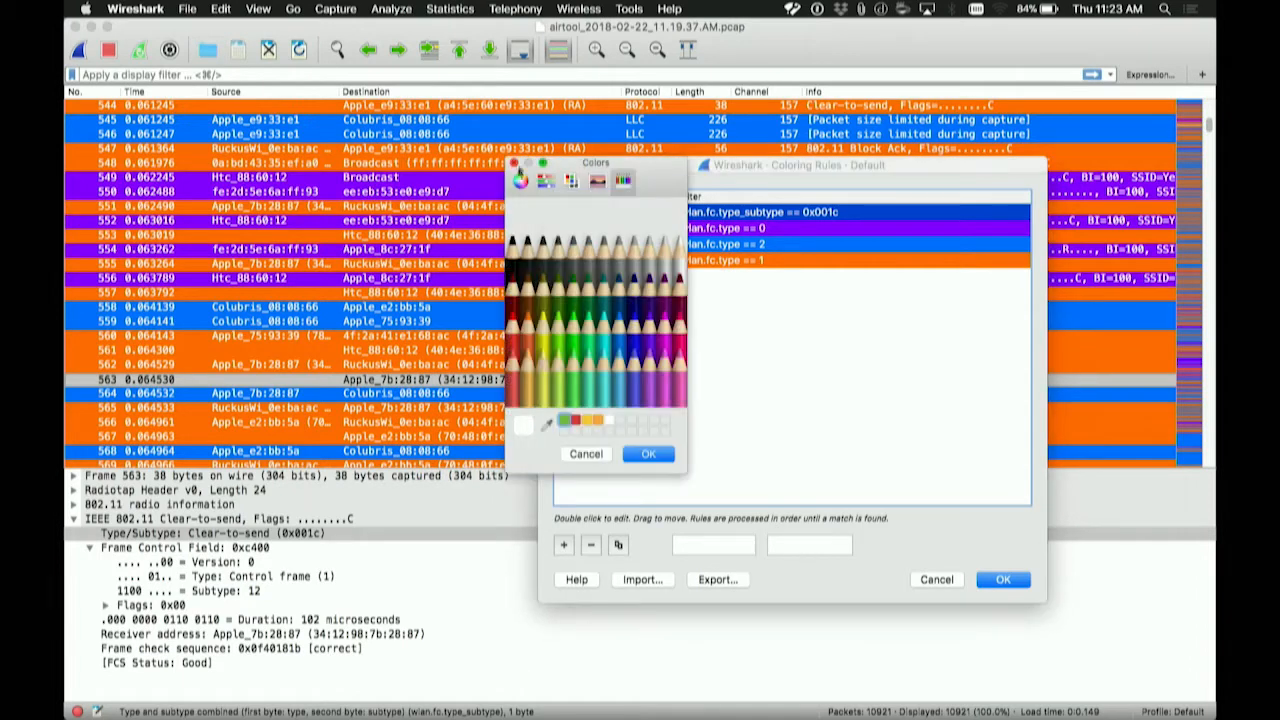
Step: Give the Clear-to-send rule an orange background from the colour wheel and apply the rules
click(520, 180)
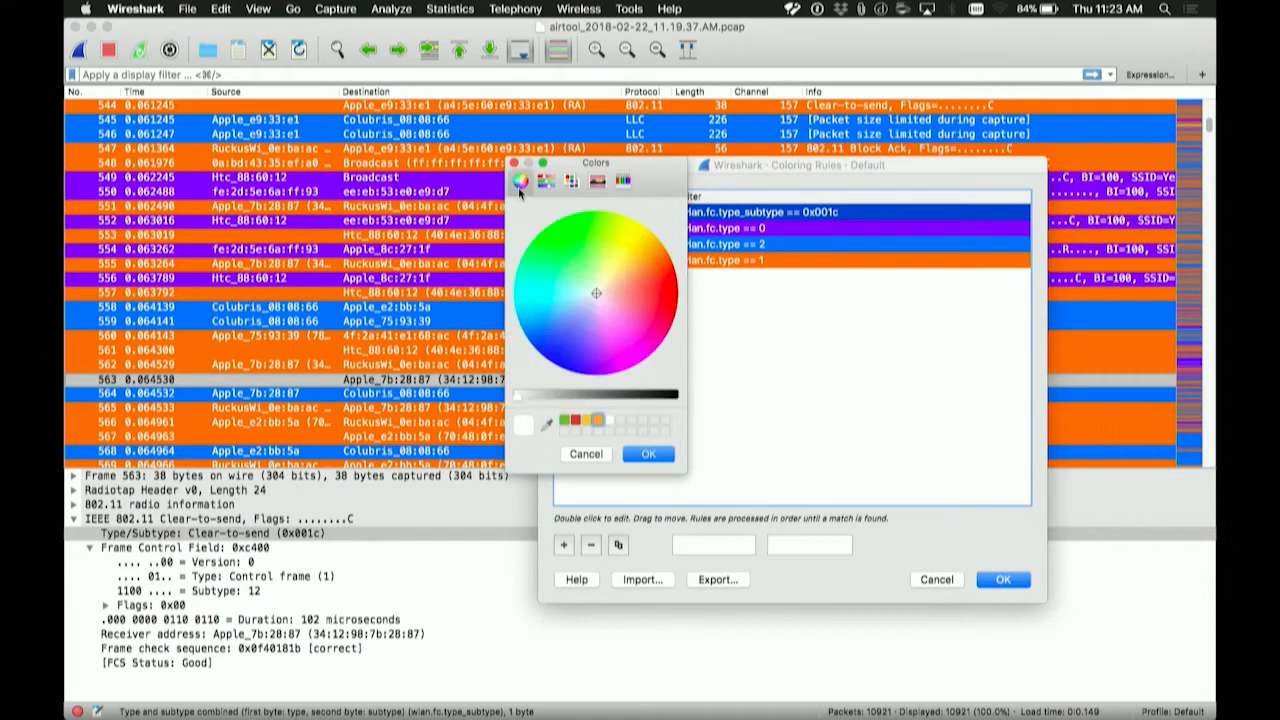
click(640, 272)
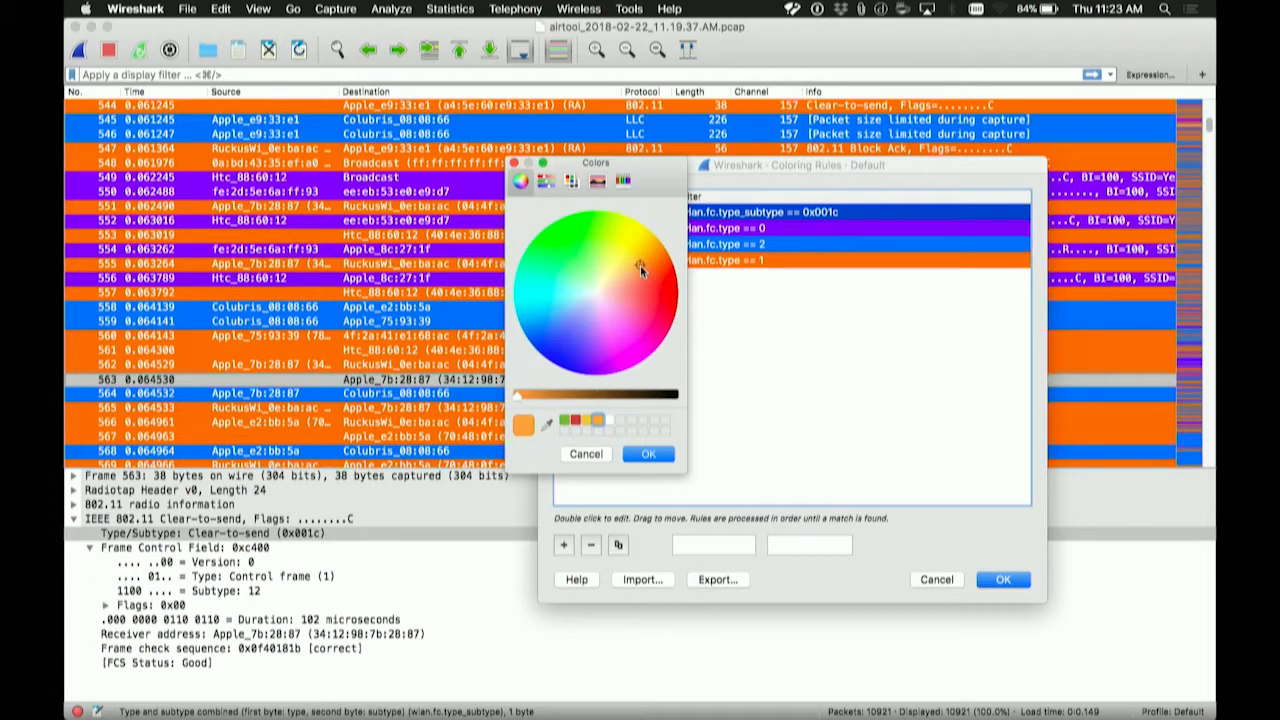
click(648, 454)
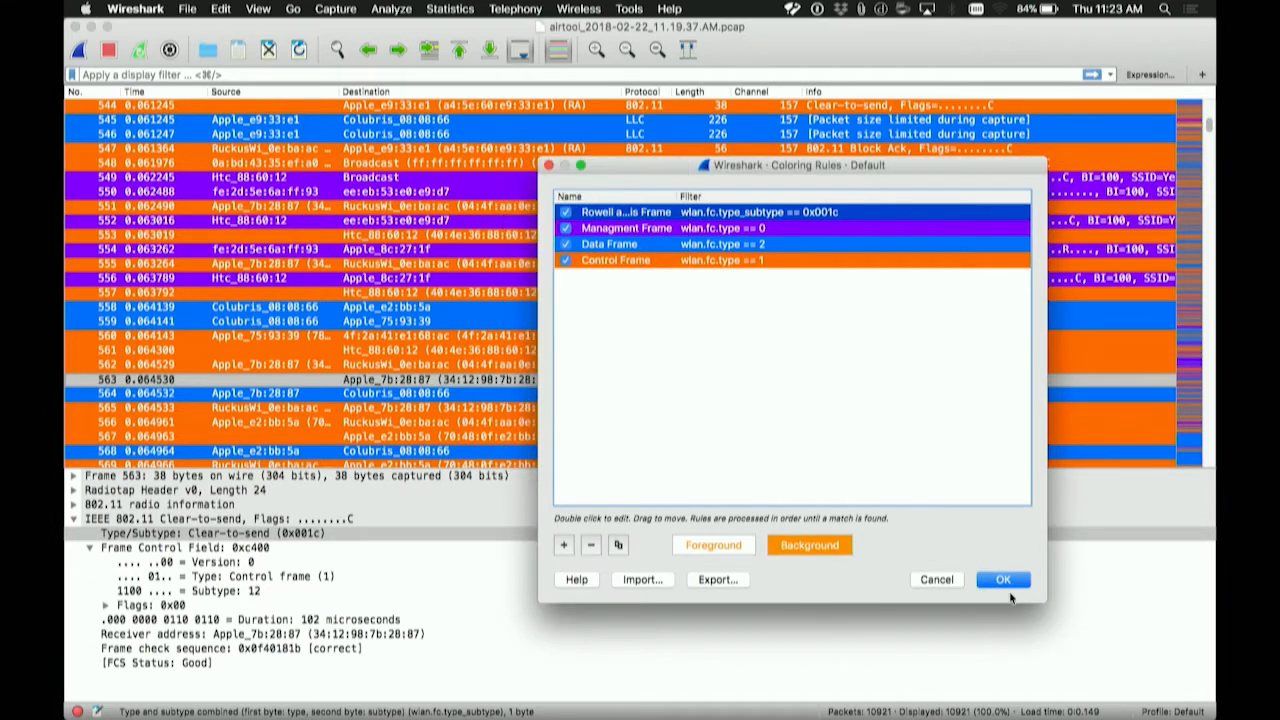
click(1002, 580)
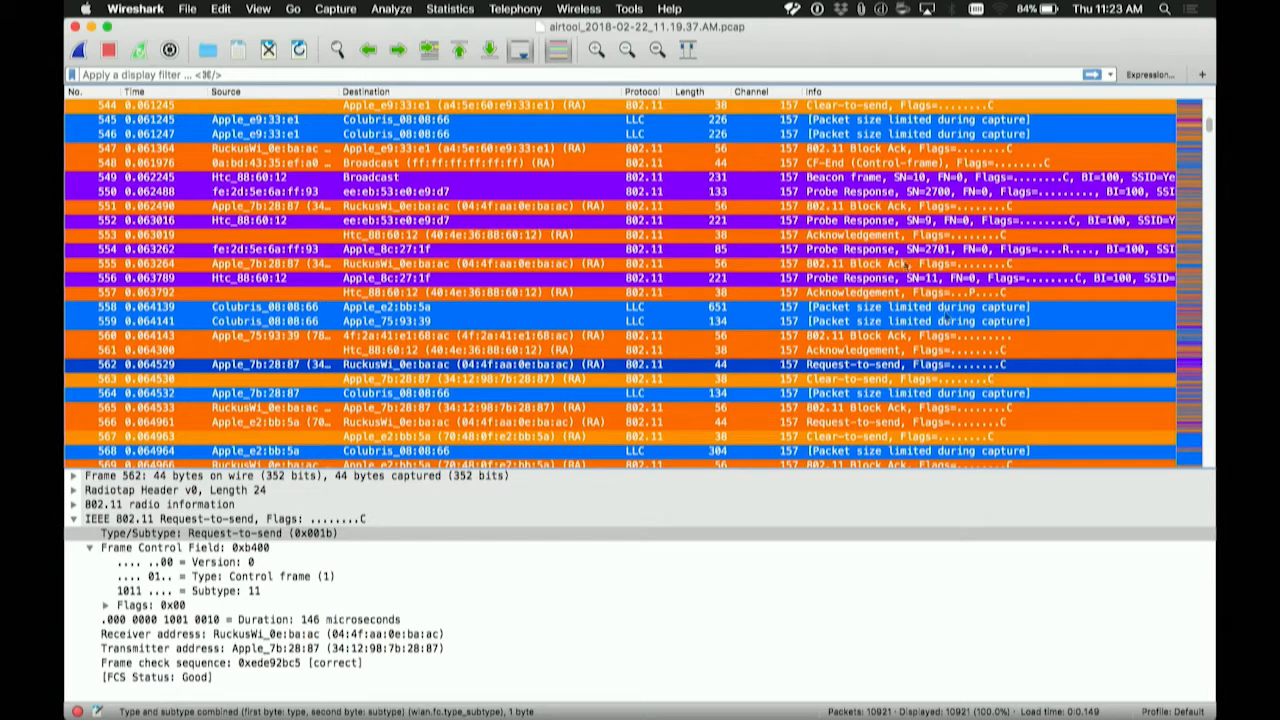
Step: Review the four frame-type coloring rules via View > Coloring Rules, selecting the Management Frame rule
click(244, 12)
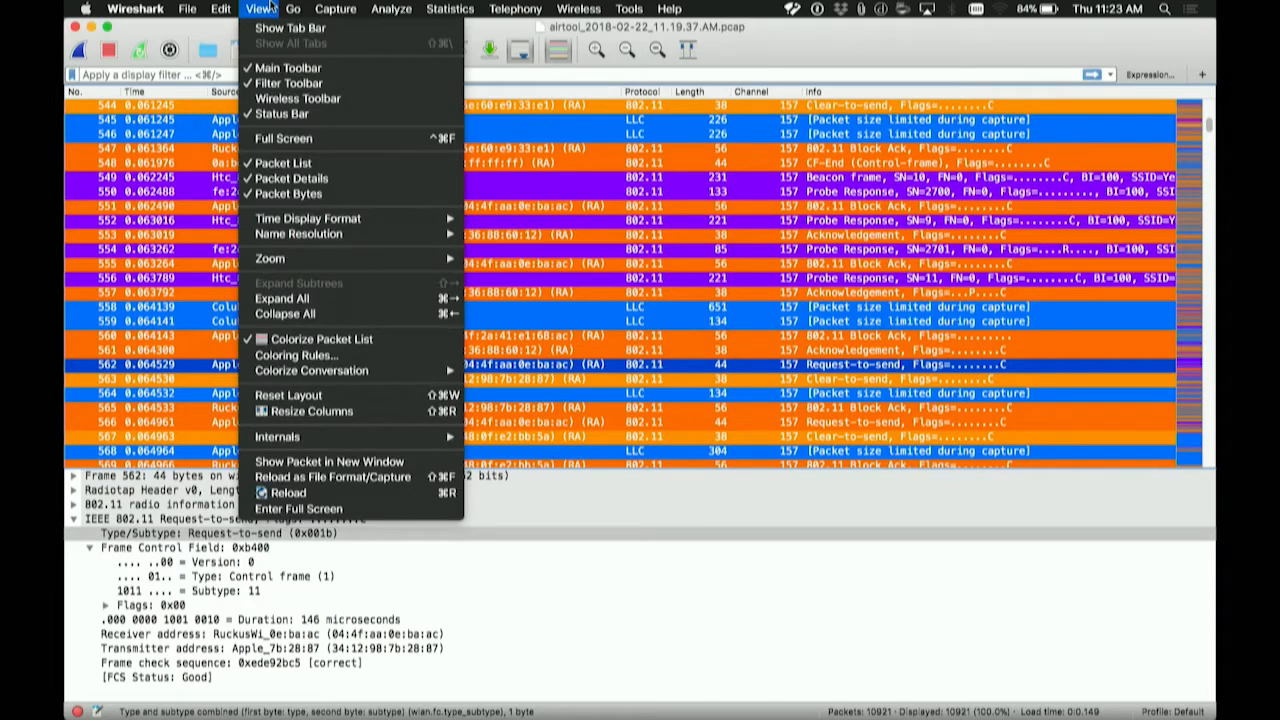
mouse_move(296, 356)
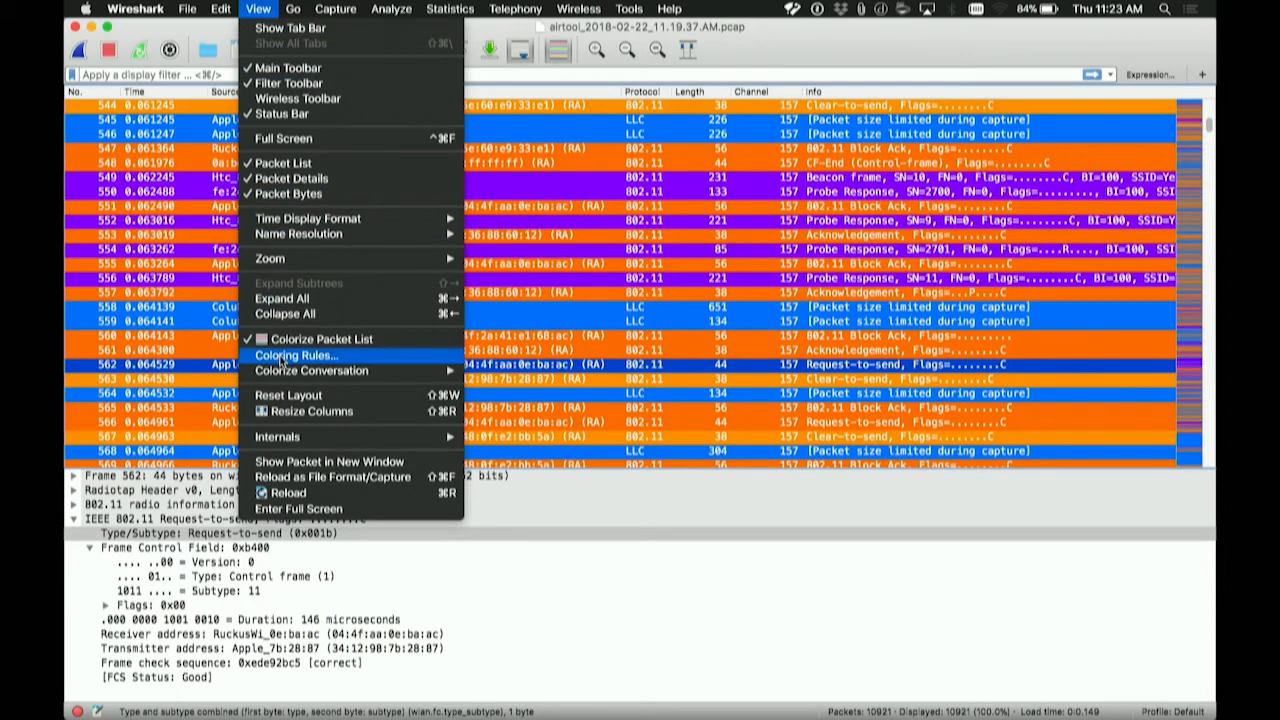
click(296, 356)
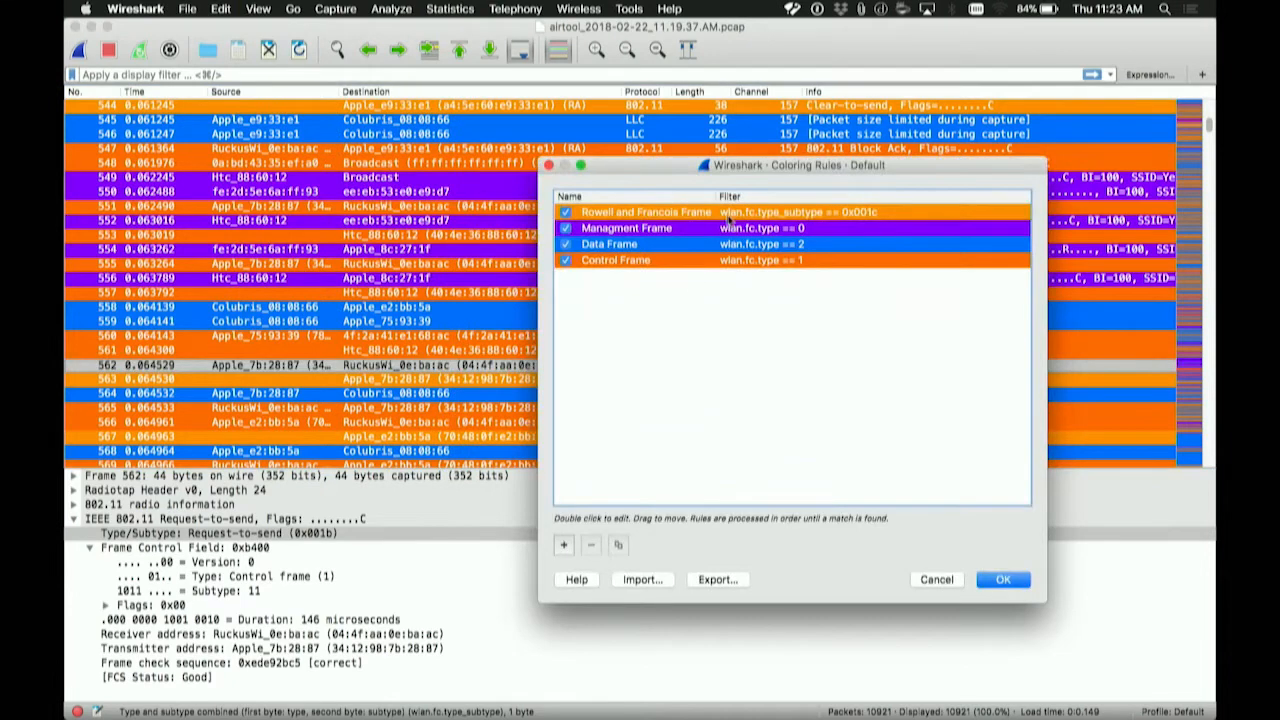
mouse_move(724, 292)
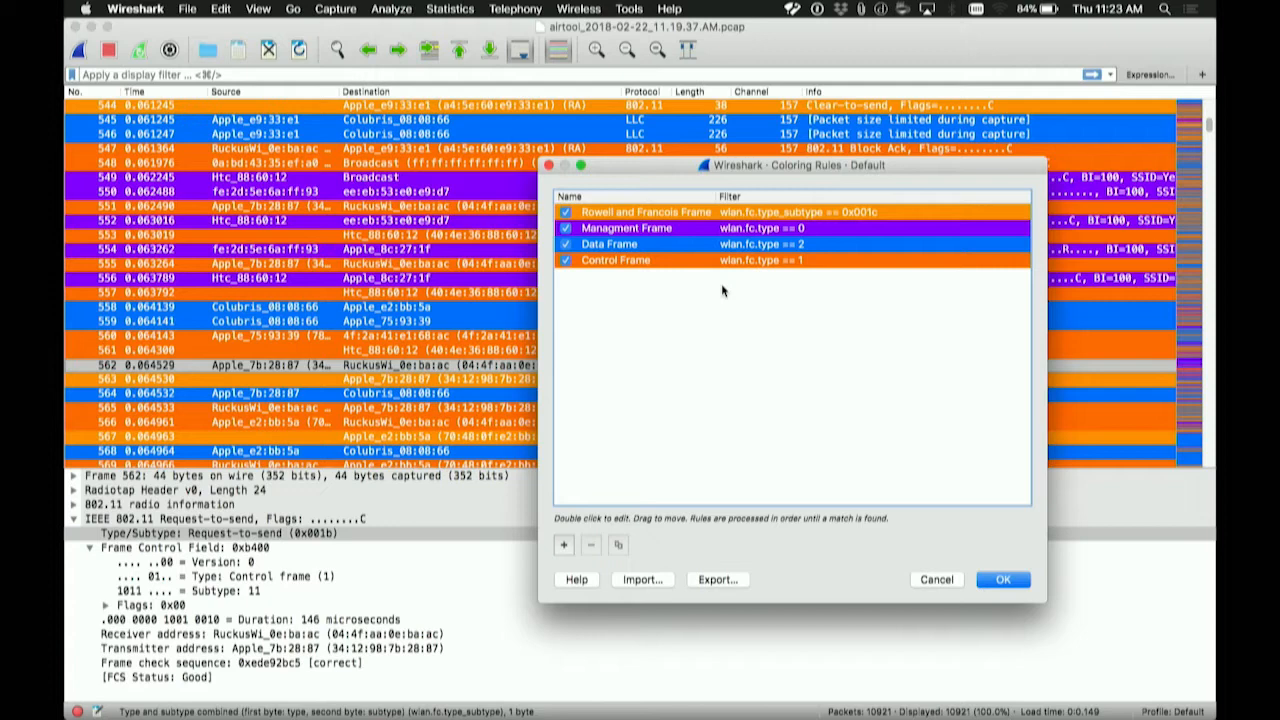
mouse_move(964, 596)
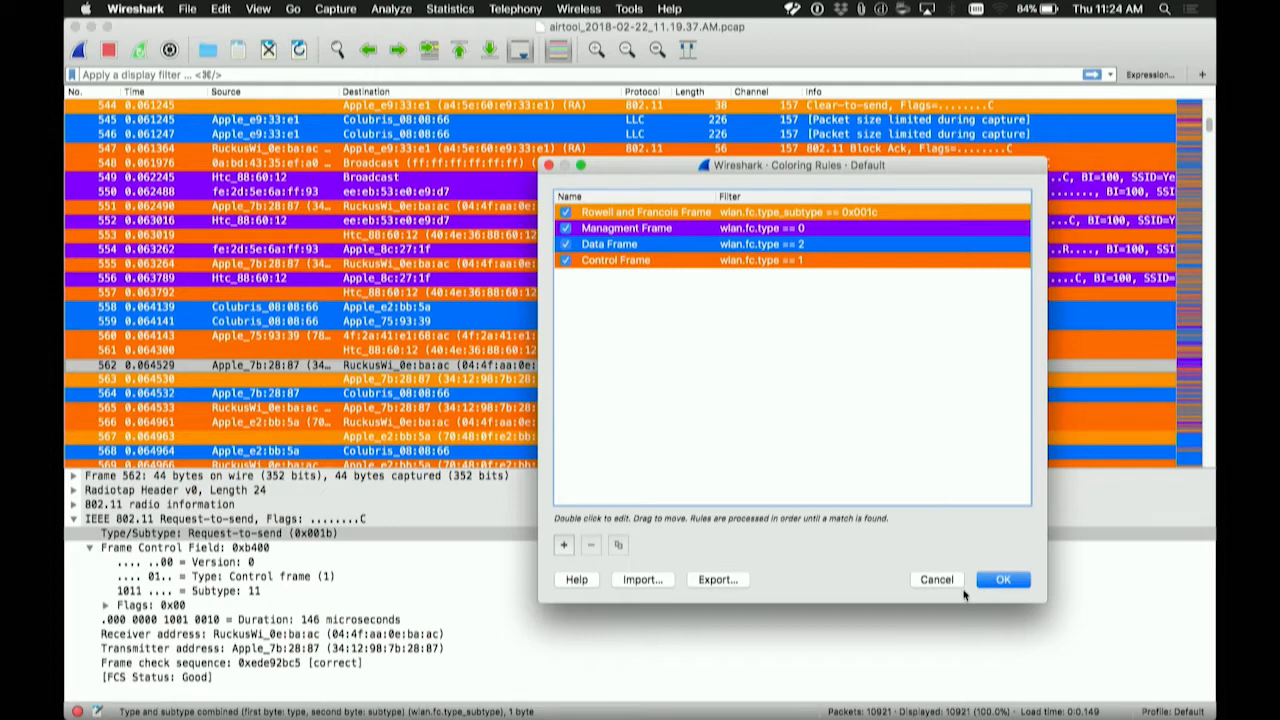
mouse_move(912, 544)
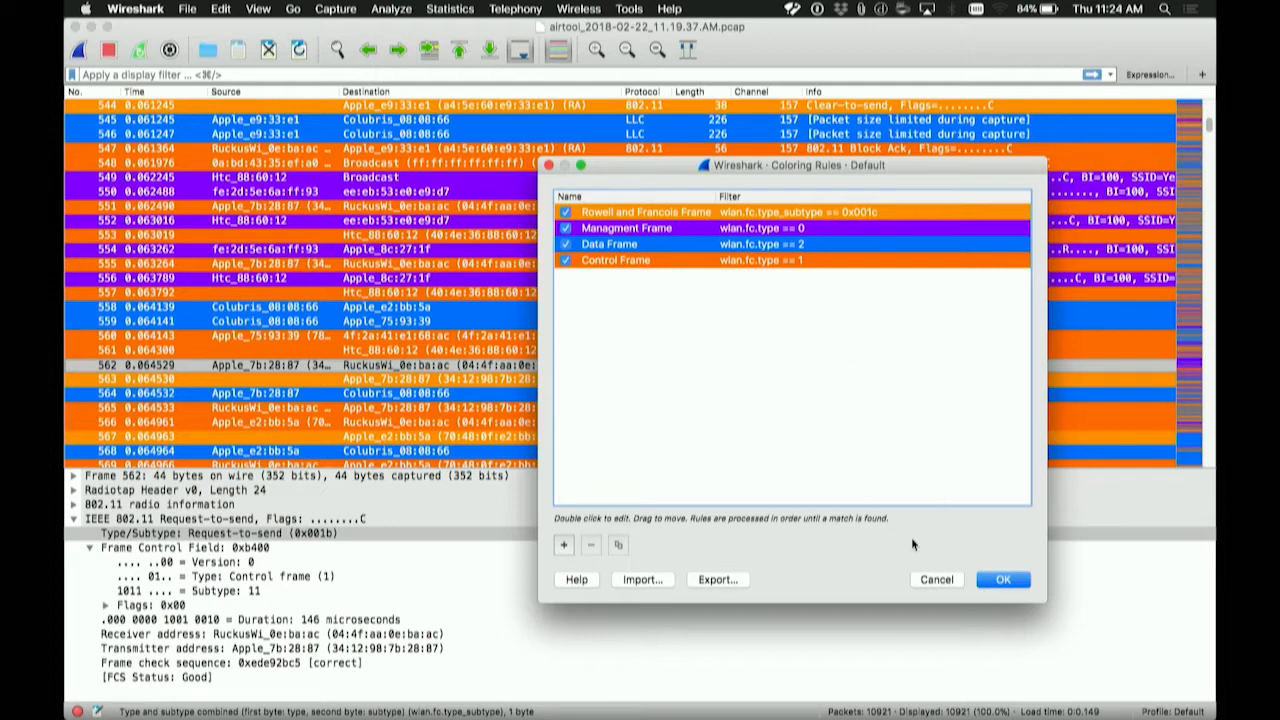
click(628, 228)
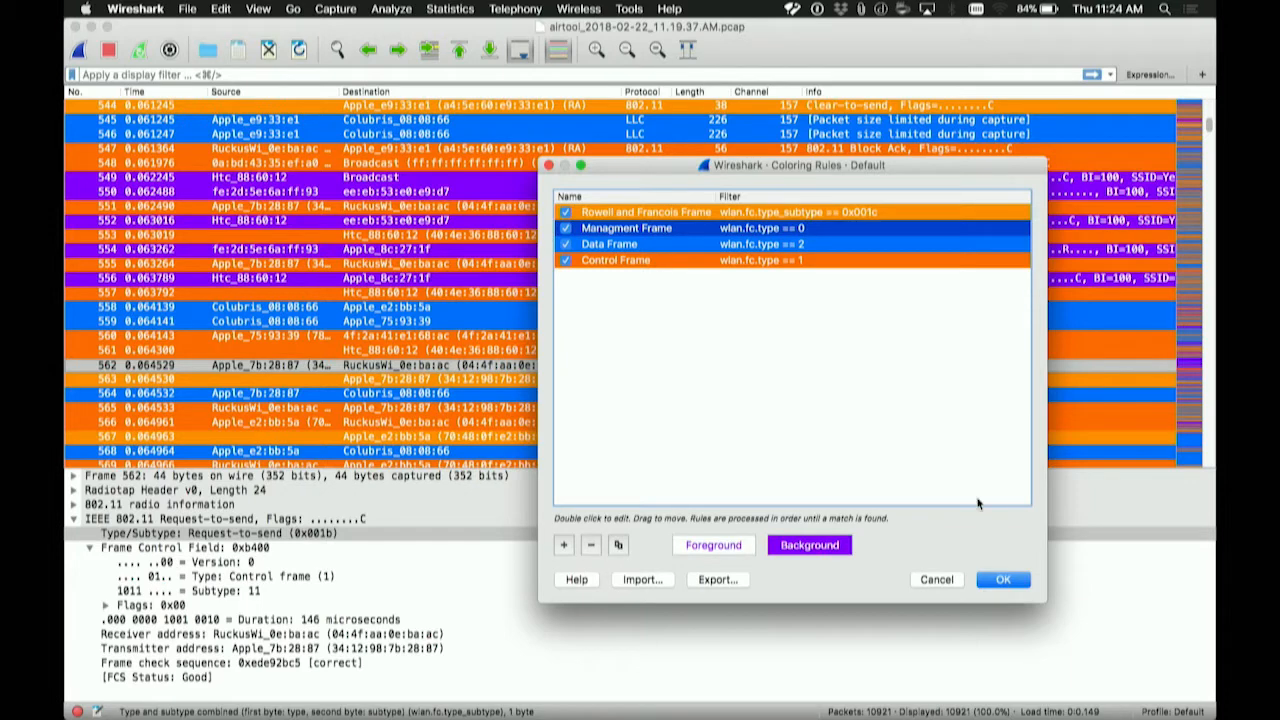
mouse_move(900, 408)
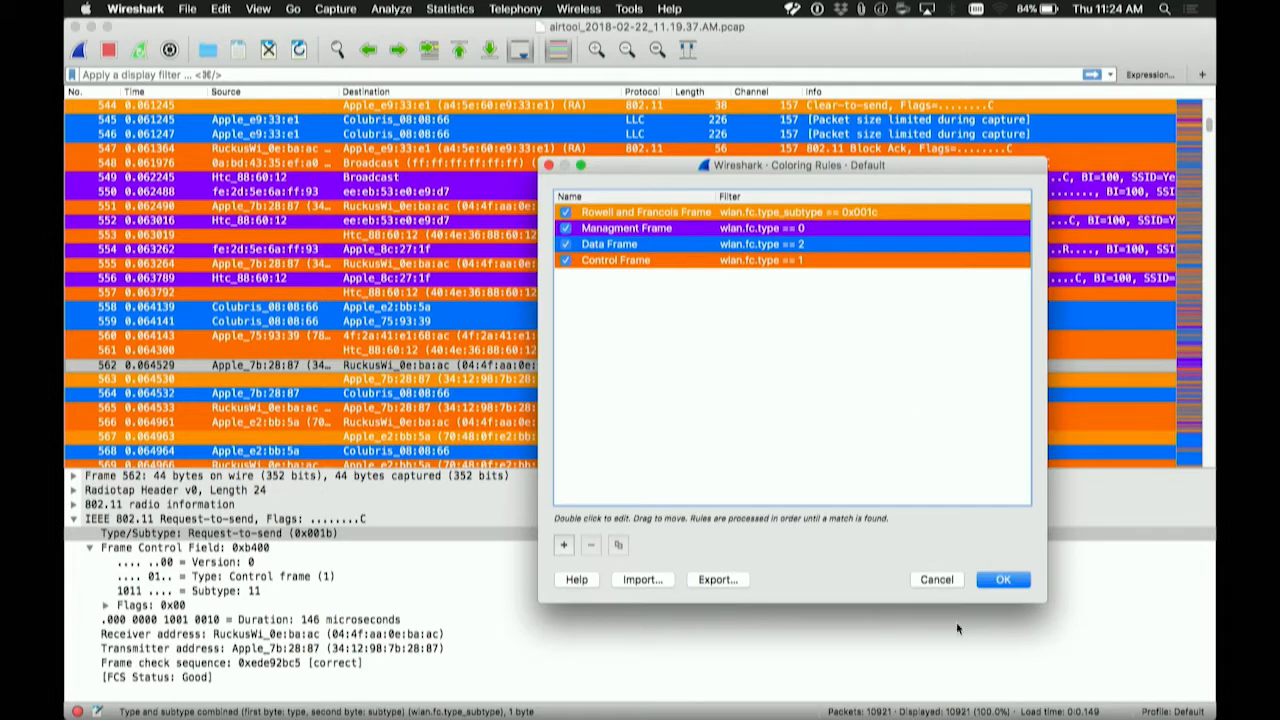
Step: Dismiss the Coloring Rules dialog and scroll down through the colour-coded 802.11 frames
click(1004, 580)
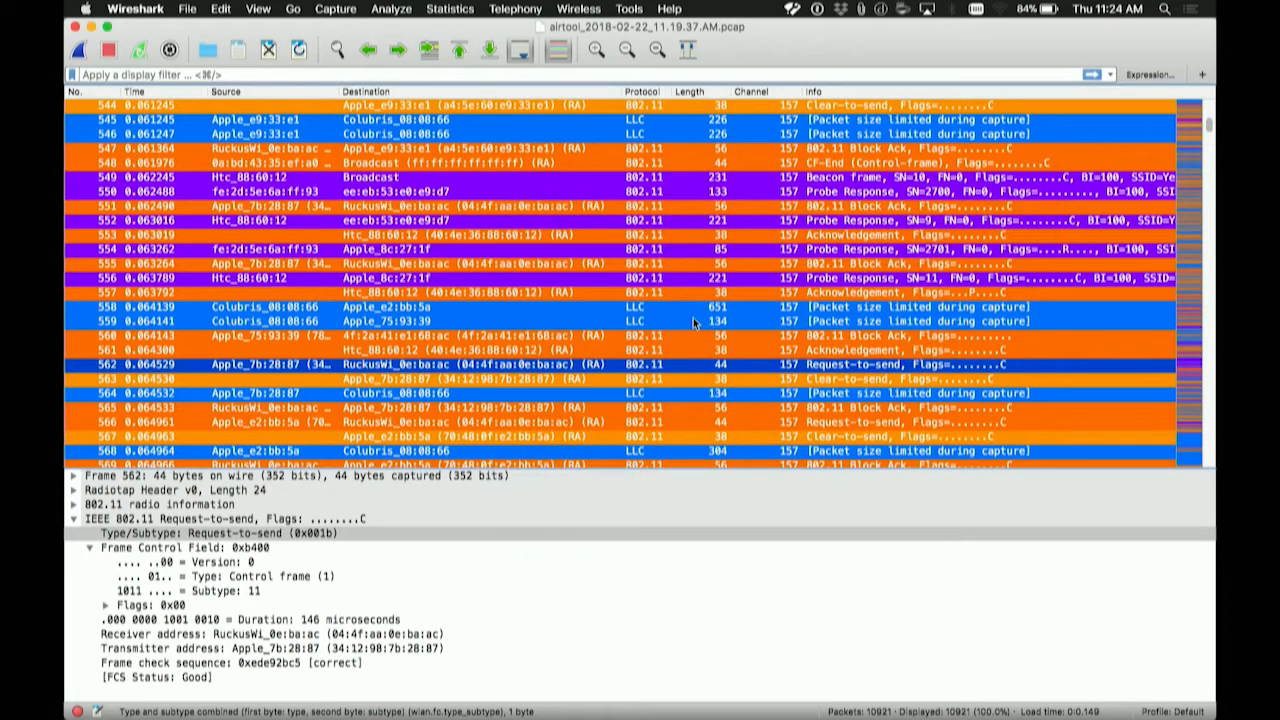
mouse_move(608, 400)
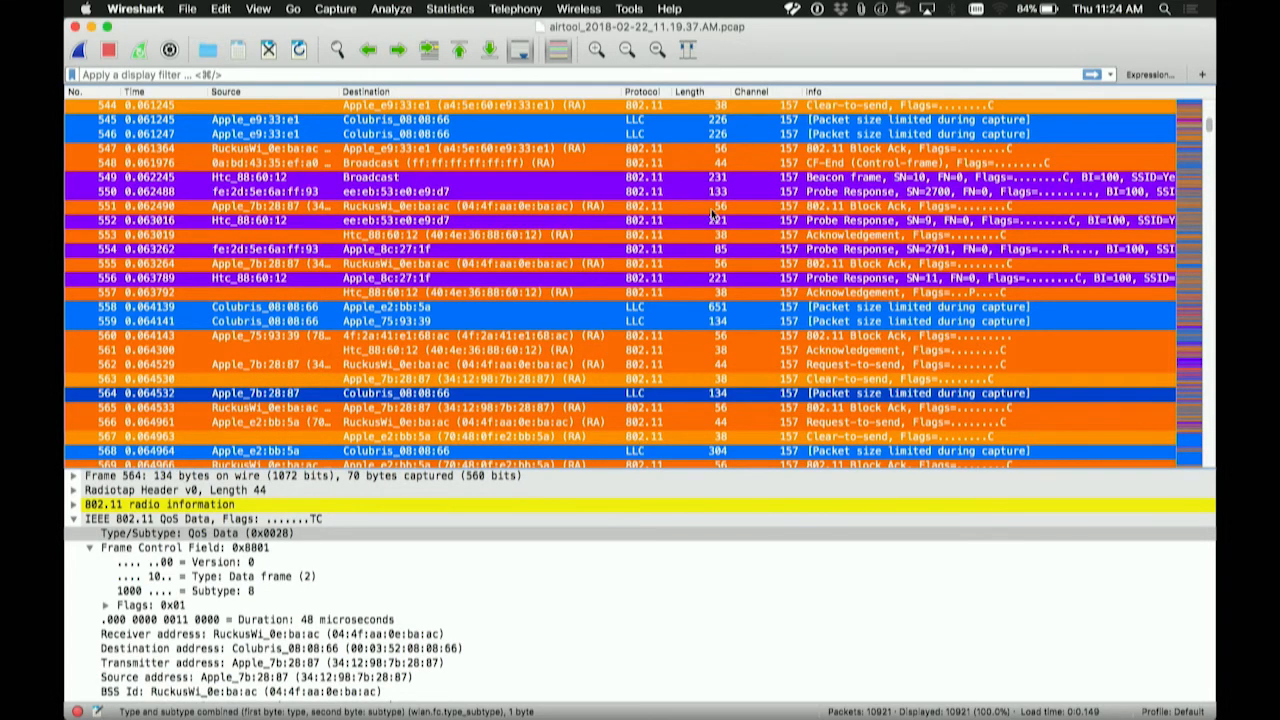
scroll(down, 3)
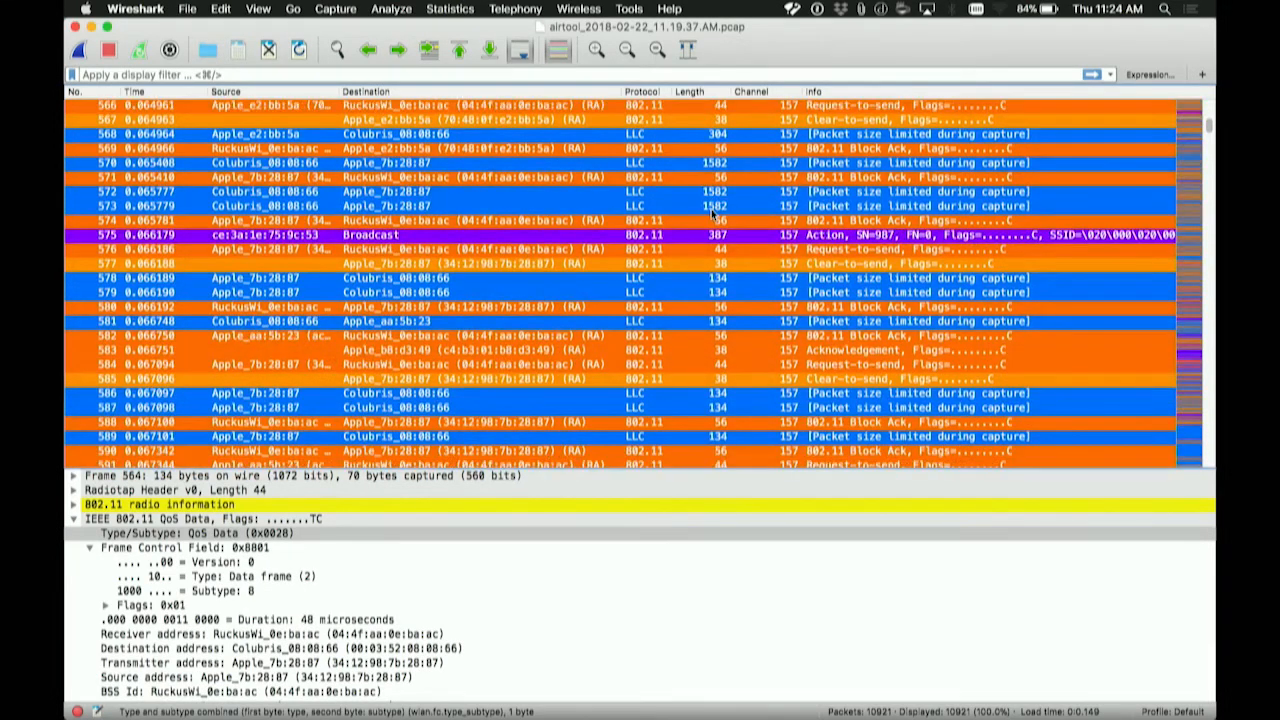
scroll(down, 3)
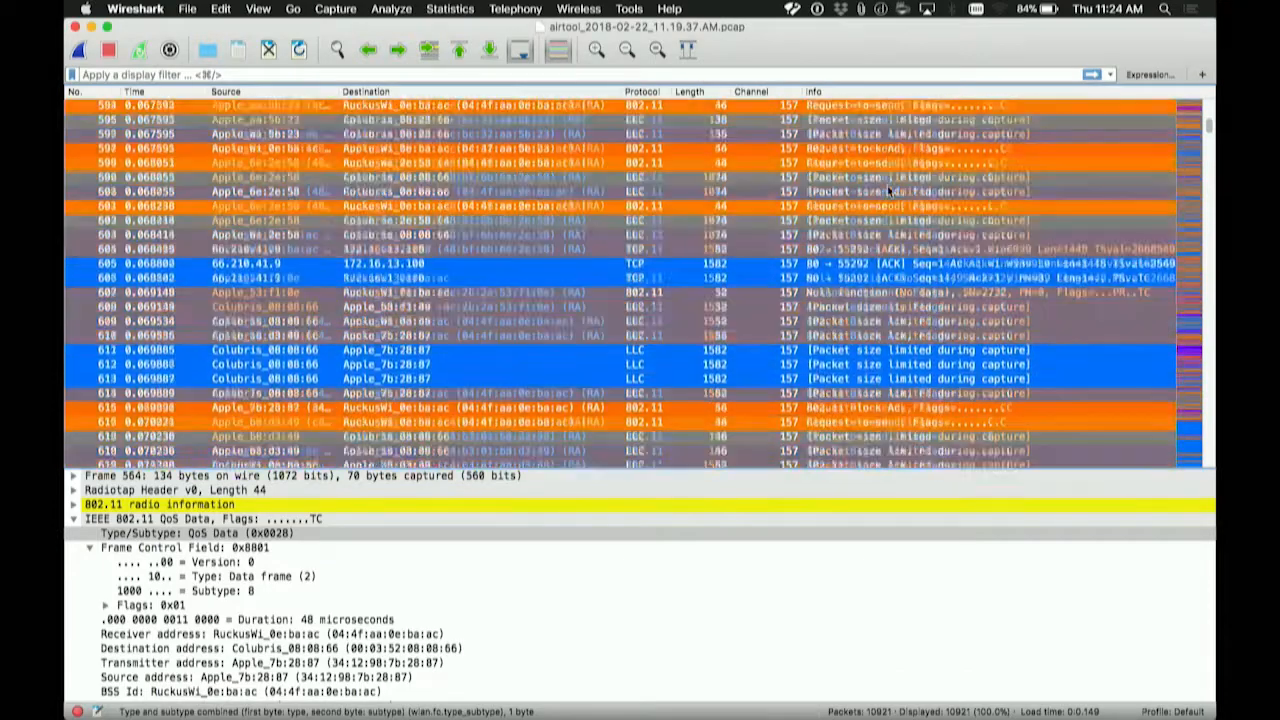
scroll(down, 3)
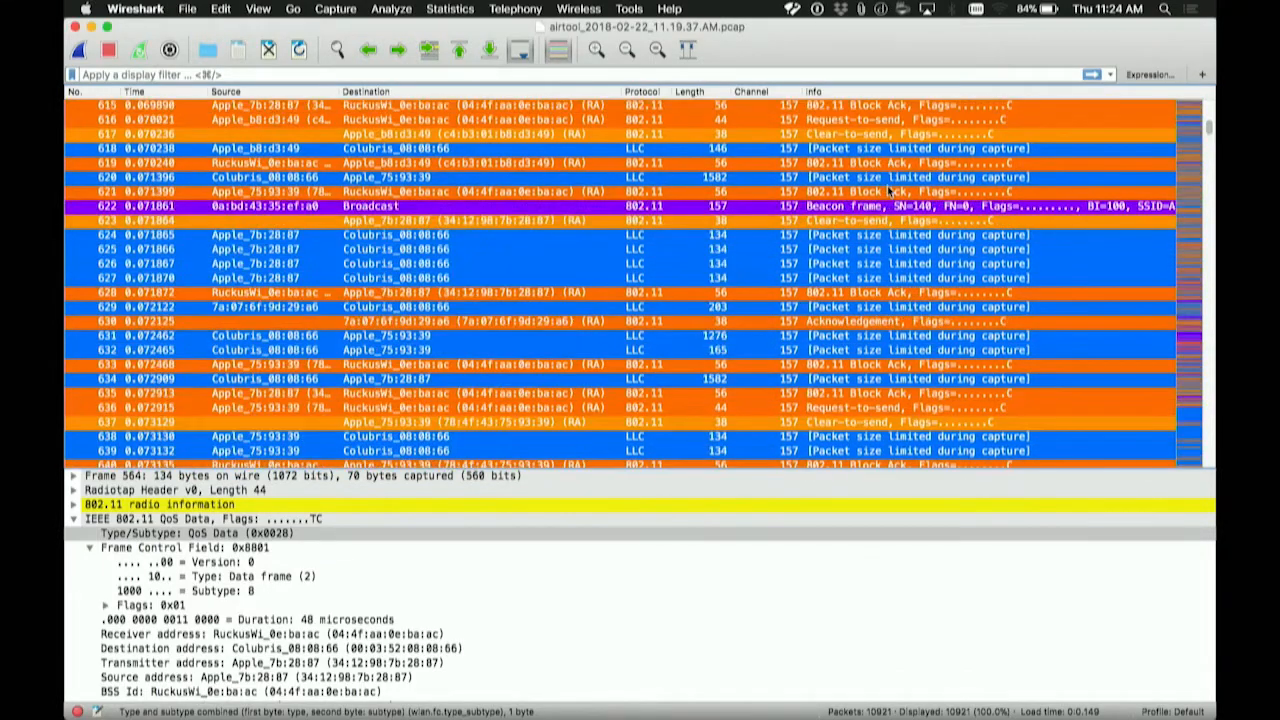
scroll(down, 3)
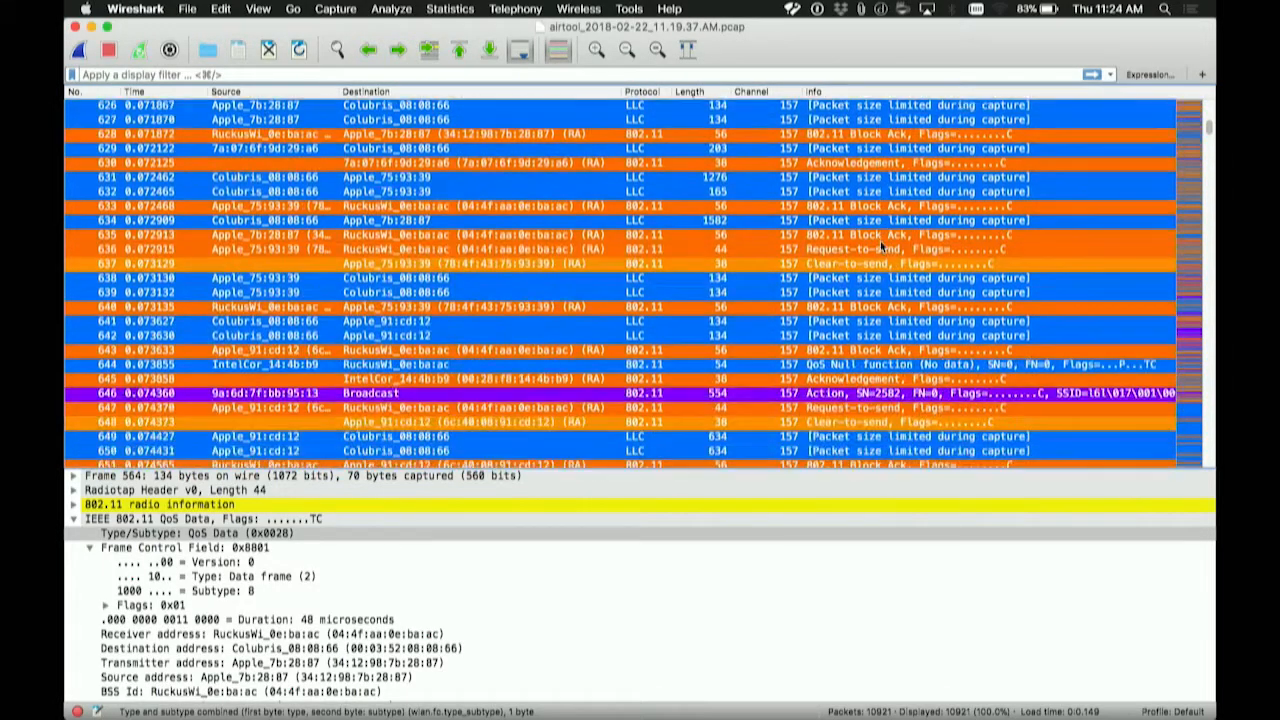
scroll(down, 3)
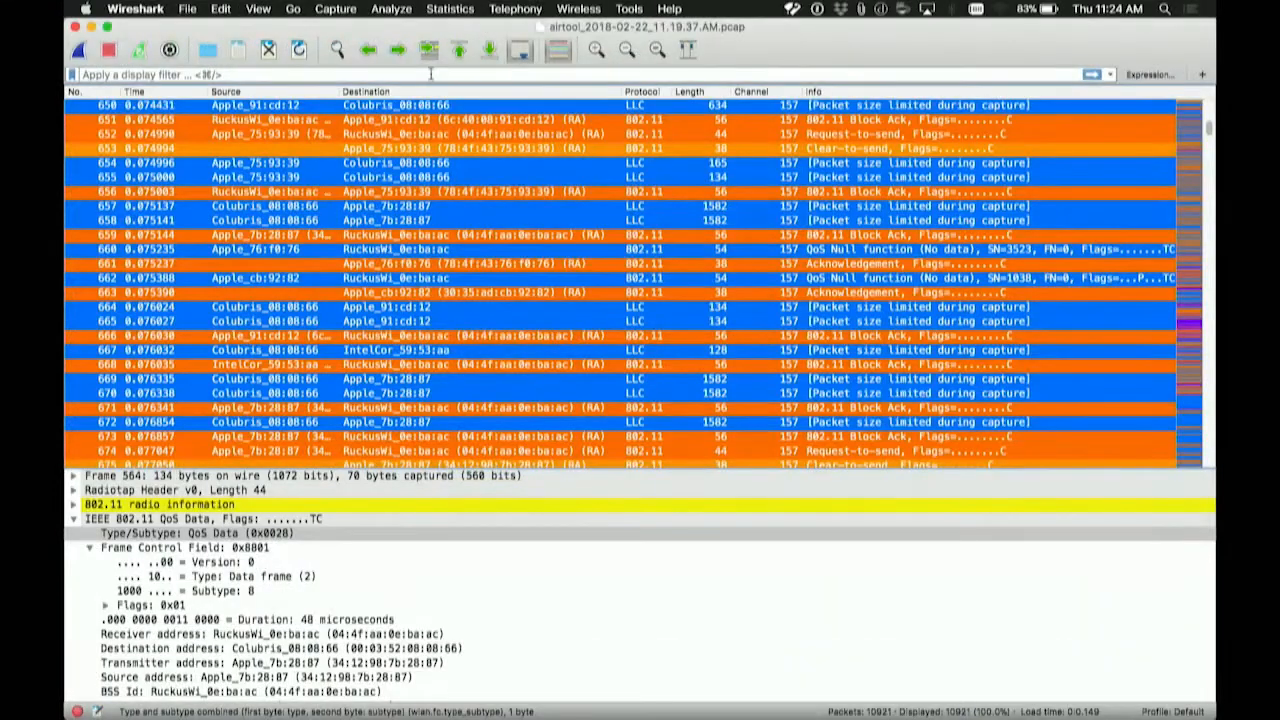
Step: Filter to retransmitted frames with wlan.fc.retry == 1 and select a retried QoS Data frame
text(wlan.fc.retry == 1)
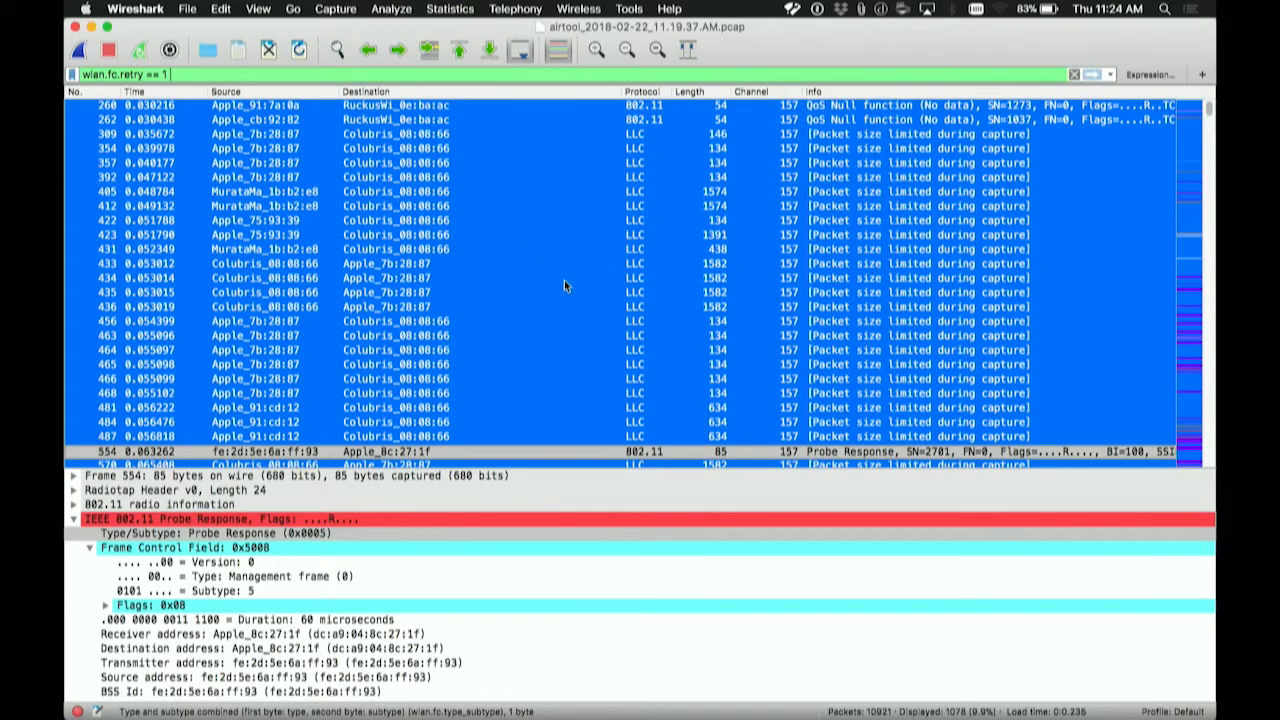
click(290, 164)
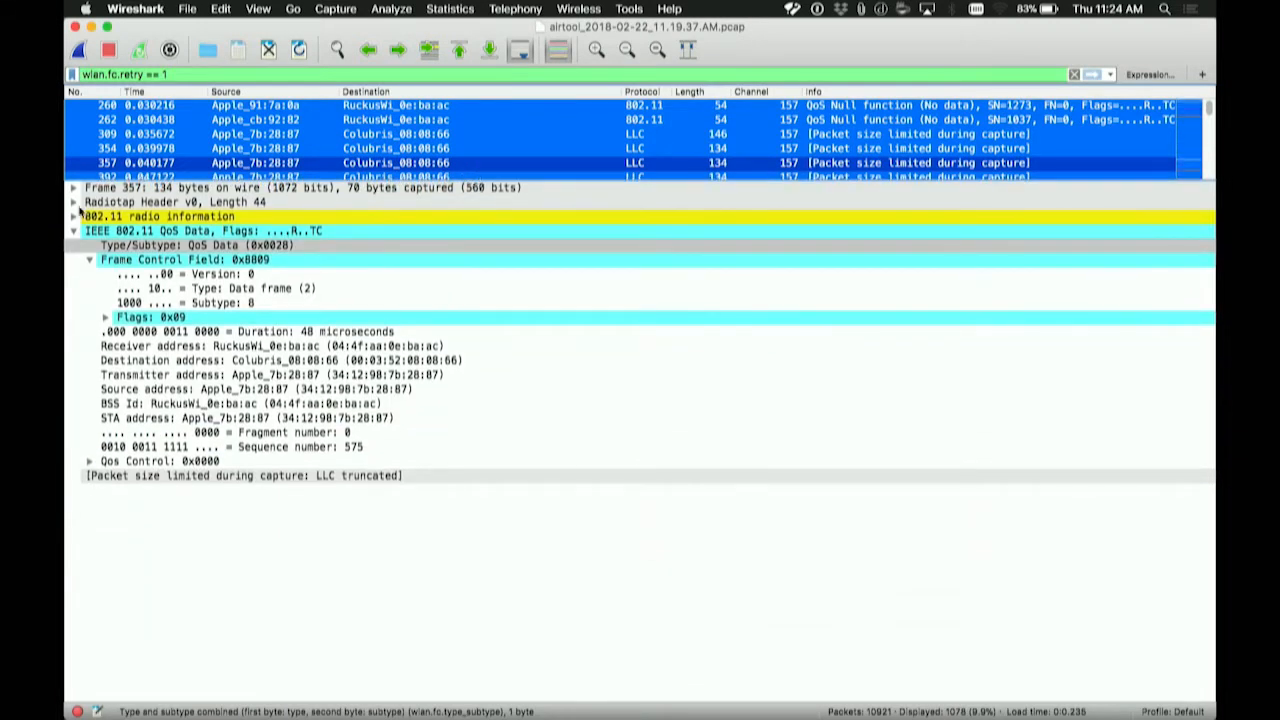
Step: Browse the Radiotap Header details, then expand the 802.11 frame to reveal the Retry flag
click(74, 216)
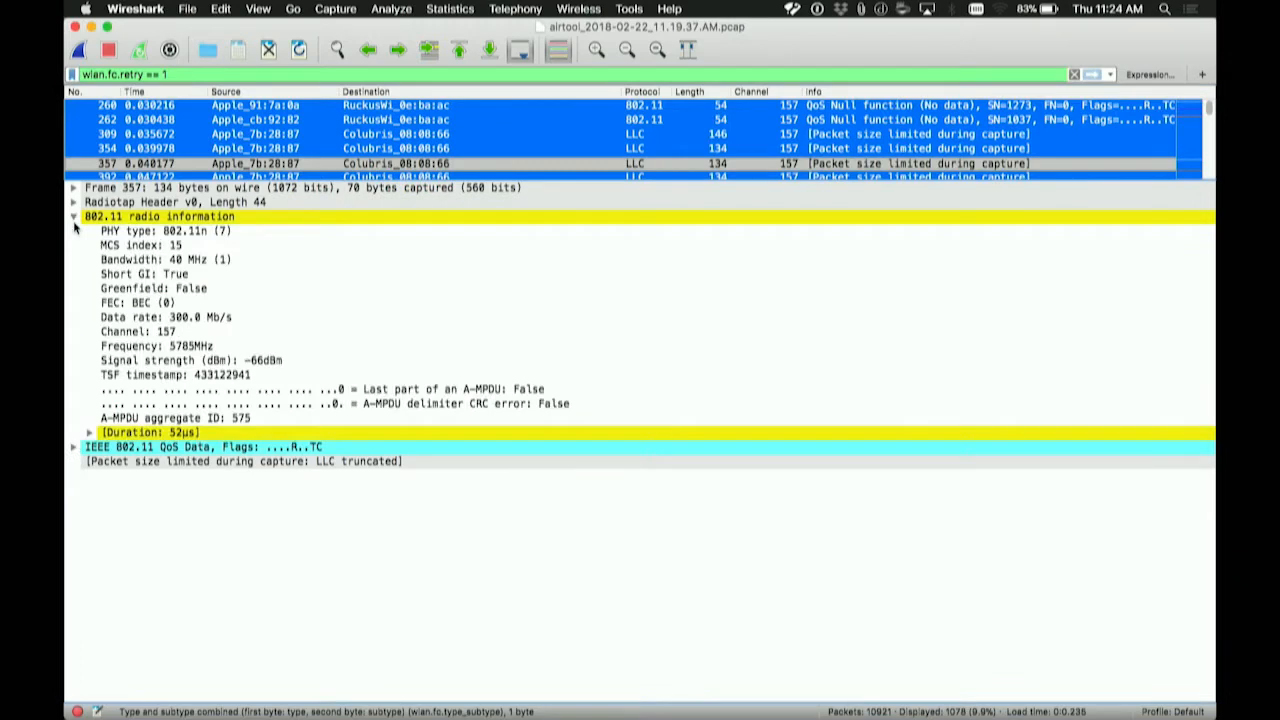
click(72, 204)
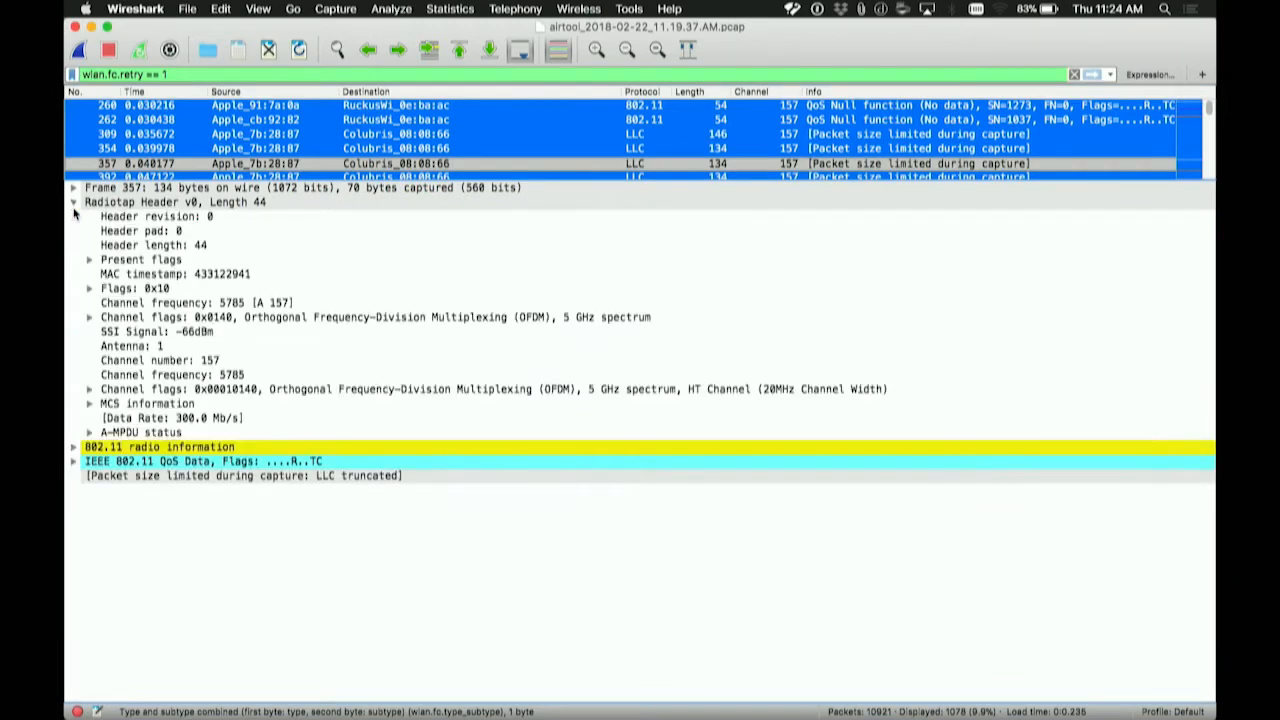
click(88, 260)
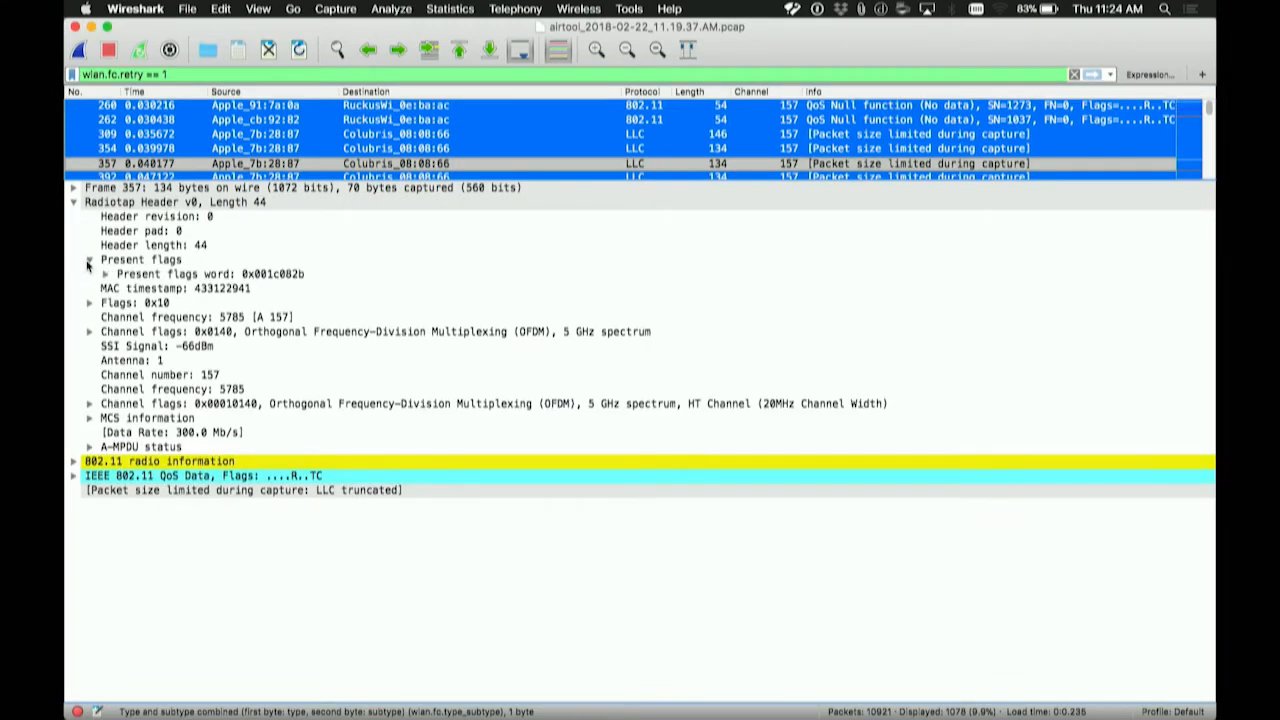
click(72, 204)
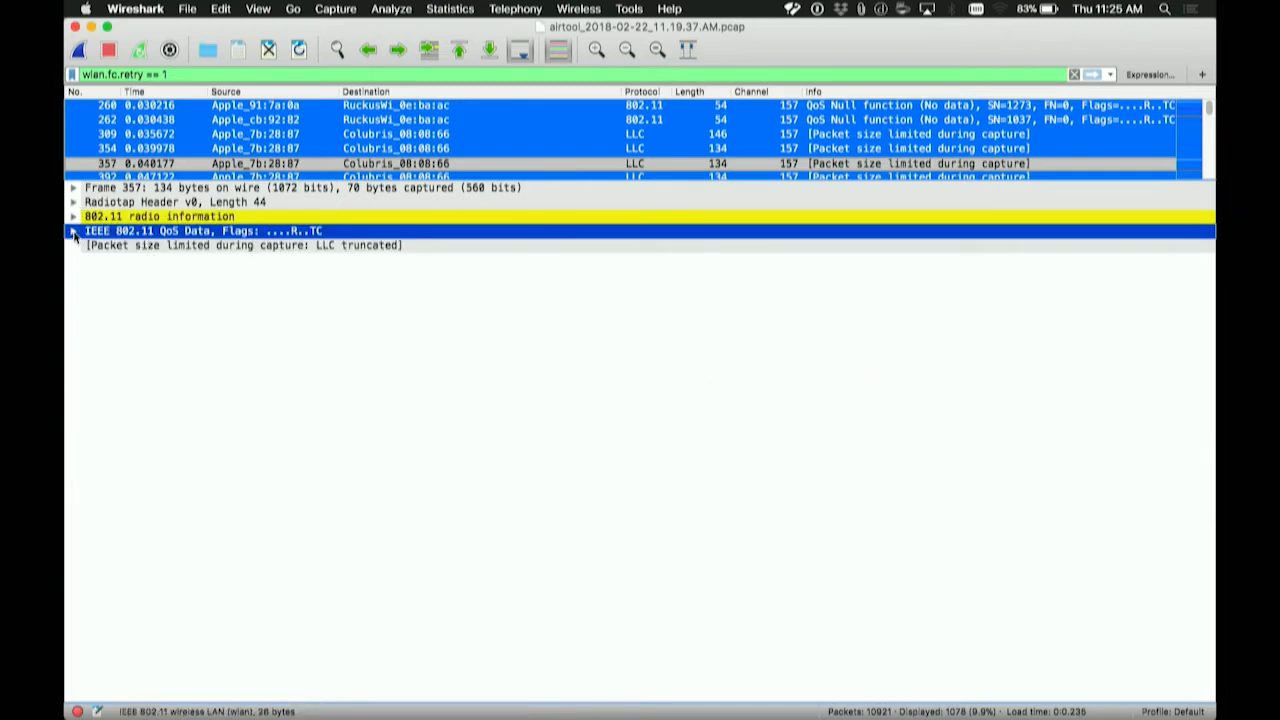
click(72, 232)
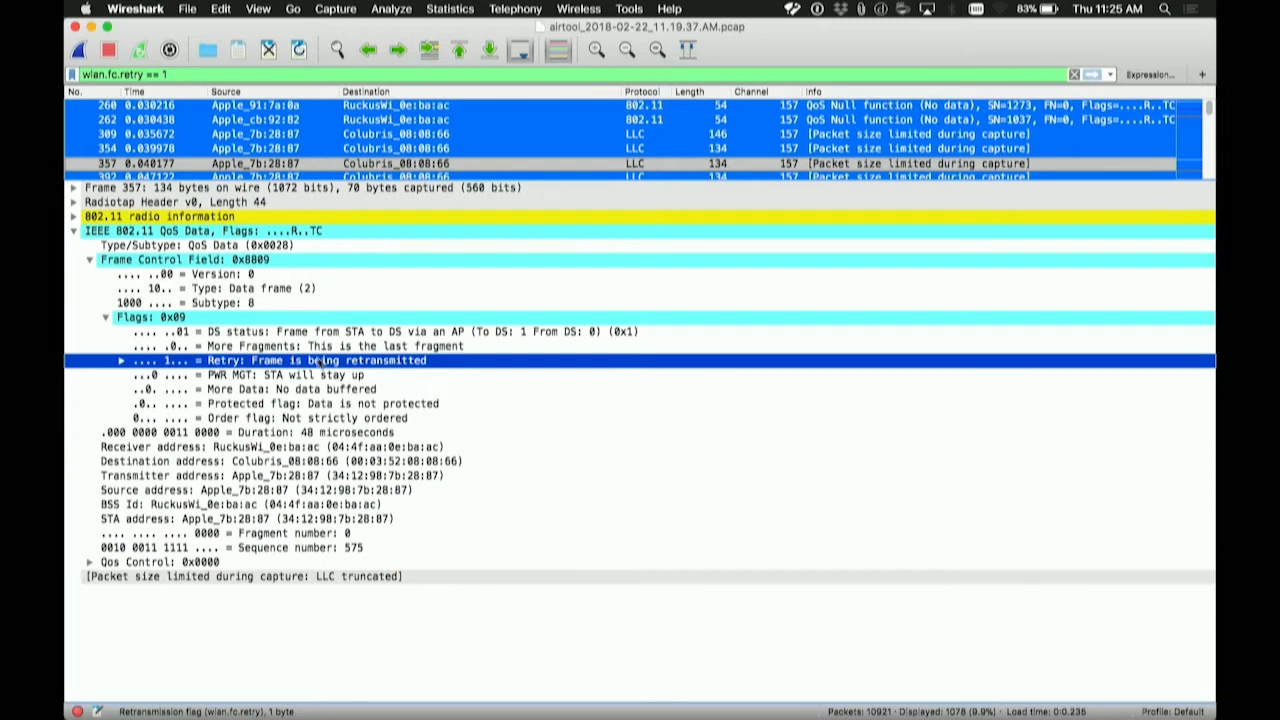
mouse_move(204, 120)
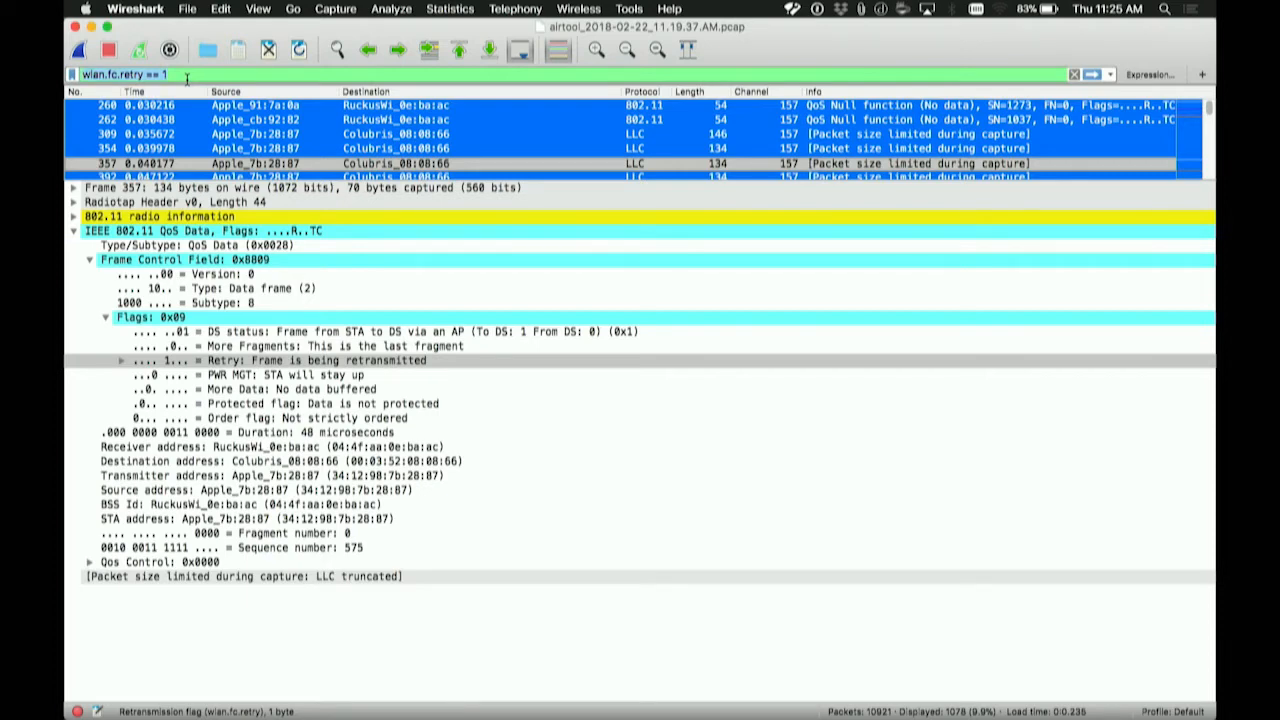
Step: Add a coloring rule named Data Frame (Retry) with filter wlan.fc.type == 2 && wlan.fc.retry == 1
click(260, 10)
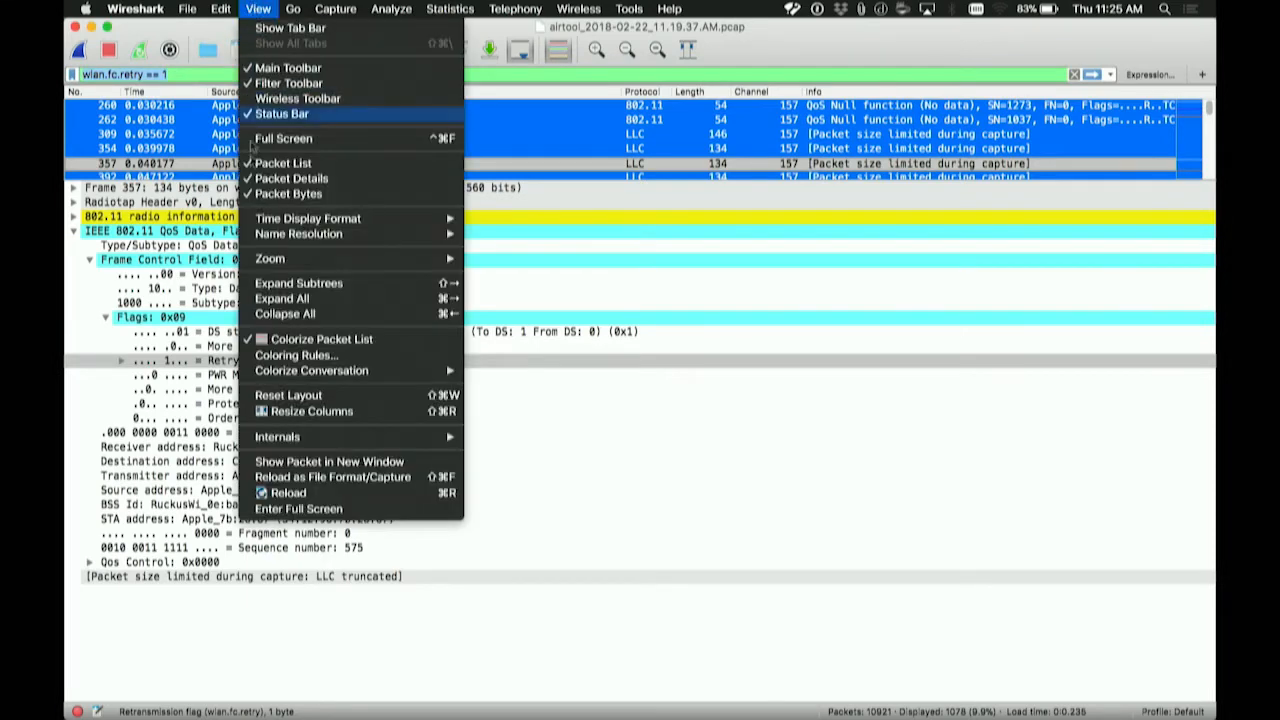
click(296, 356)
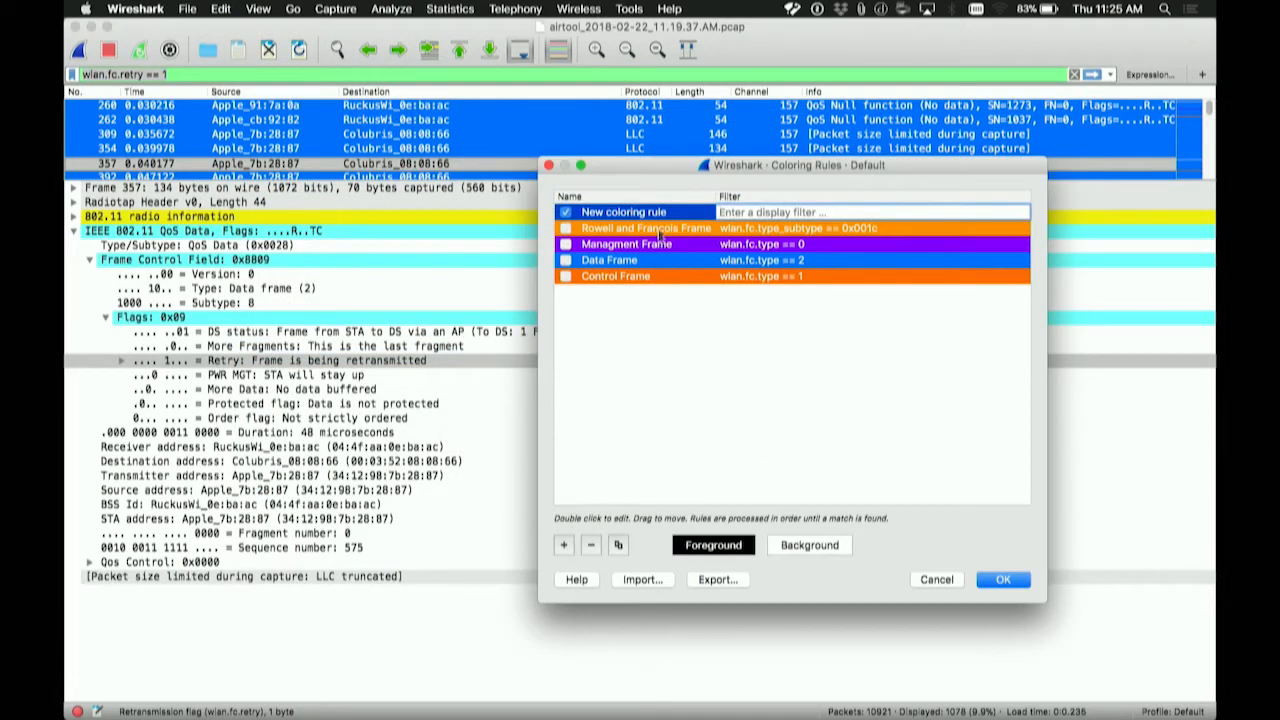
double_click(632, 212)
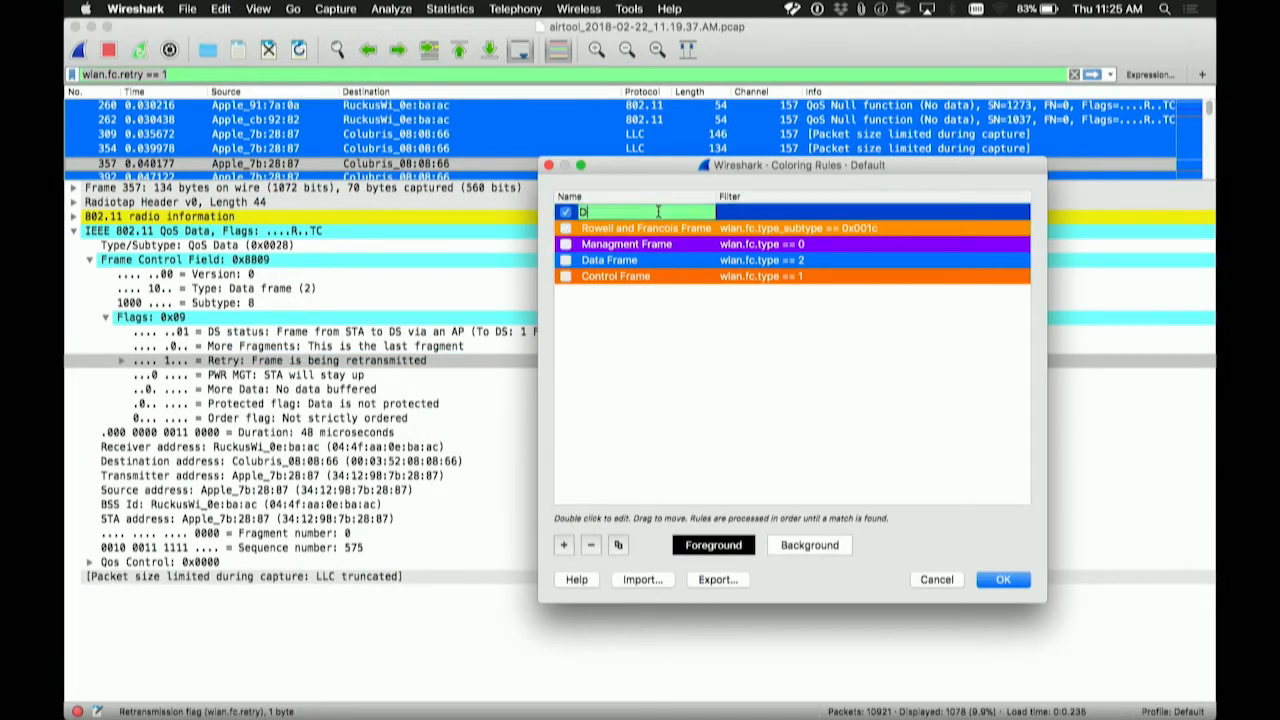
text(Data Frame (Retry)
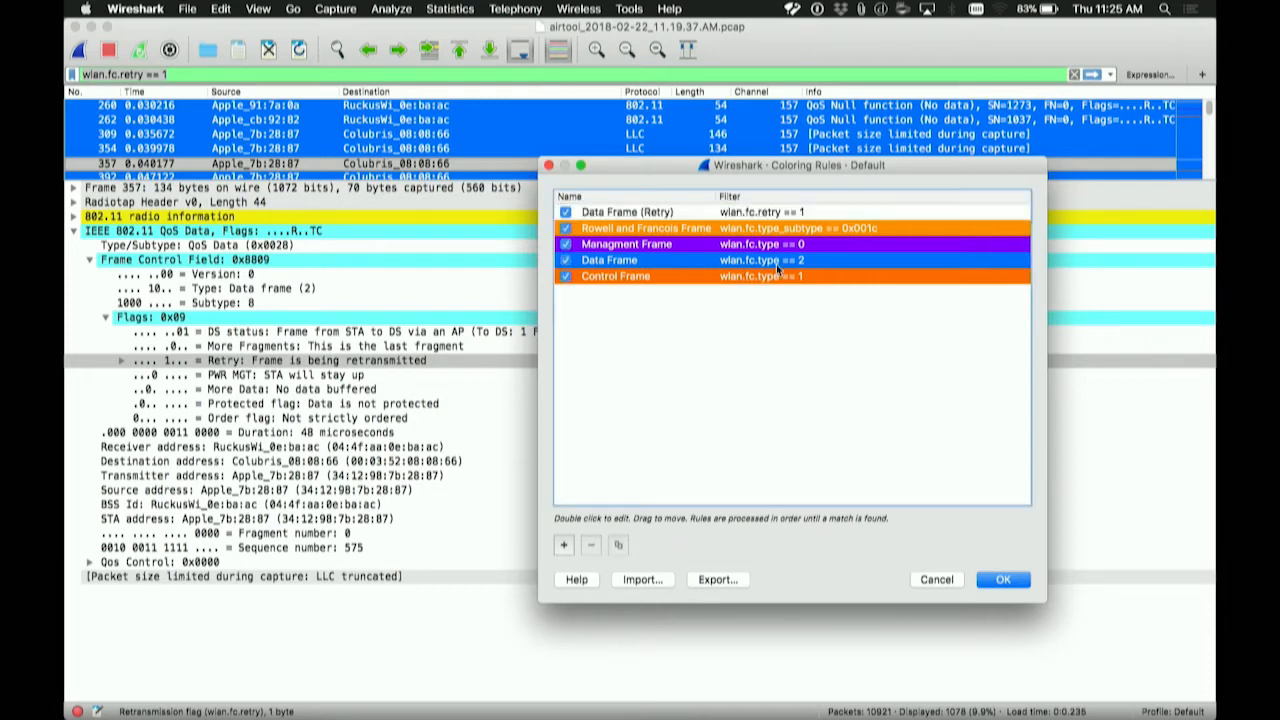
click(610, 260)
text(wlan.fc.type == 2 && )
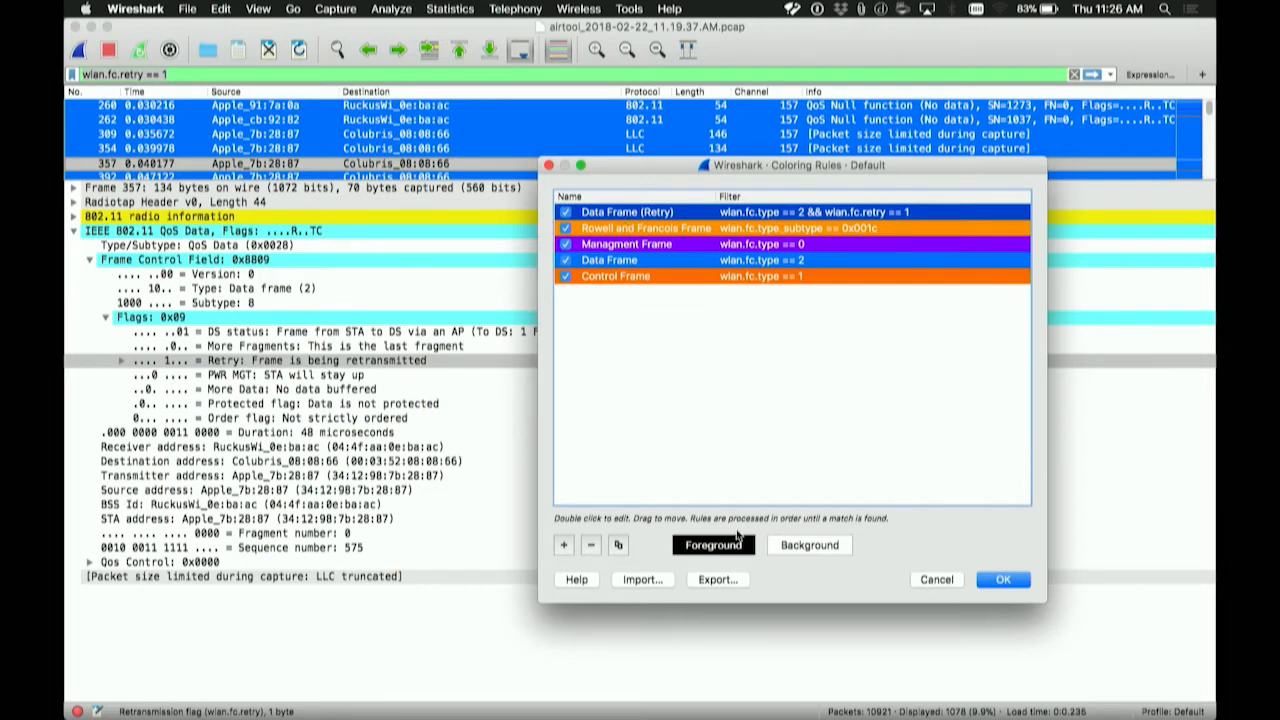
Step: Pick a foreground text colour for the Data Frame (Retry) rule and save the coloring rules
click(712, 544)
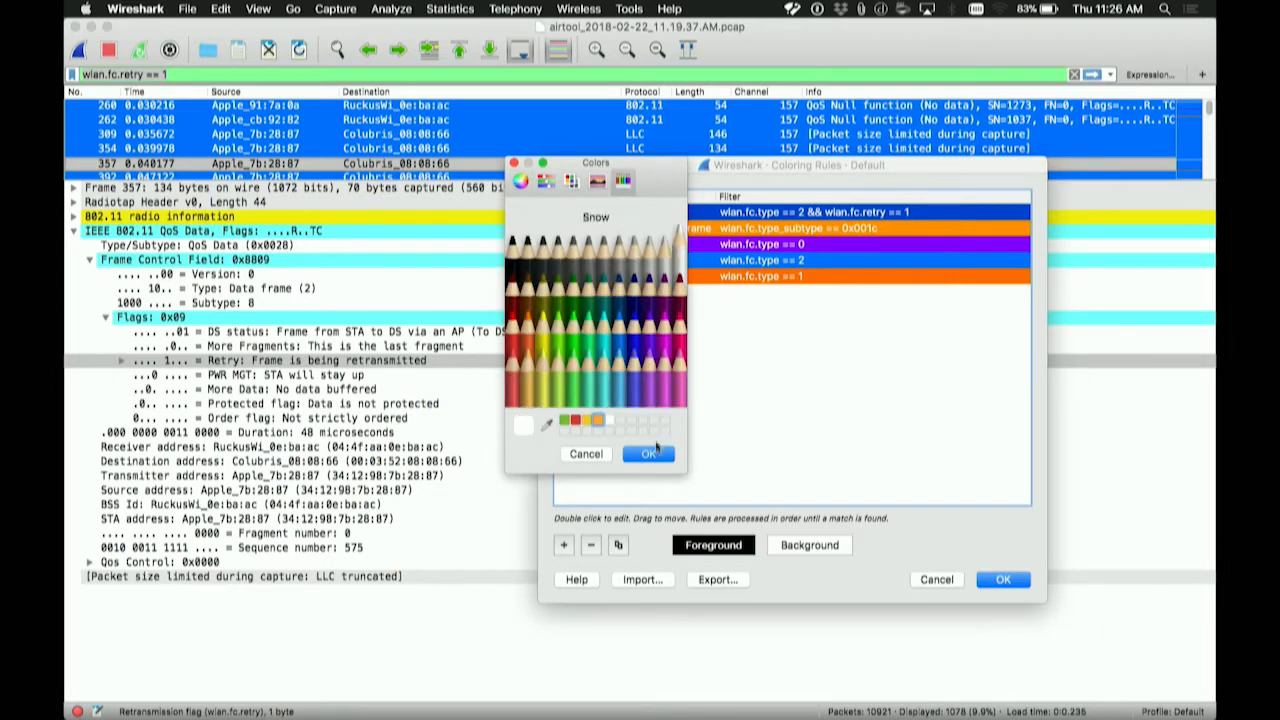
click(624, 344)
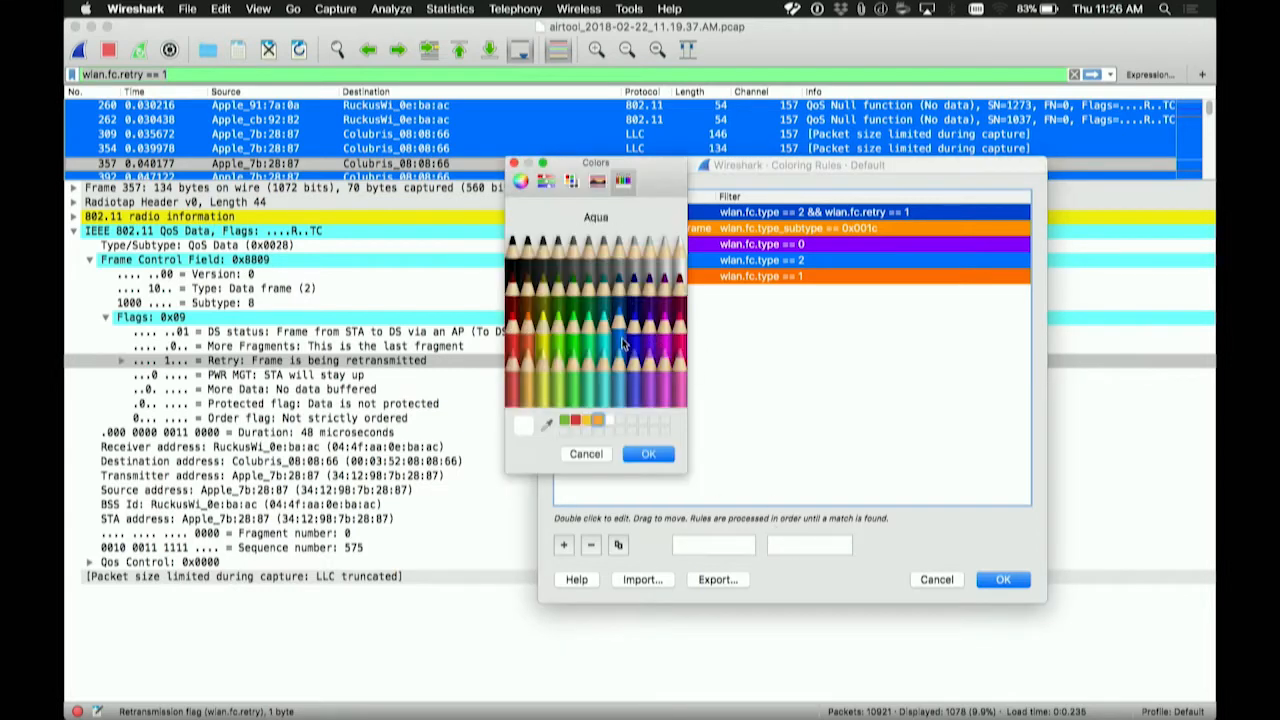
click(648, 454)
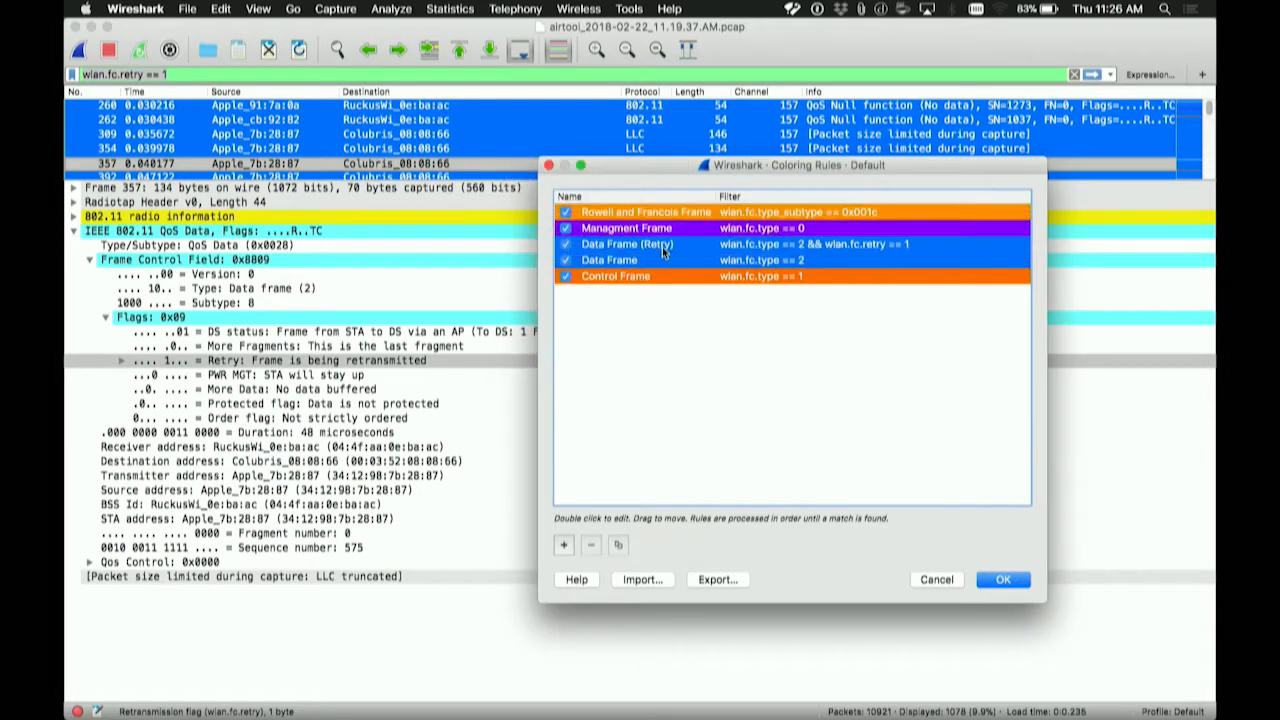
click(1004, 580)
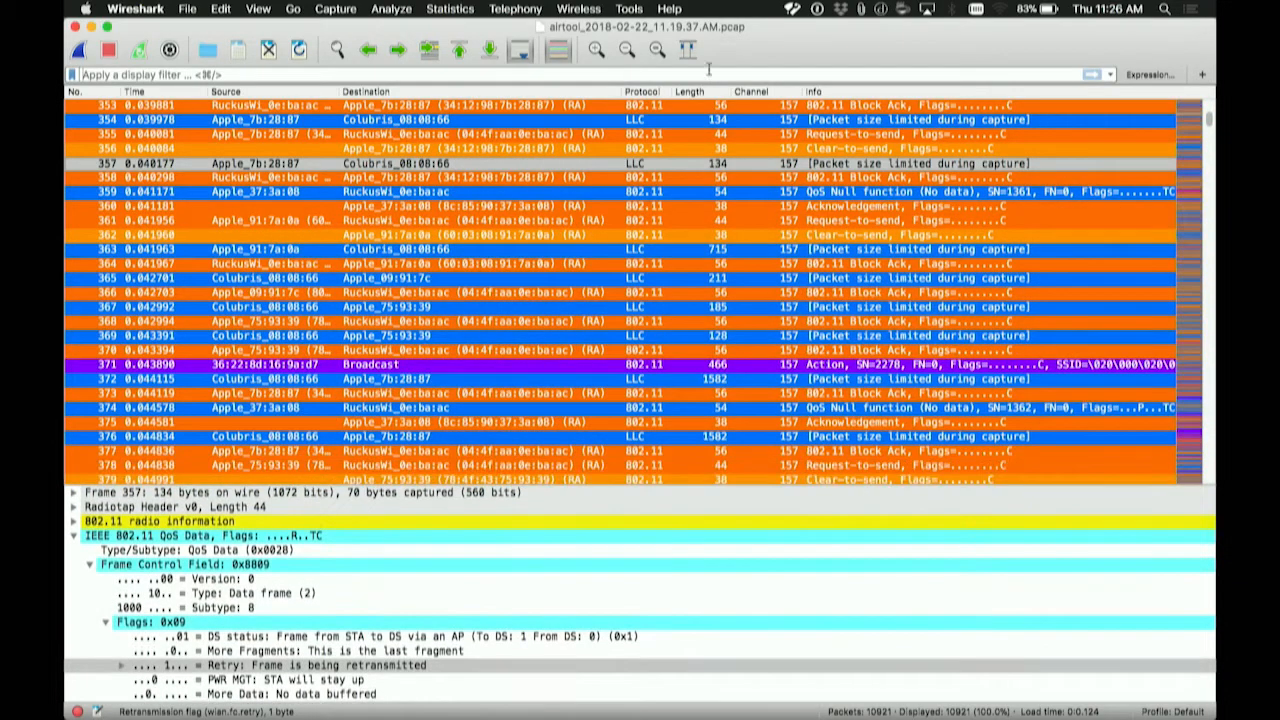
mouse_move(768, 452)
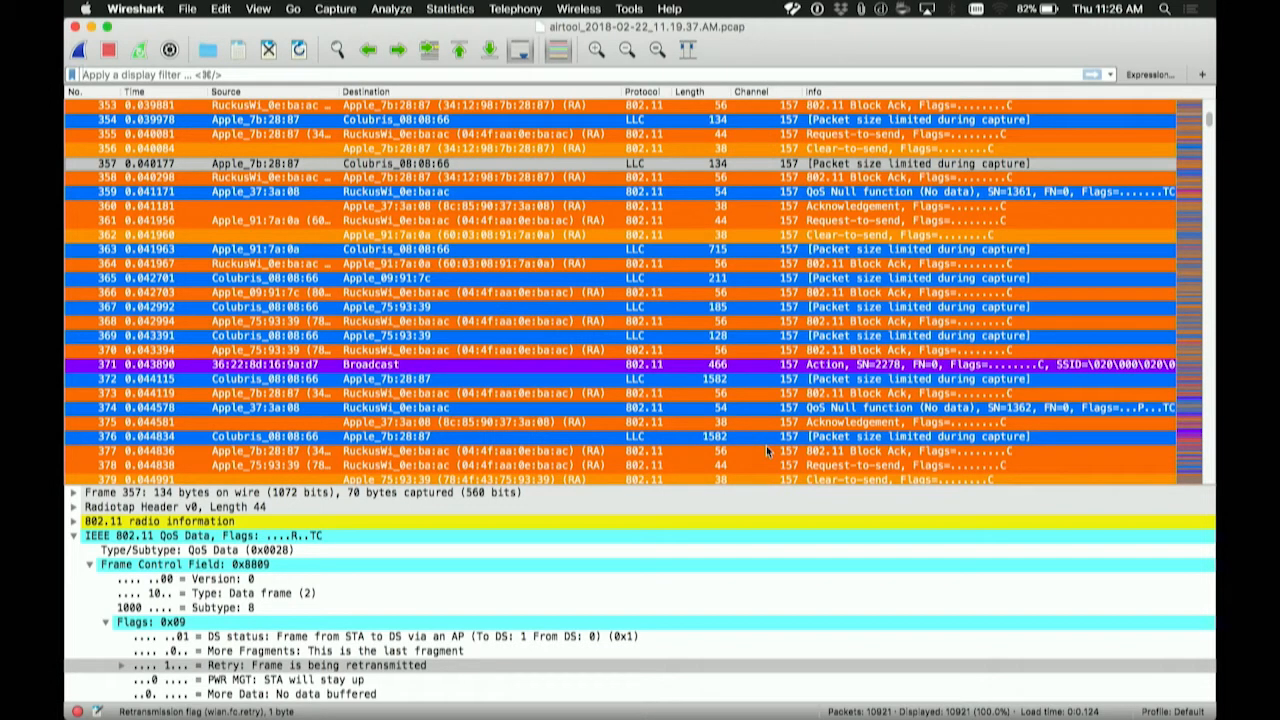
mouse_move(370, 498)
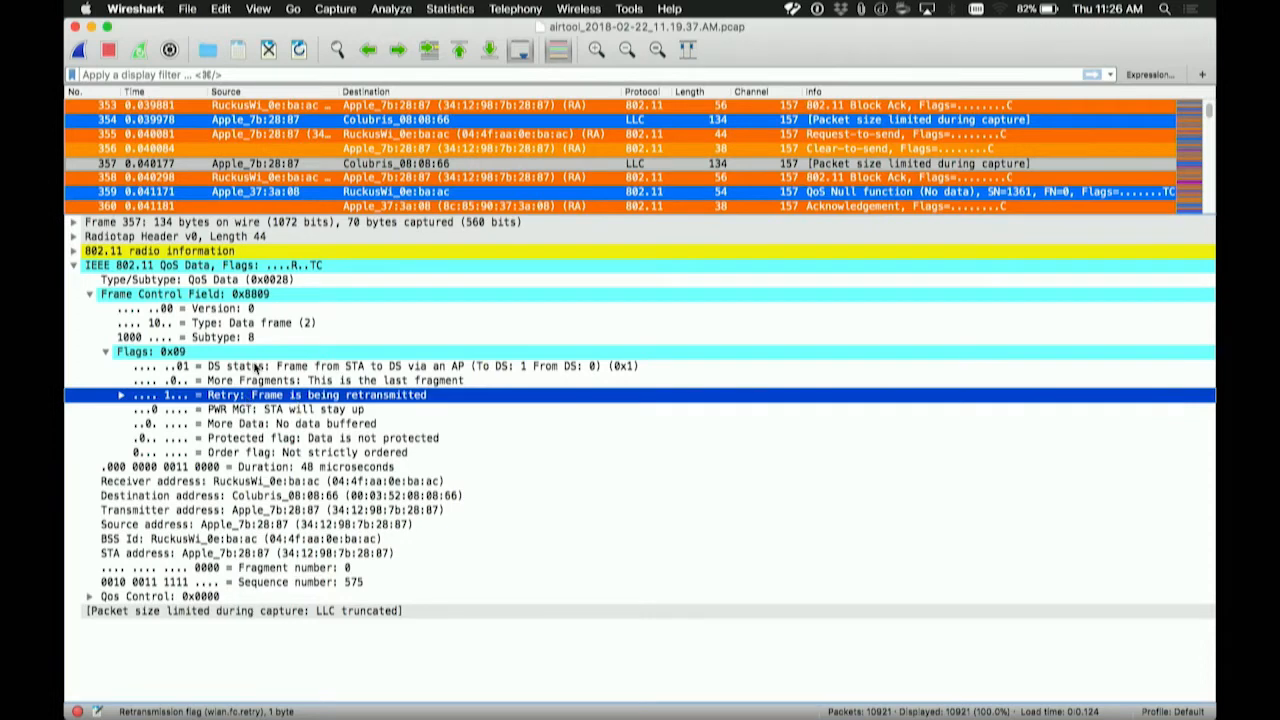
Step: Expand the Frame section to show the Coloring Rule Name matched by the retransmitted frame
click(72, 222)
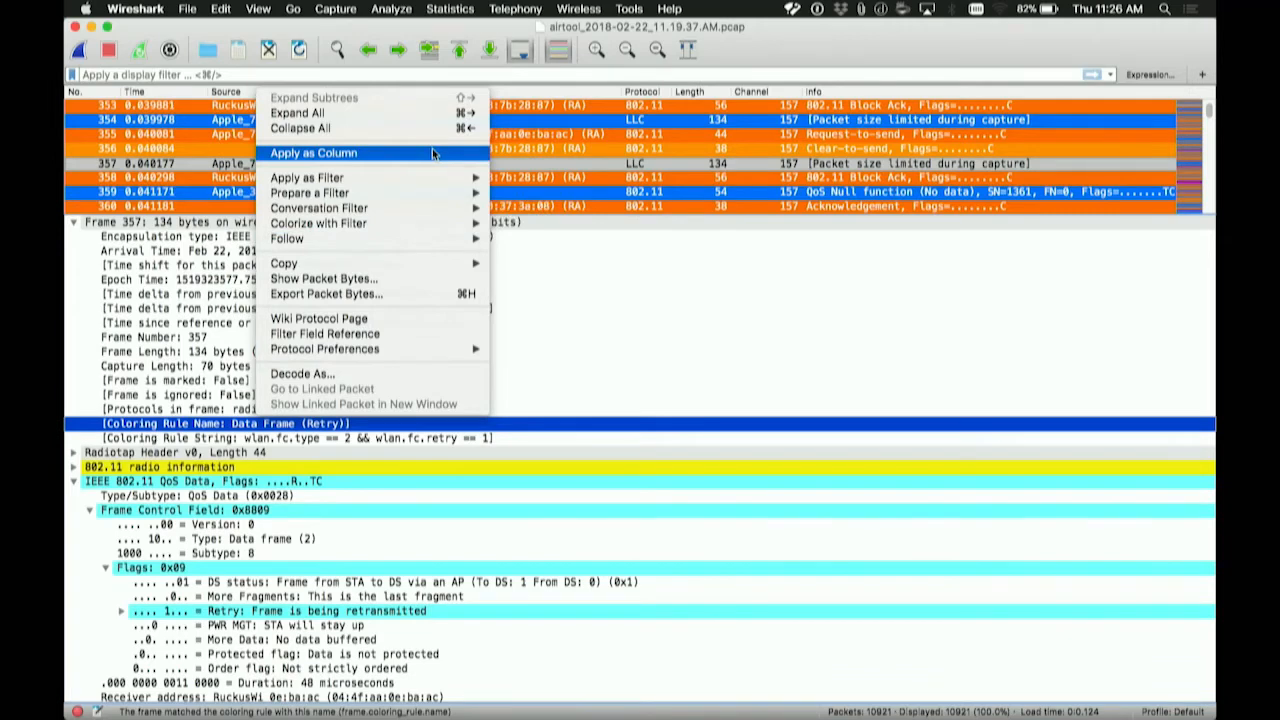
Step: Apply the Coloring Rule Name field as a packet-list column
click(312, 152)
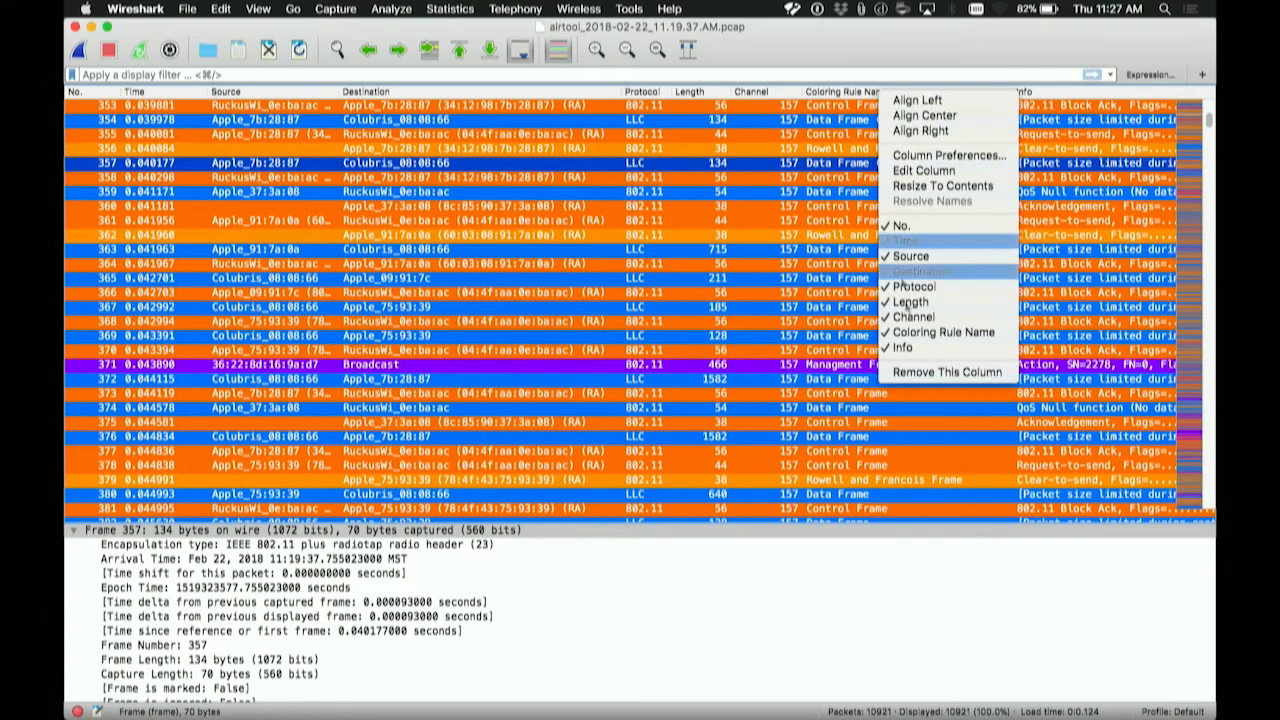
mouse_move(904, 170)
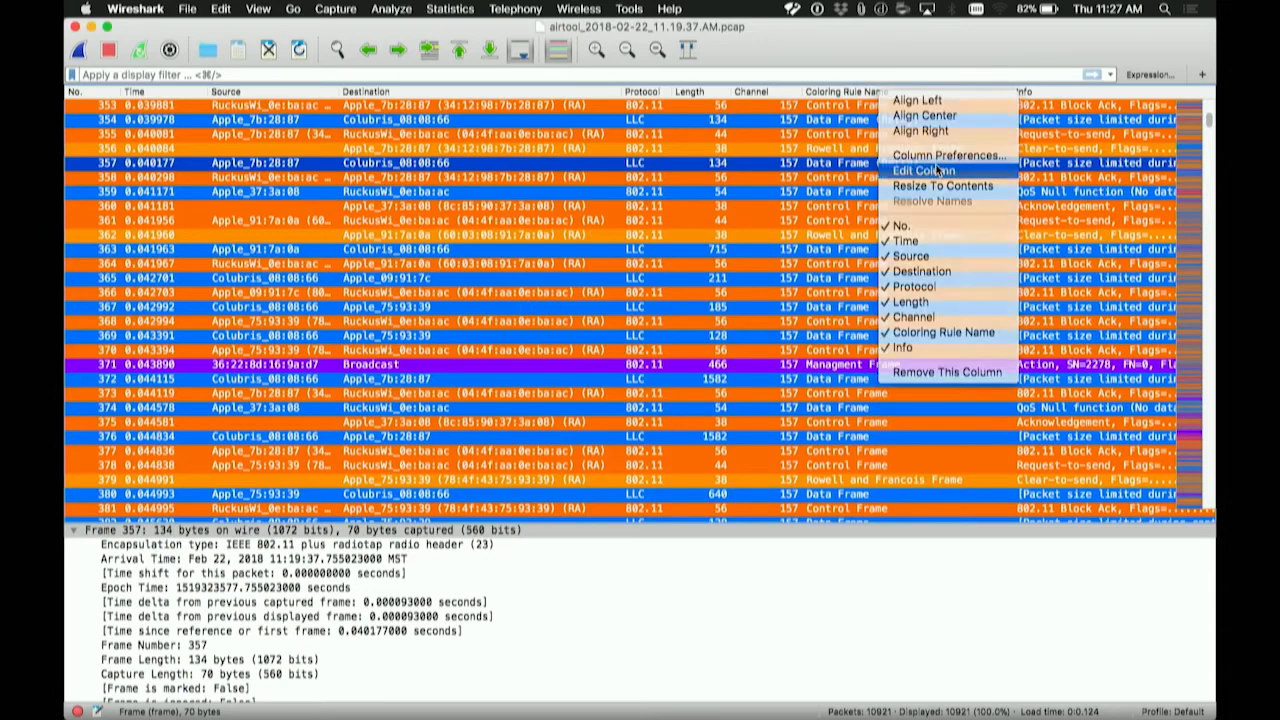
Step: Retitle the Coloring Rule Name column to Frame Type via Edit Column
click(912, 170)
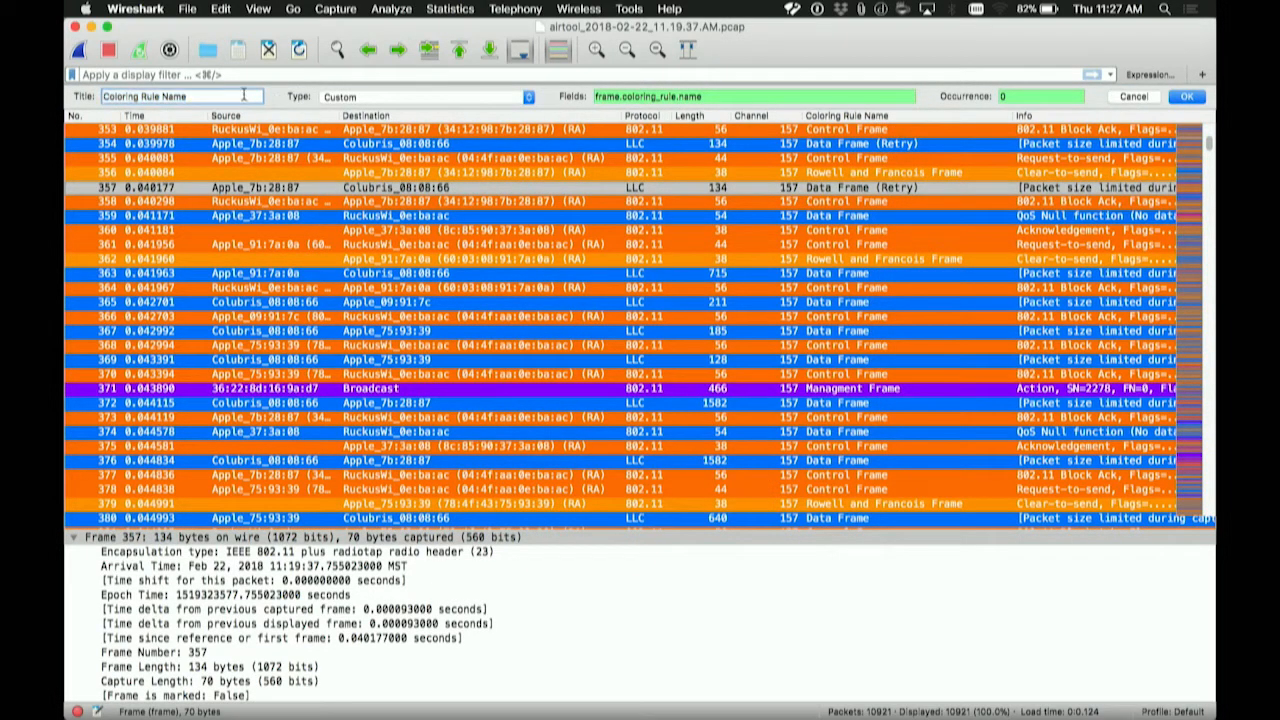
text(Frame Tyh)
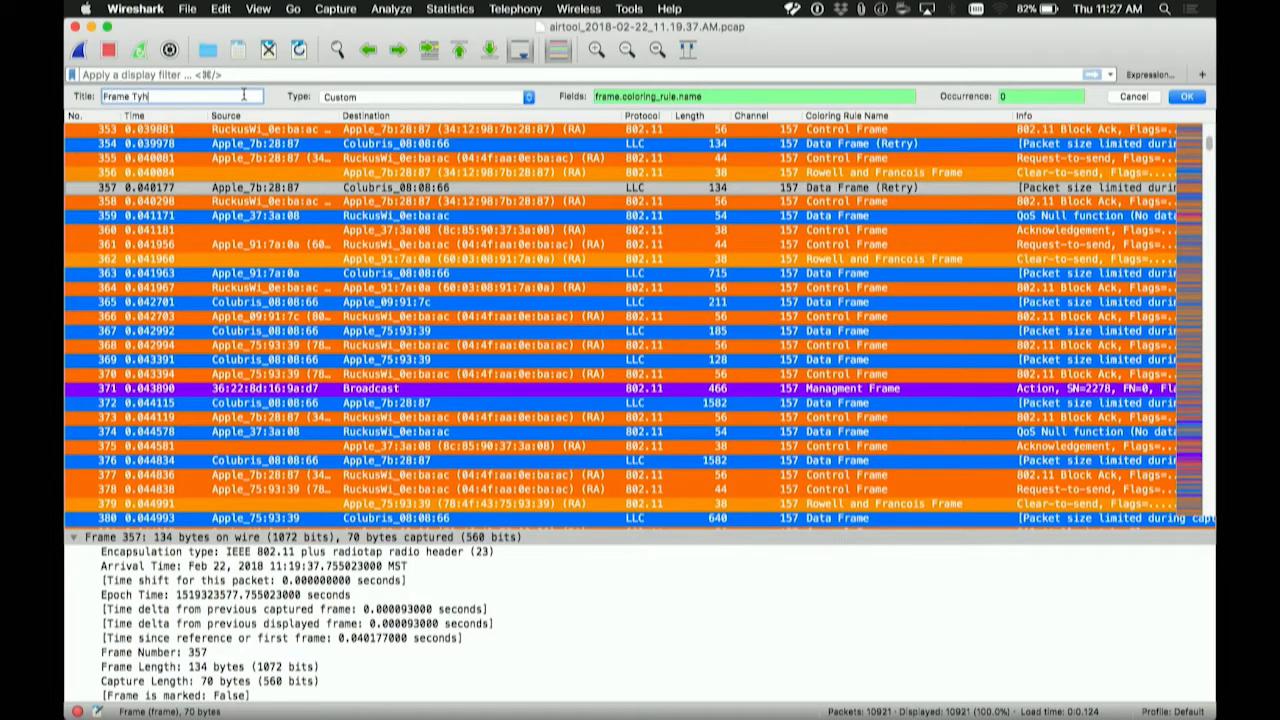
text(Type)
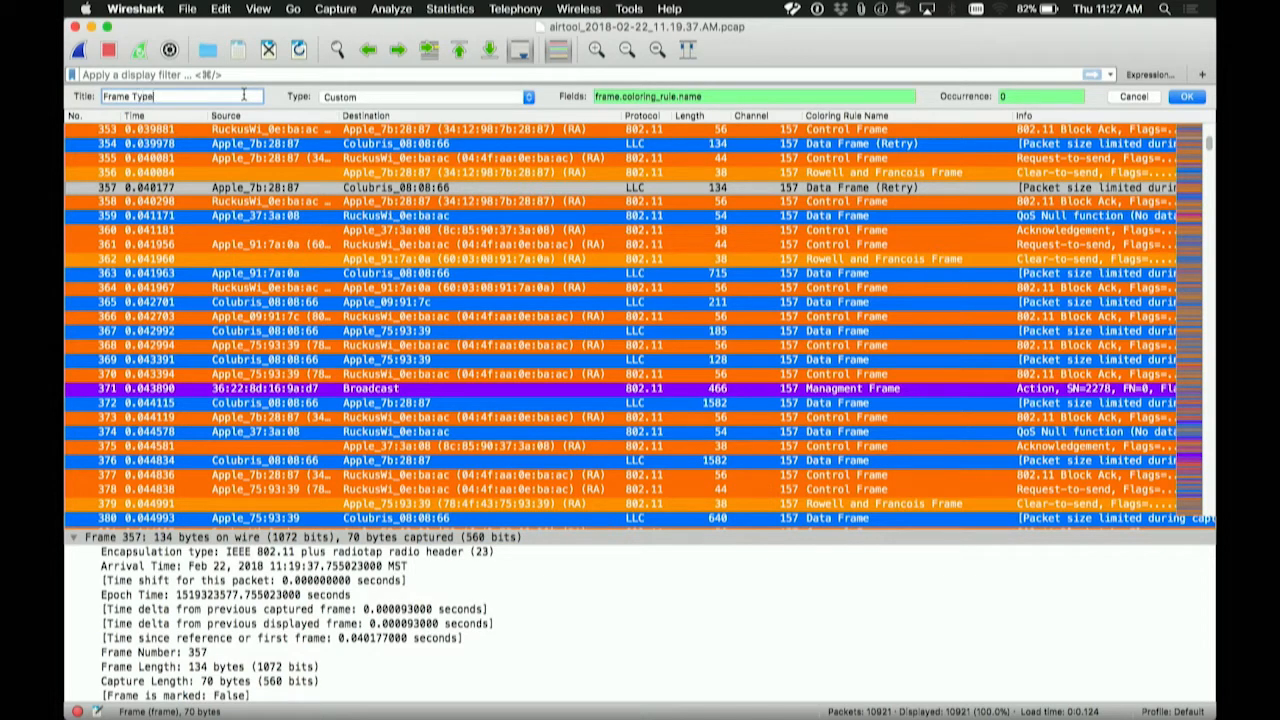
click(1190, 96)
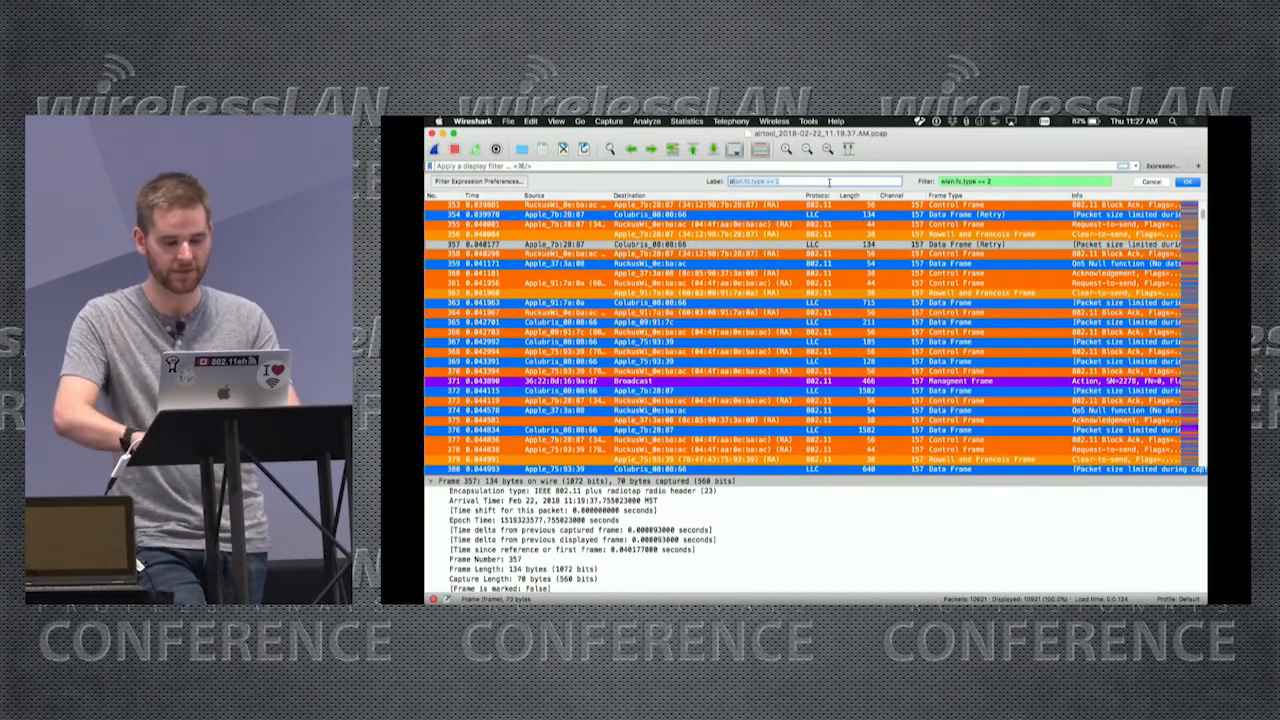
Step: Define a Data Frames filter button for wlan.fc.type == 2 and show only data frames
text(Data Frames)
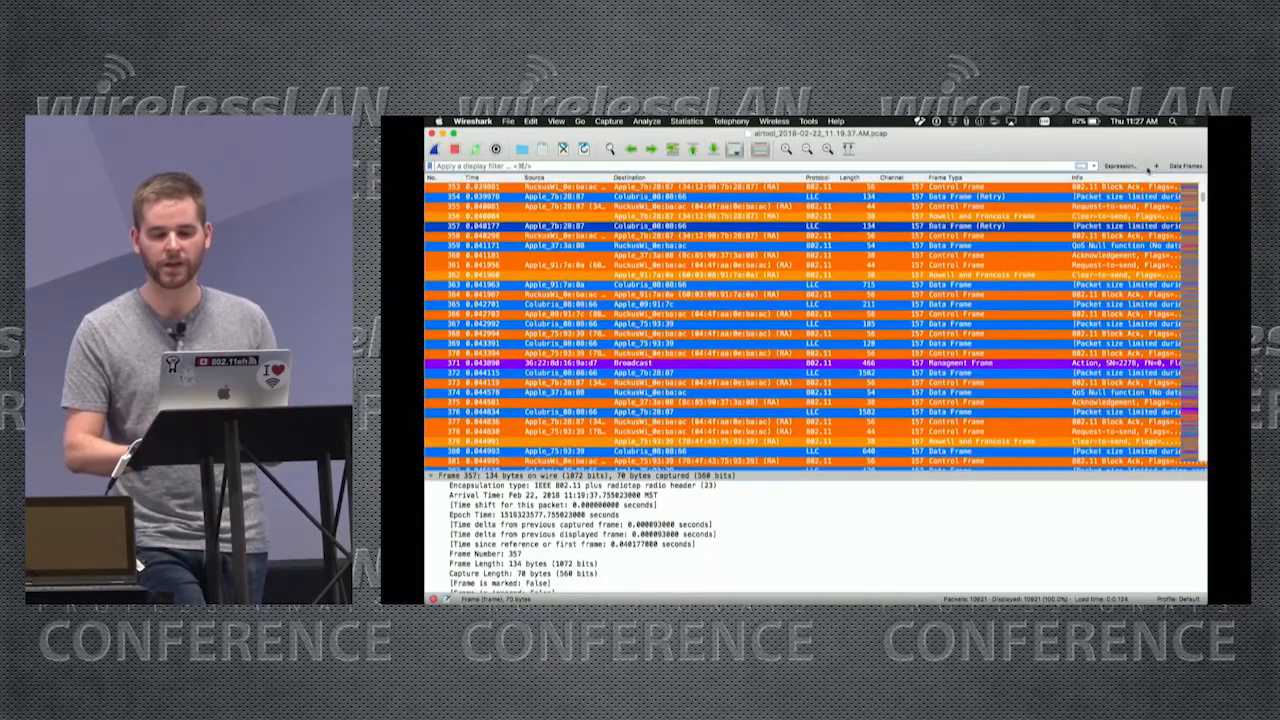
text(wlan.fc.type == 2)
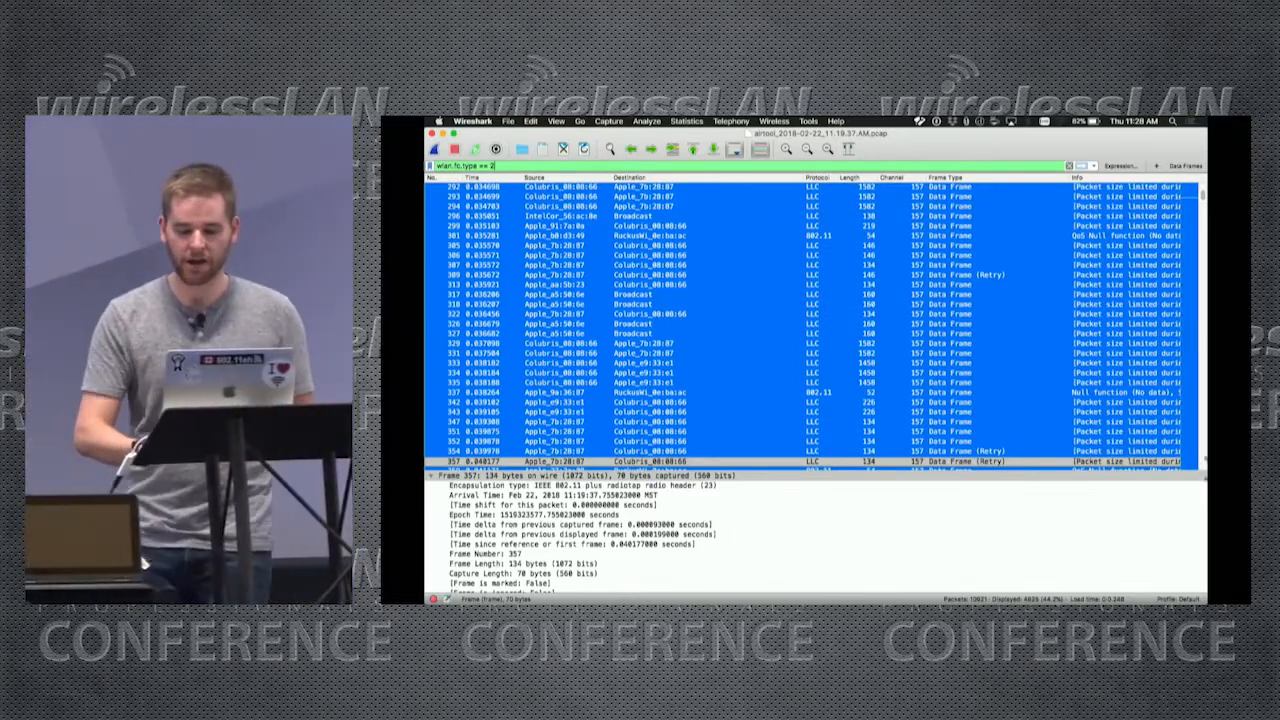
click(1196, 598)
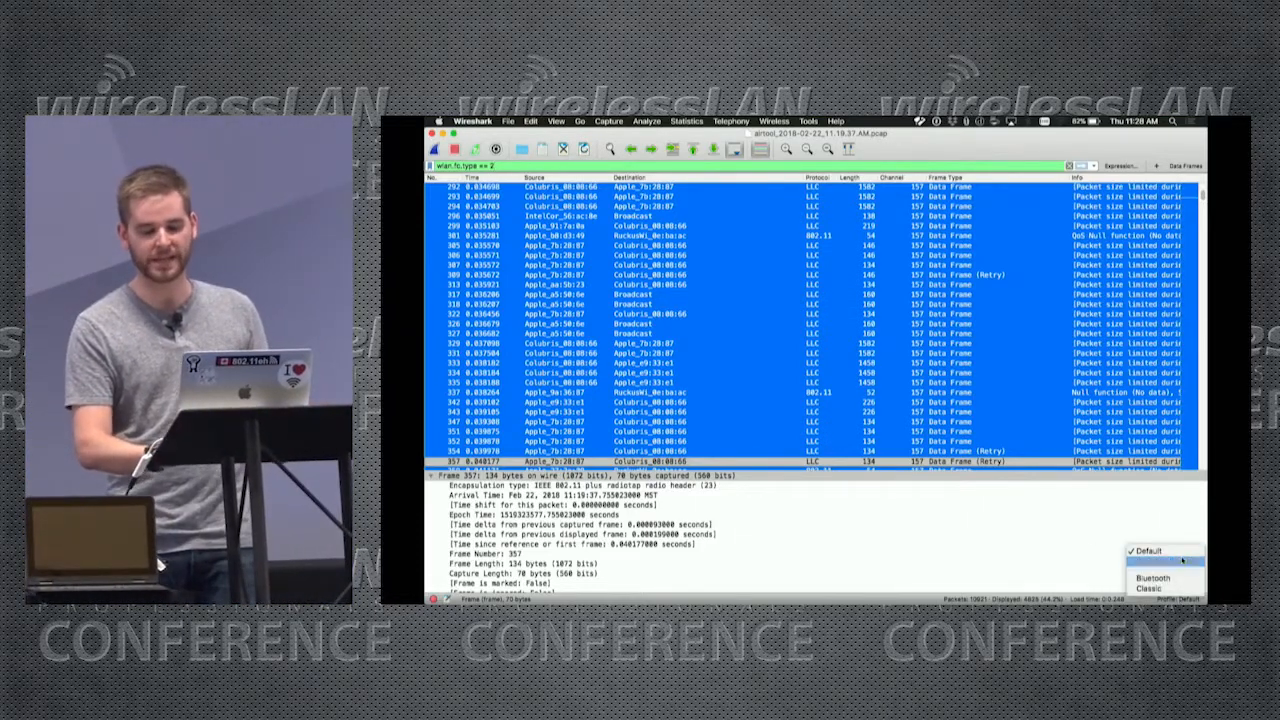